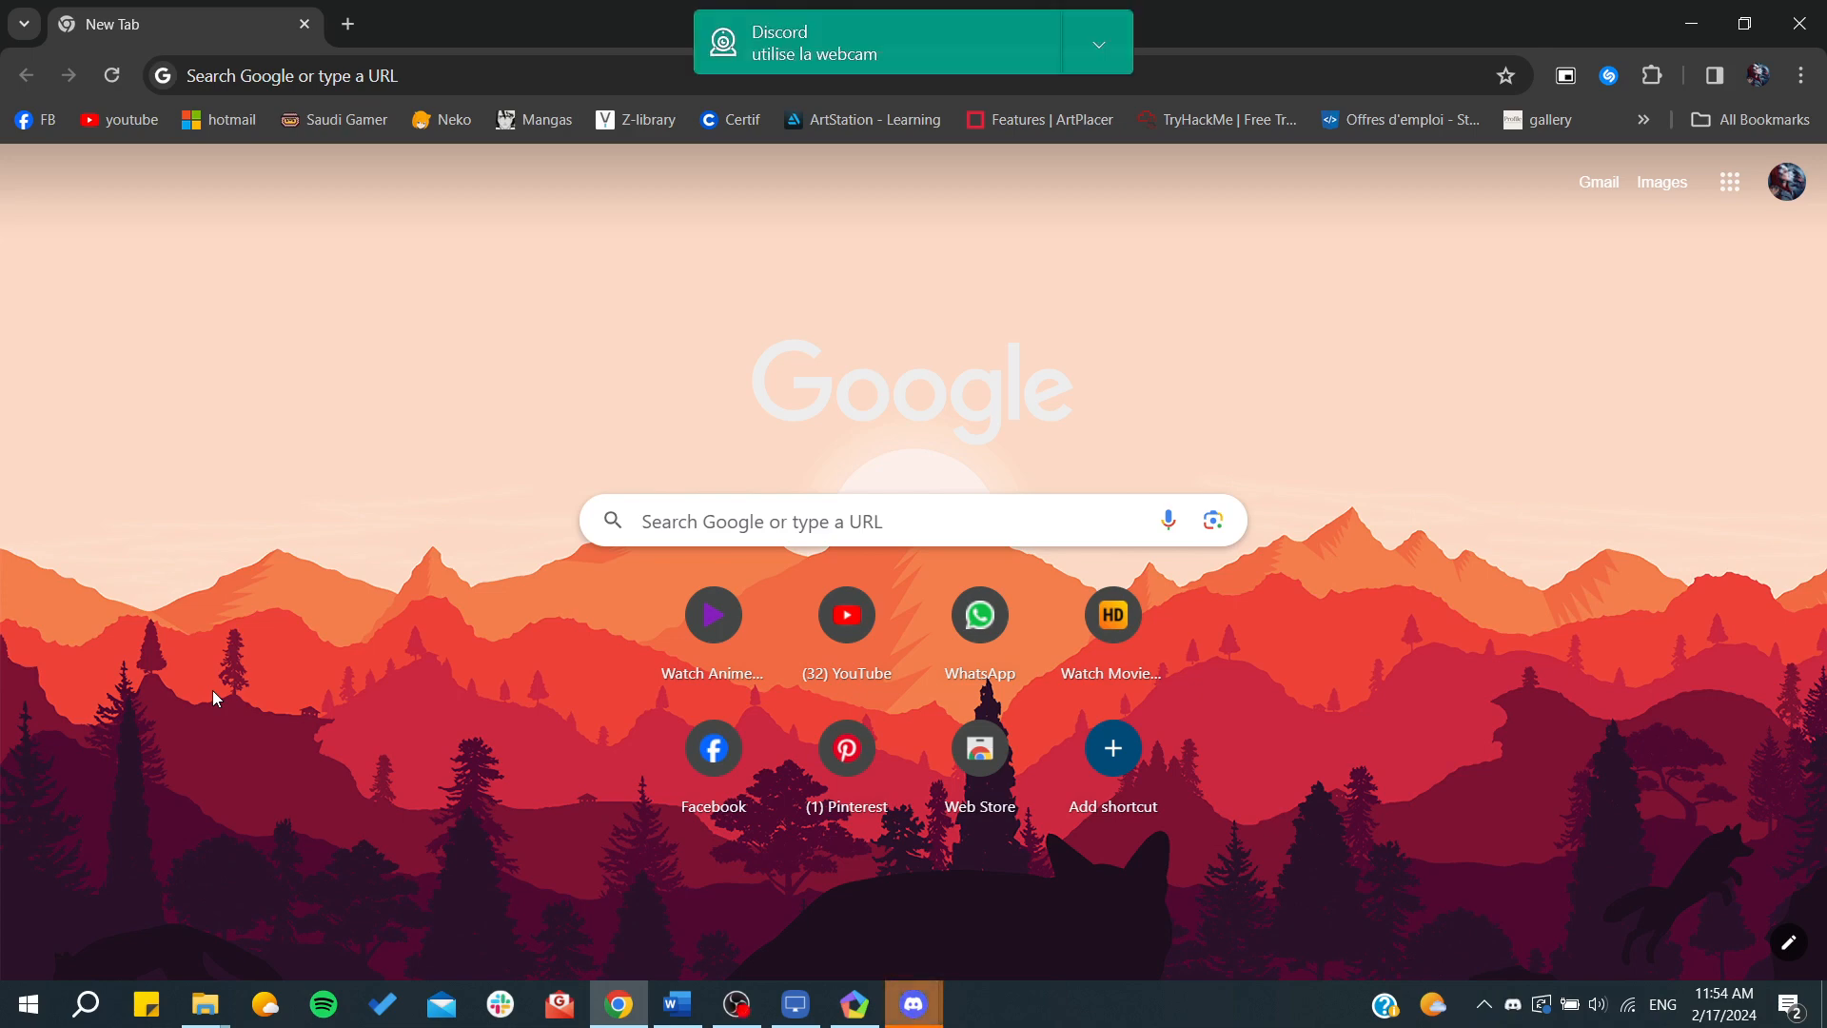
Search Google for "discord bots" from the browser's new tab page.
{"action": "left_click", "coordinate": [913, 1003]}
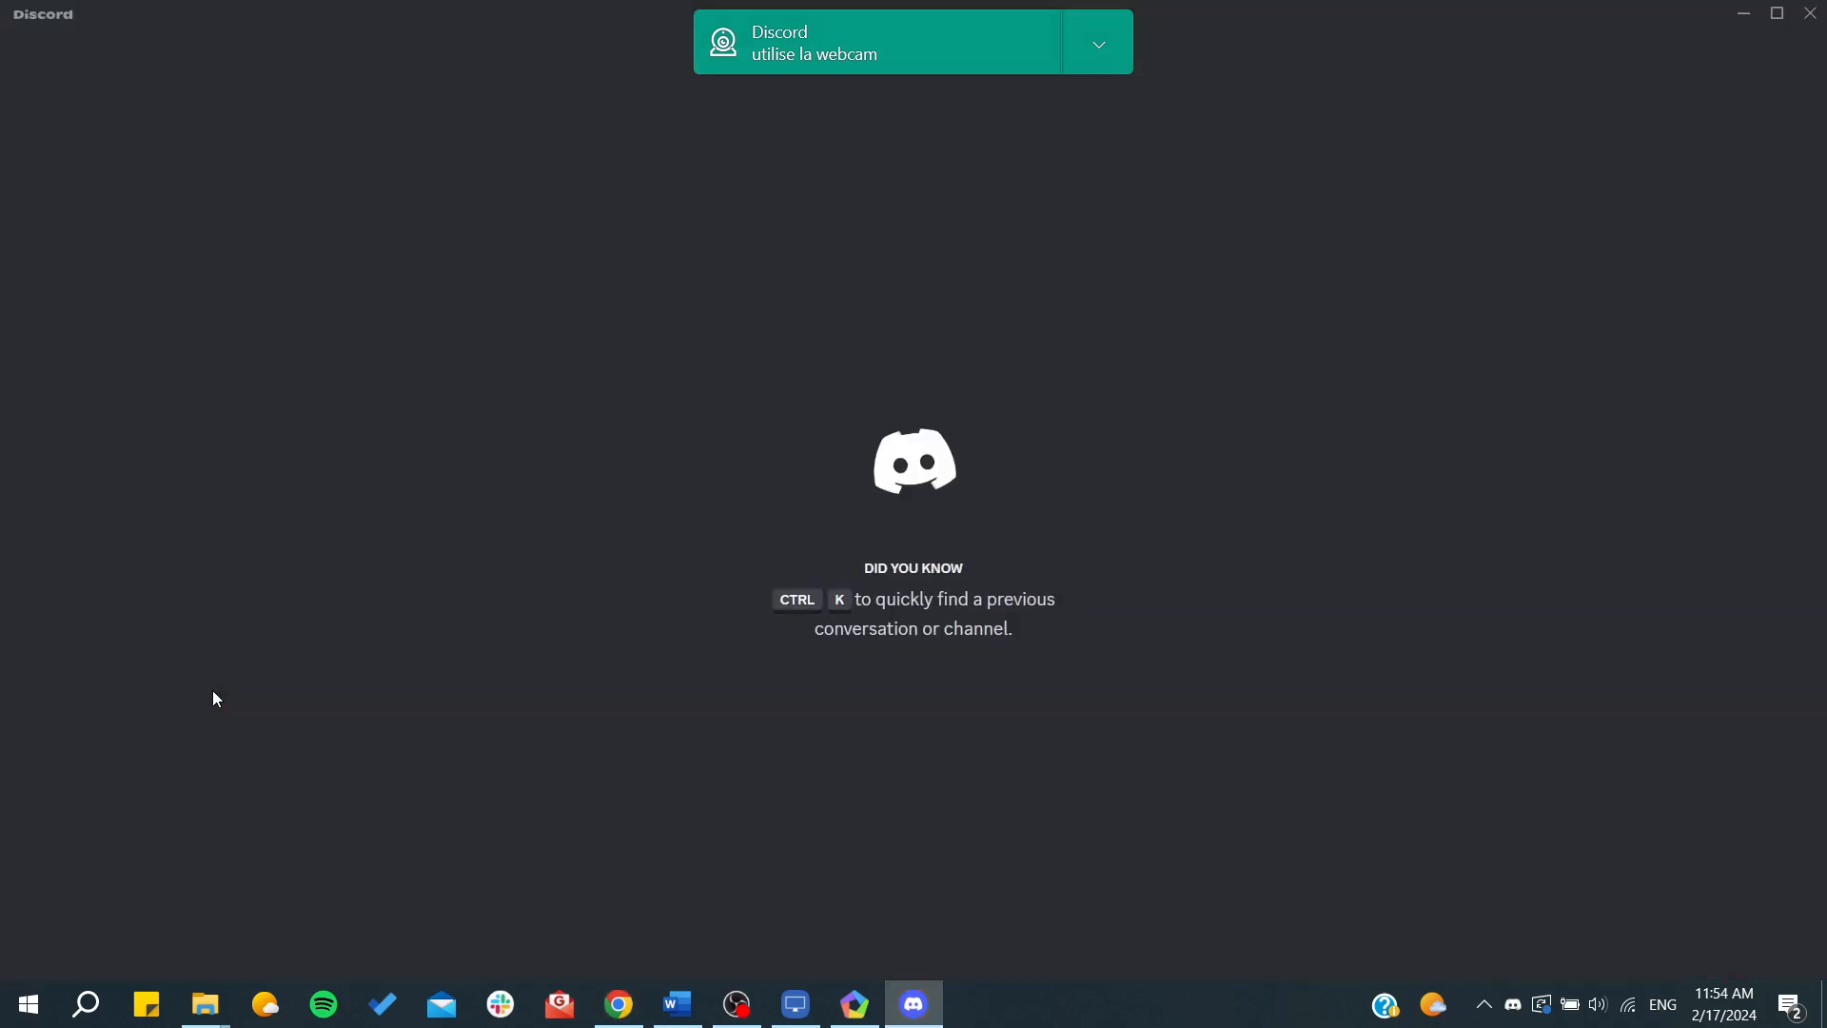
{"action": "left_click", "coordinate": [616, 1003]}
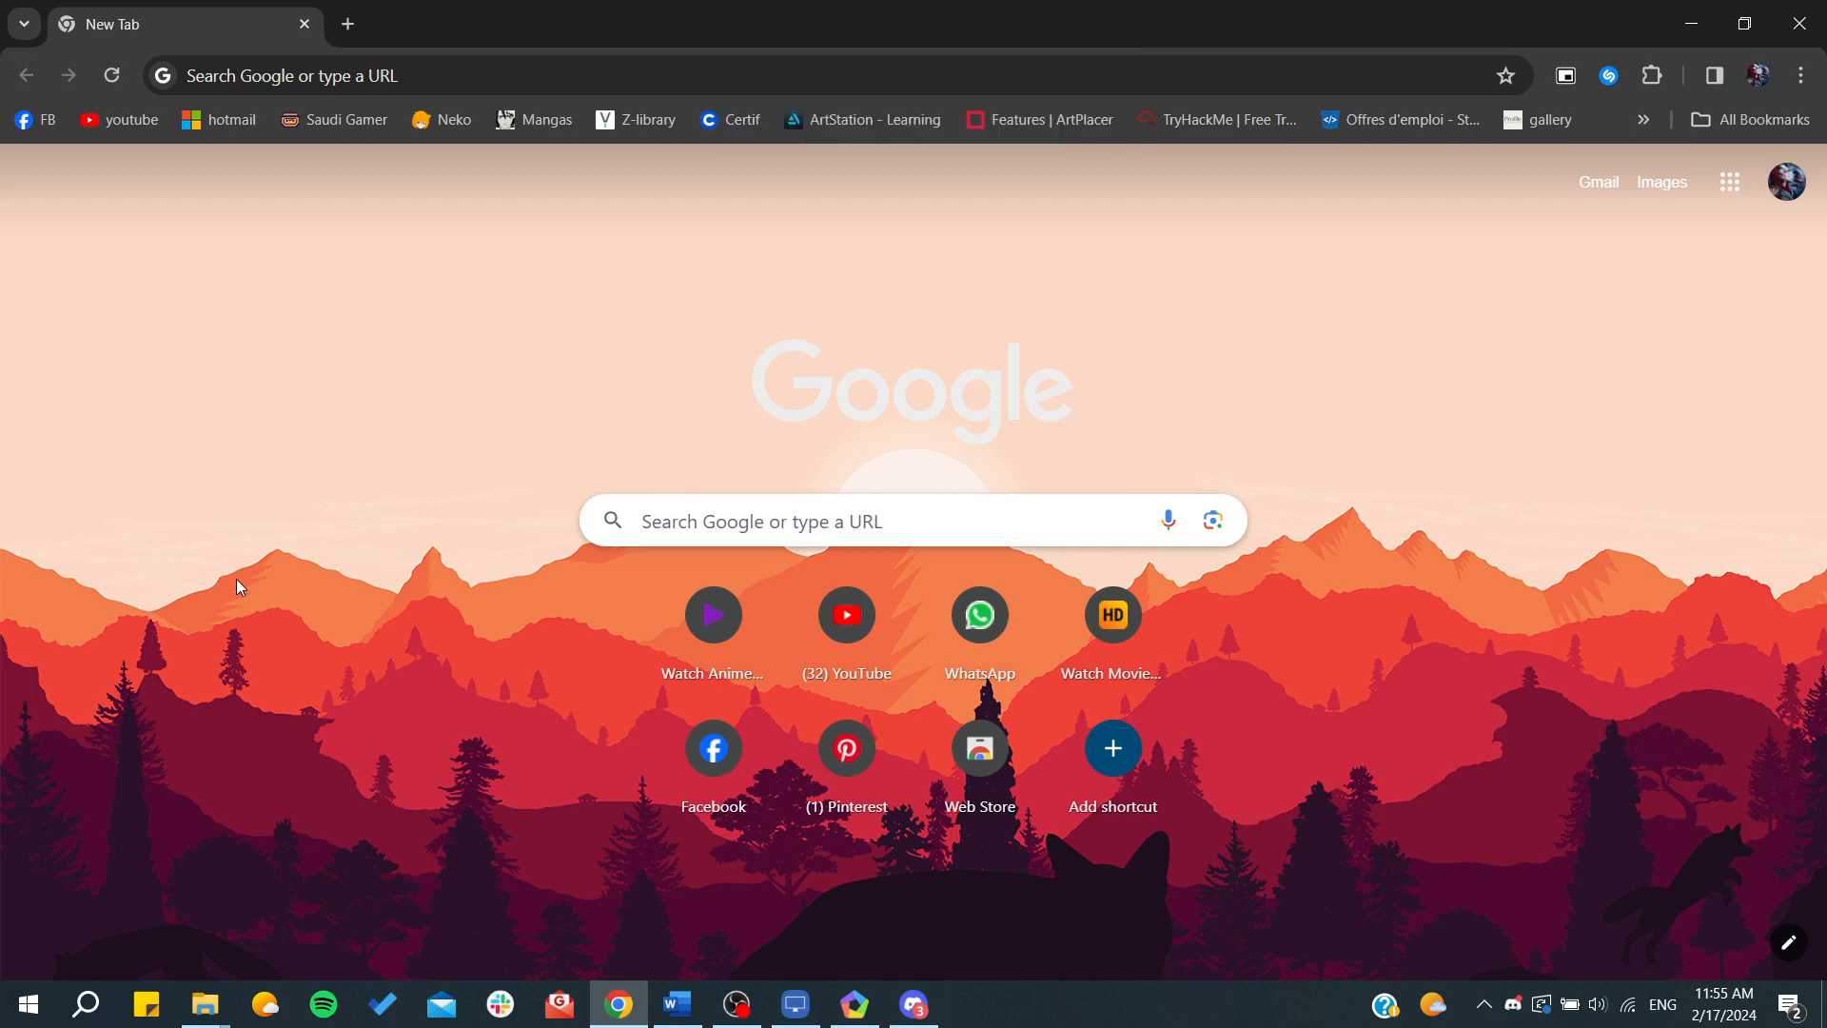
{"action": "mouse_move", "coordinate": [81, 584]}
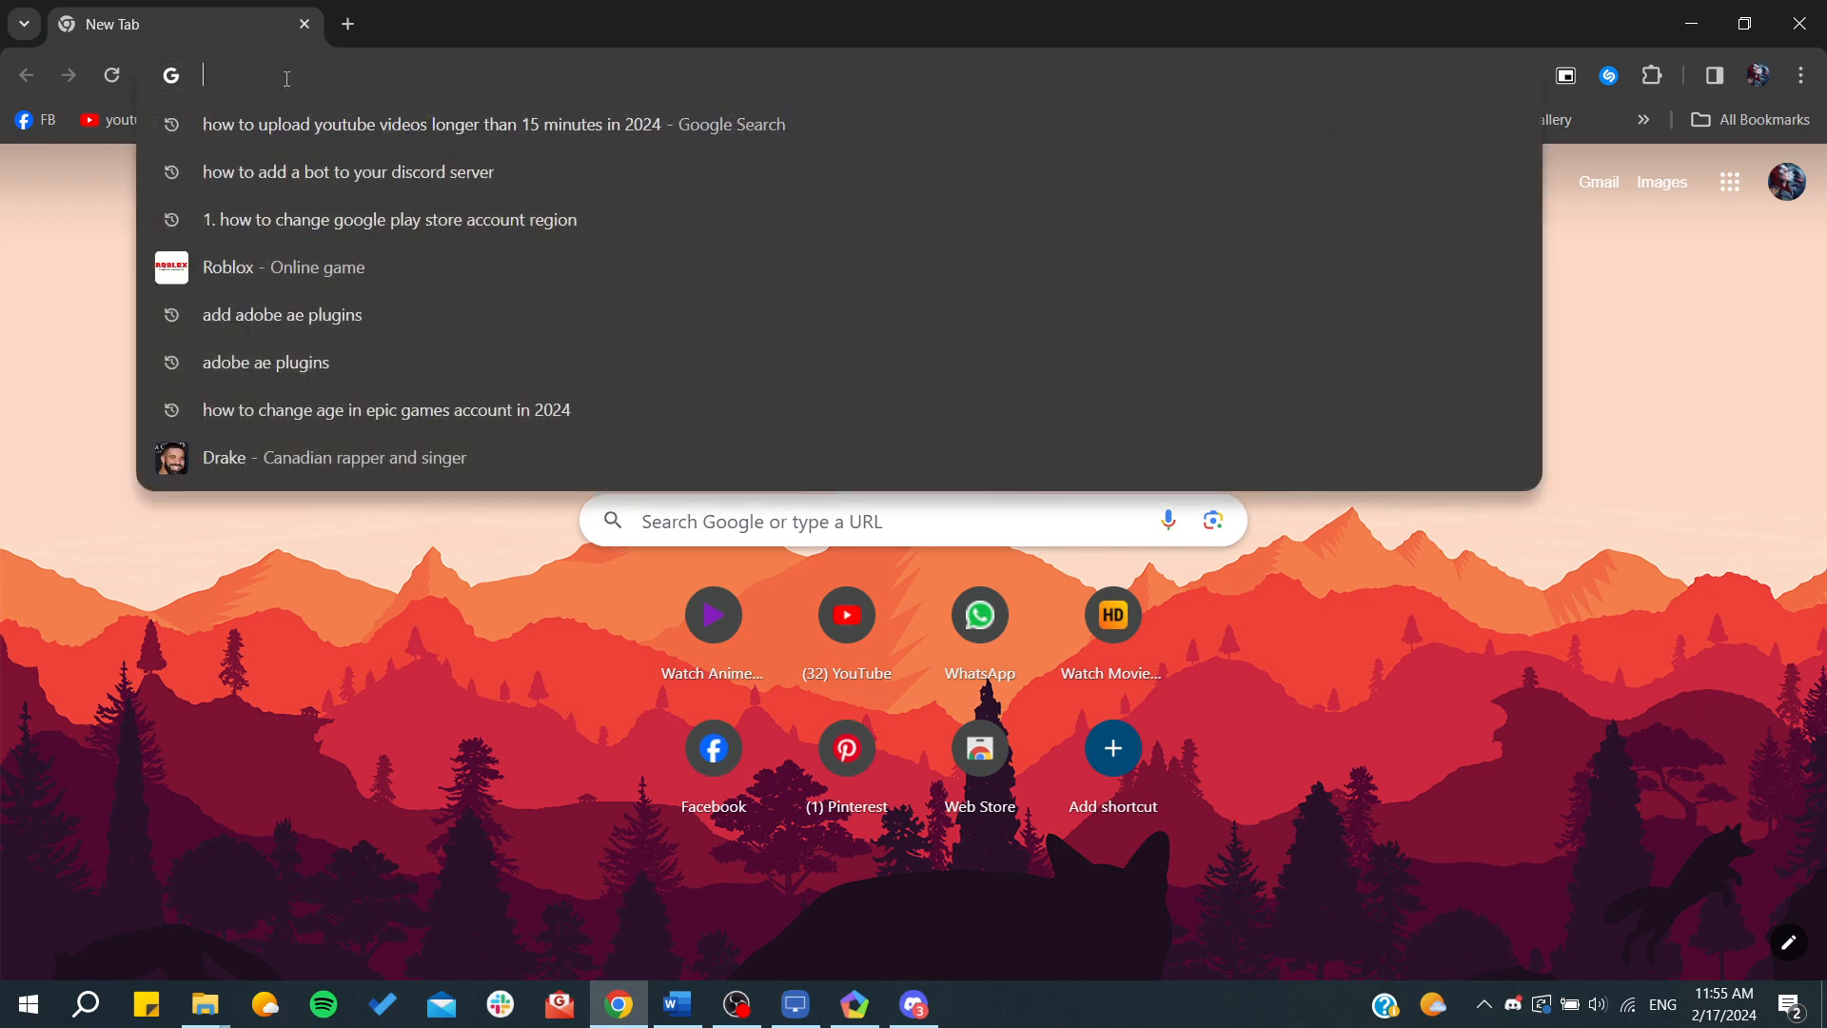
{"action": "type", "text": "discord"}
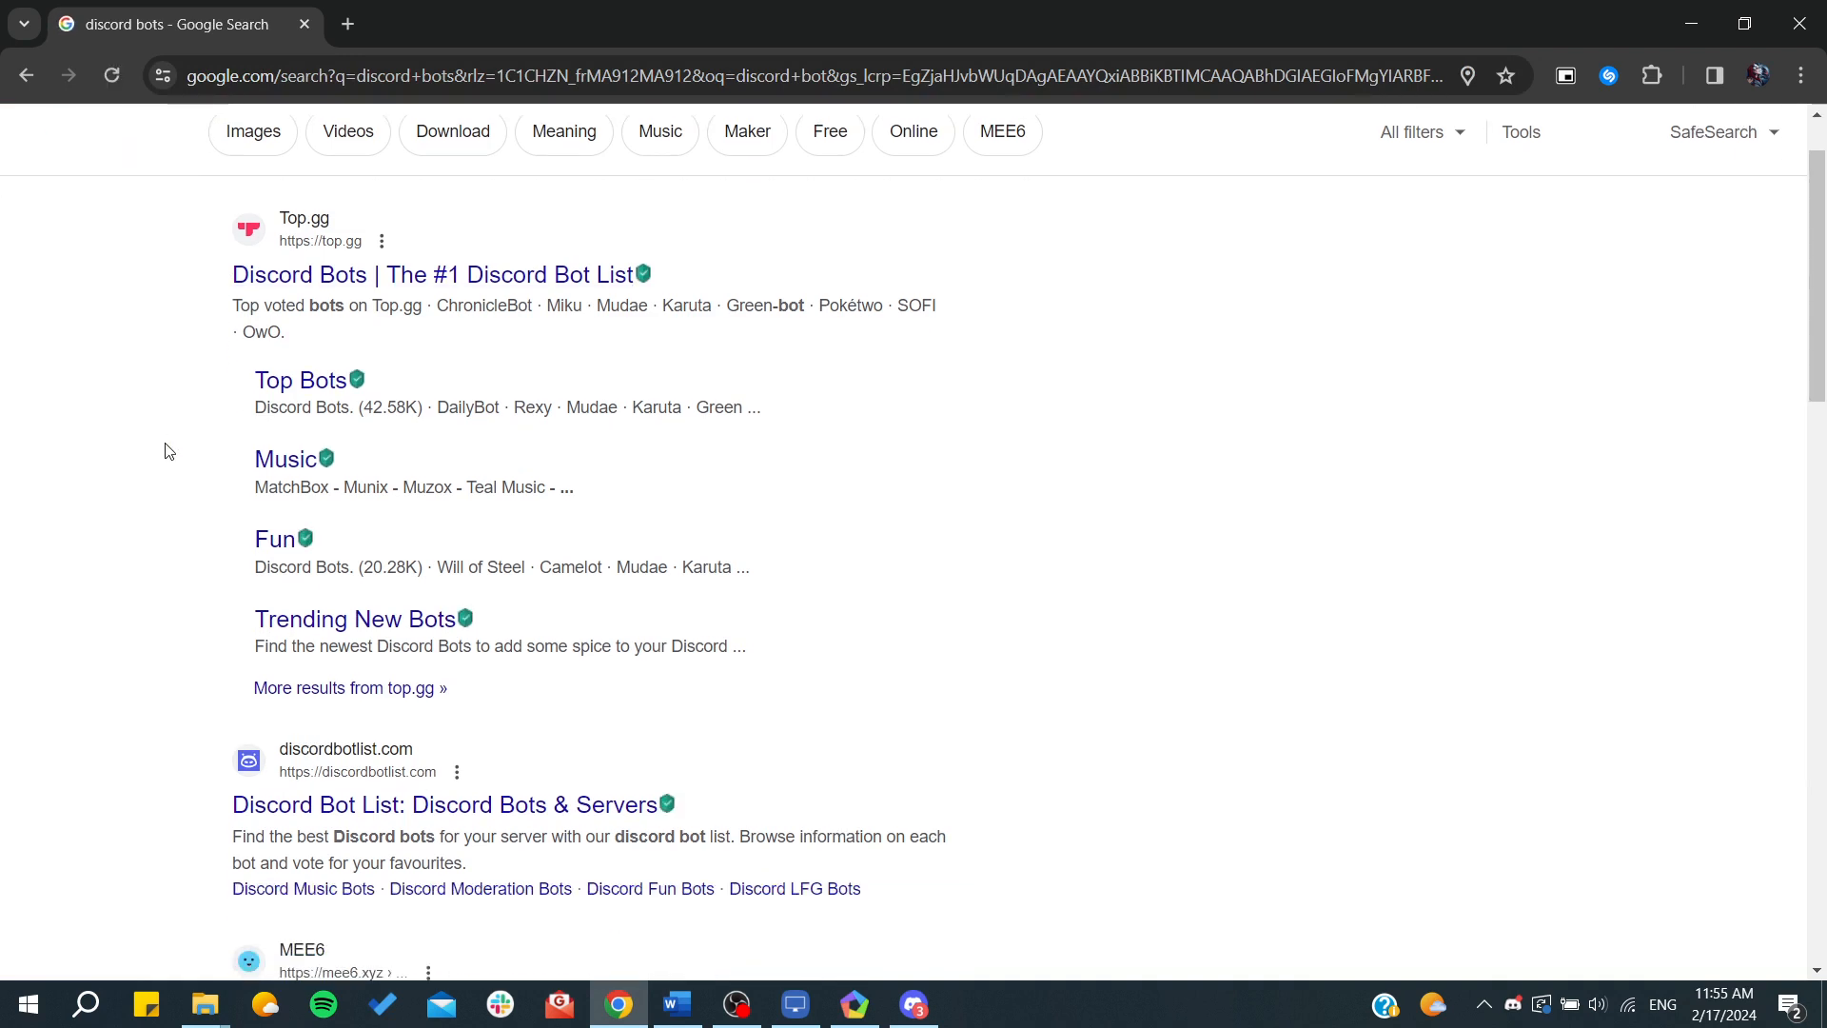
{"action": "mouse_move", "coordinate": [196, 553]}
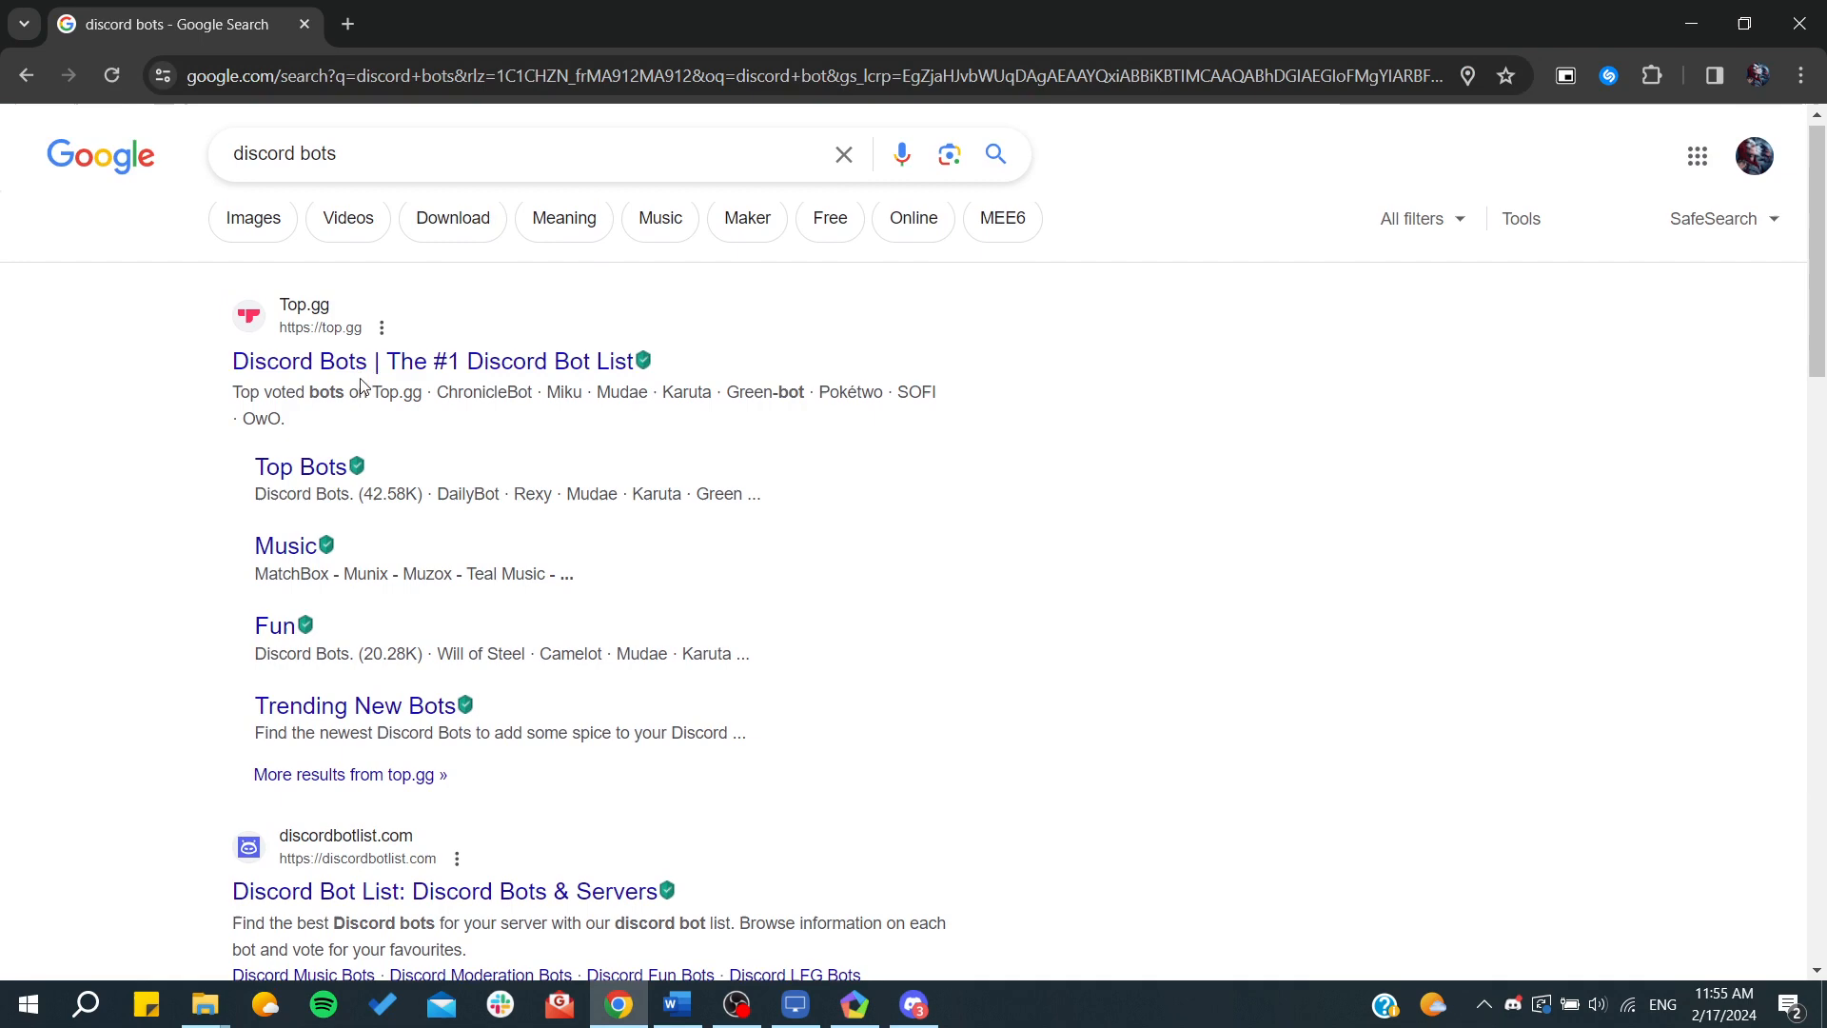
Open the Top.gg result in a new tab, view its bot list, and return to the Google results.
{"action": "left_click", "coordinate": [433, 359]}
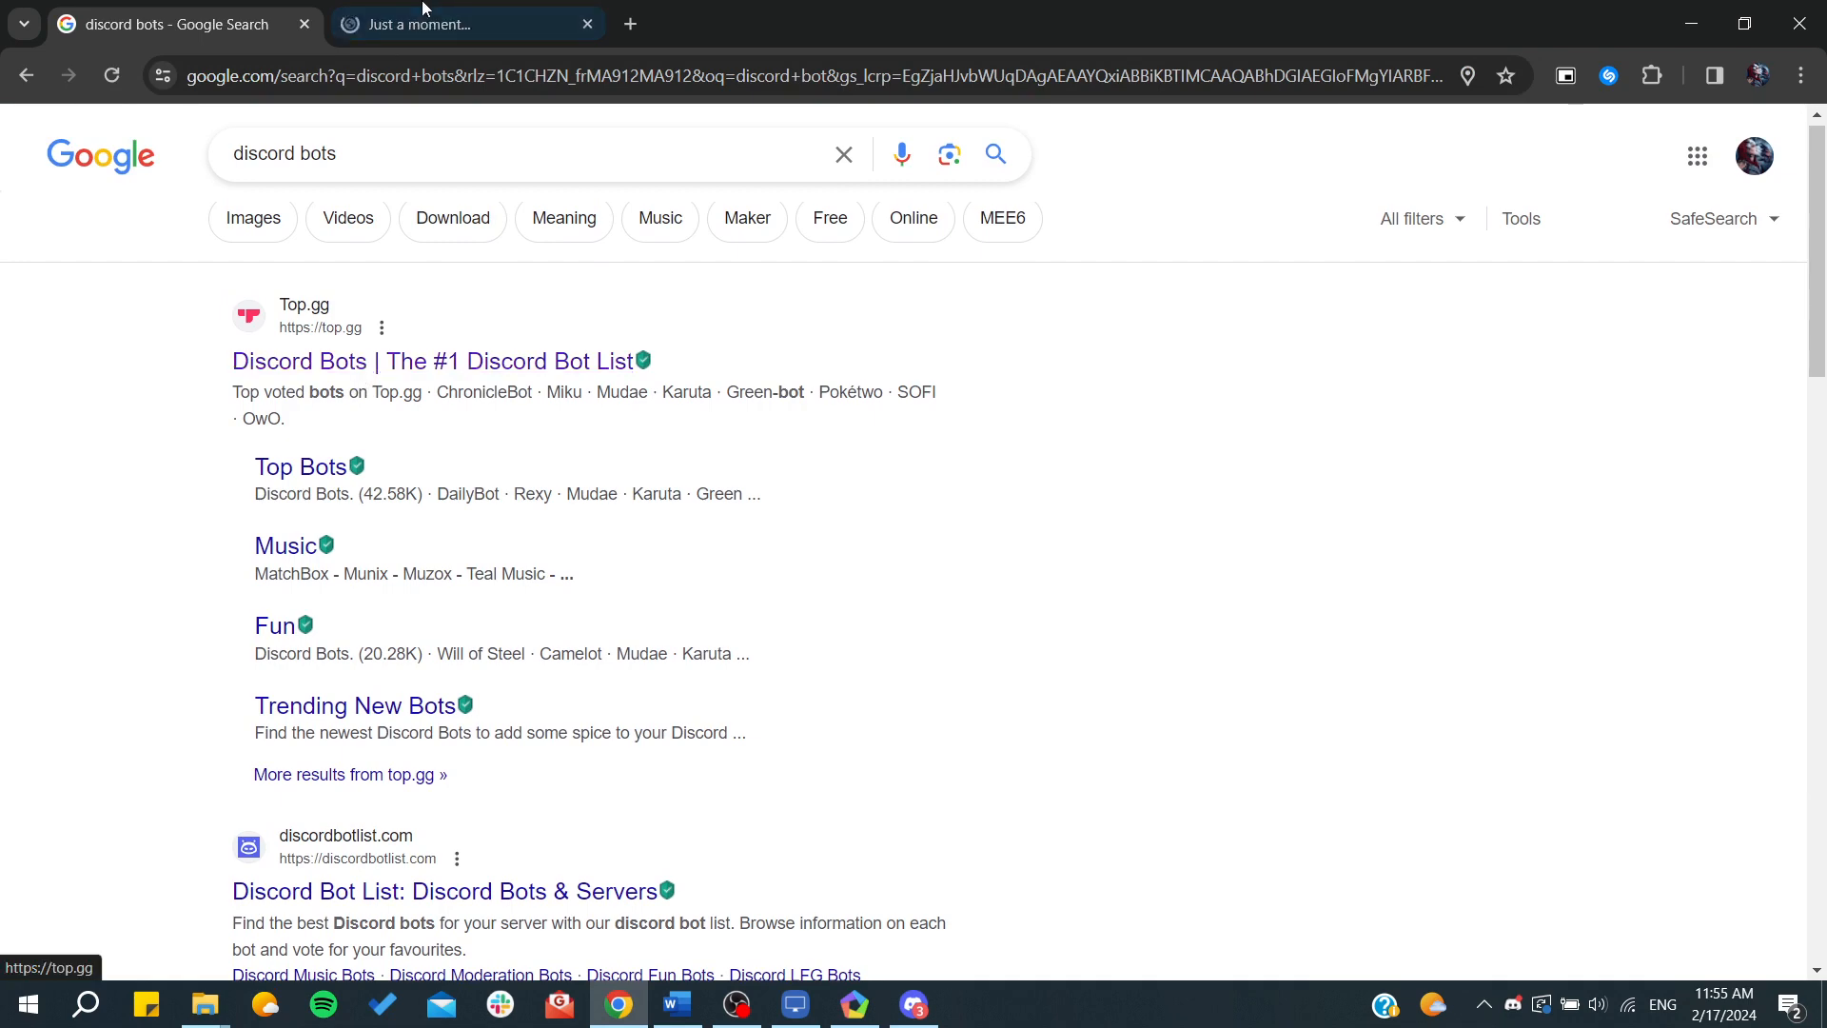
{"action": "left_click", "coordinate": [466, 23]}
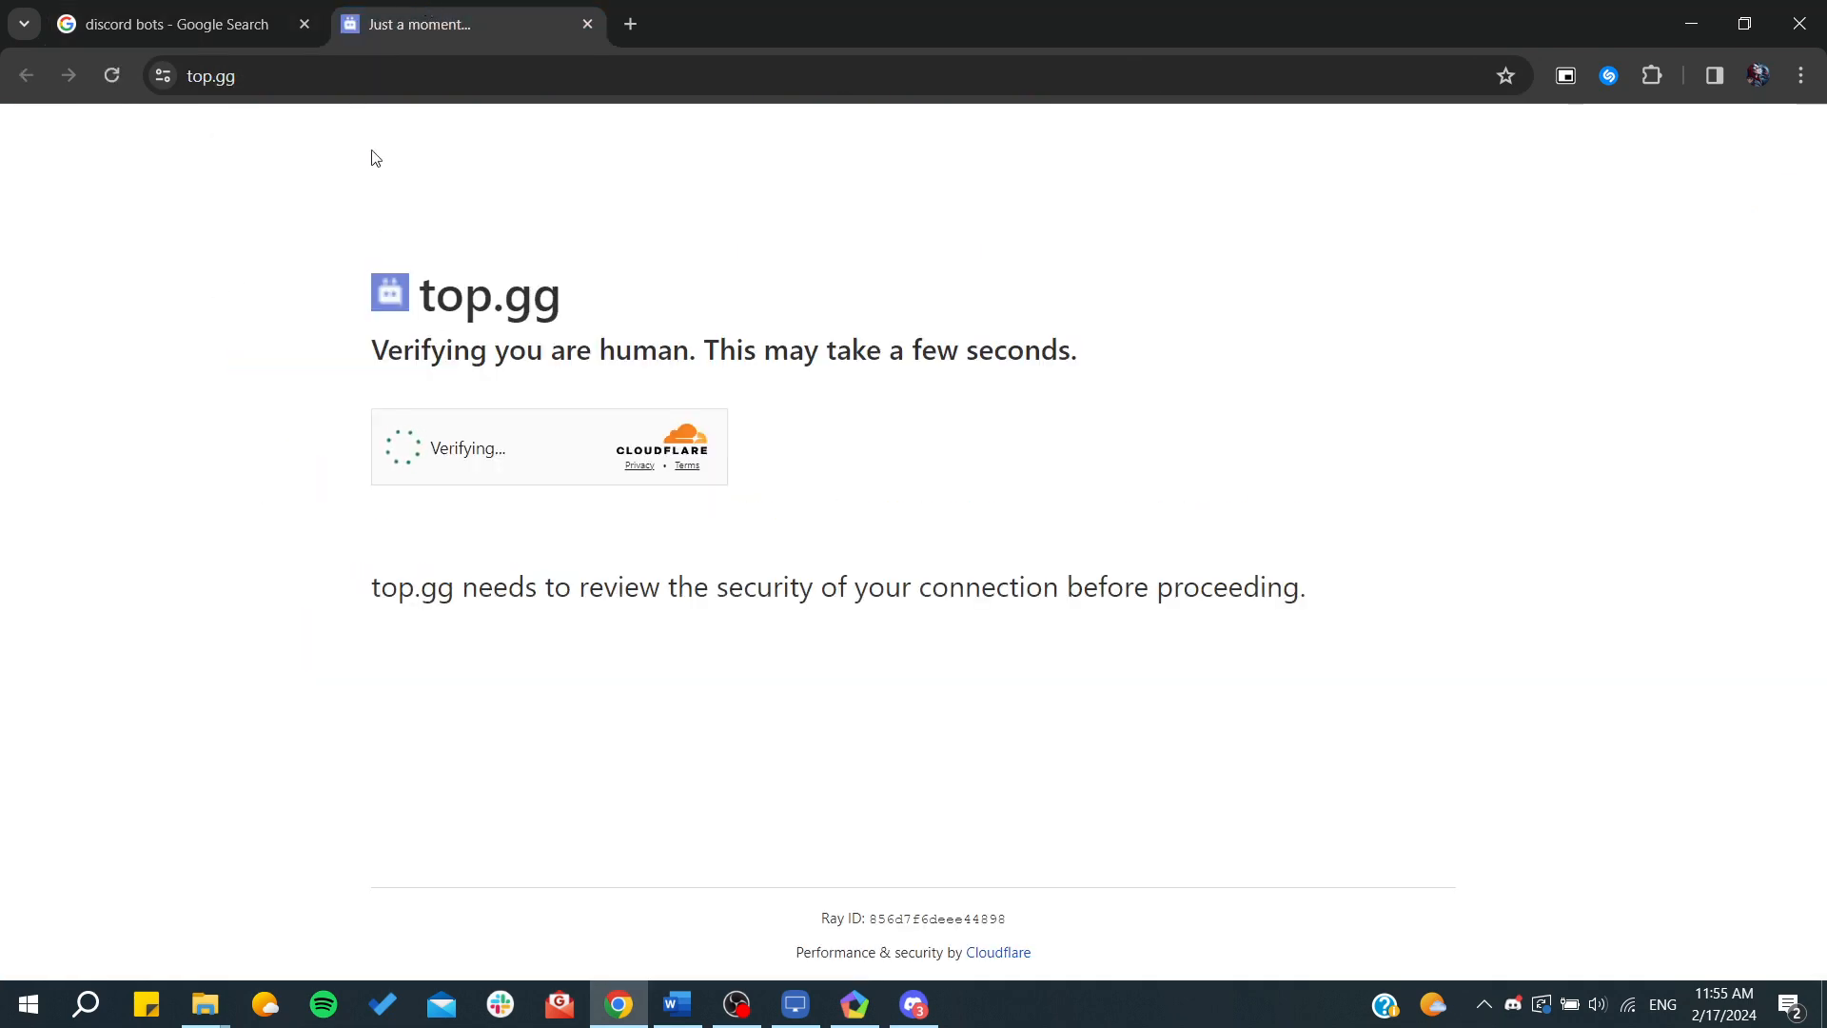
{"action": "left_click", "coordinate": [175, 23]}
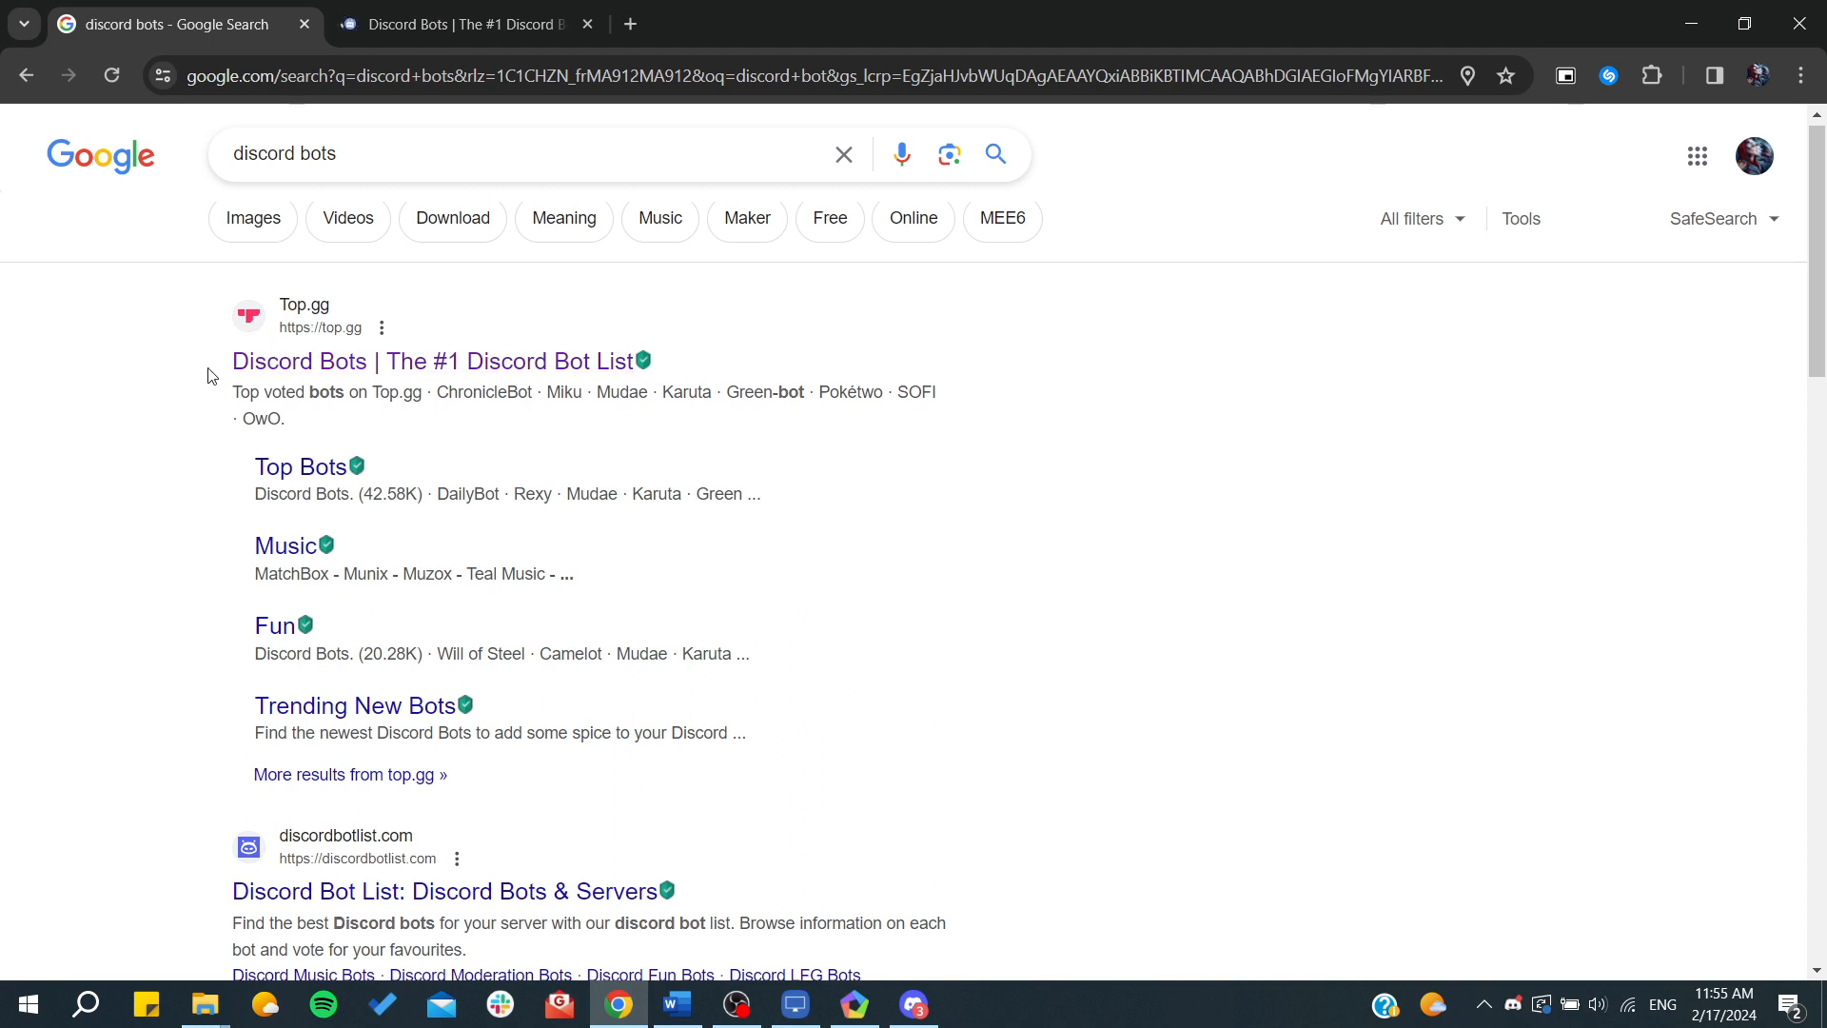
{"action": "left_click", "coordinate": [461, 23]}
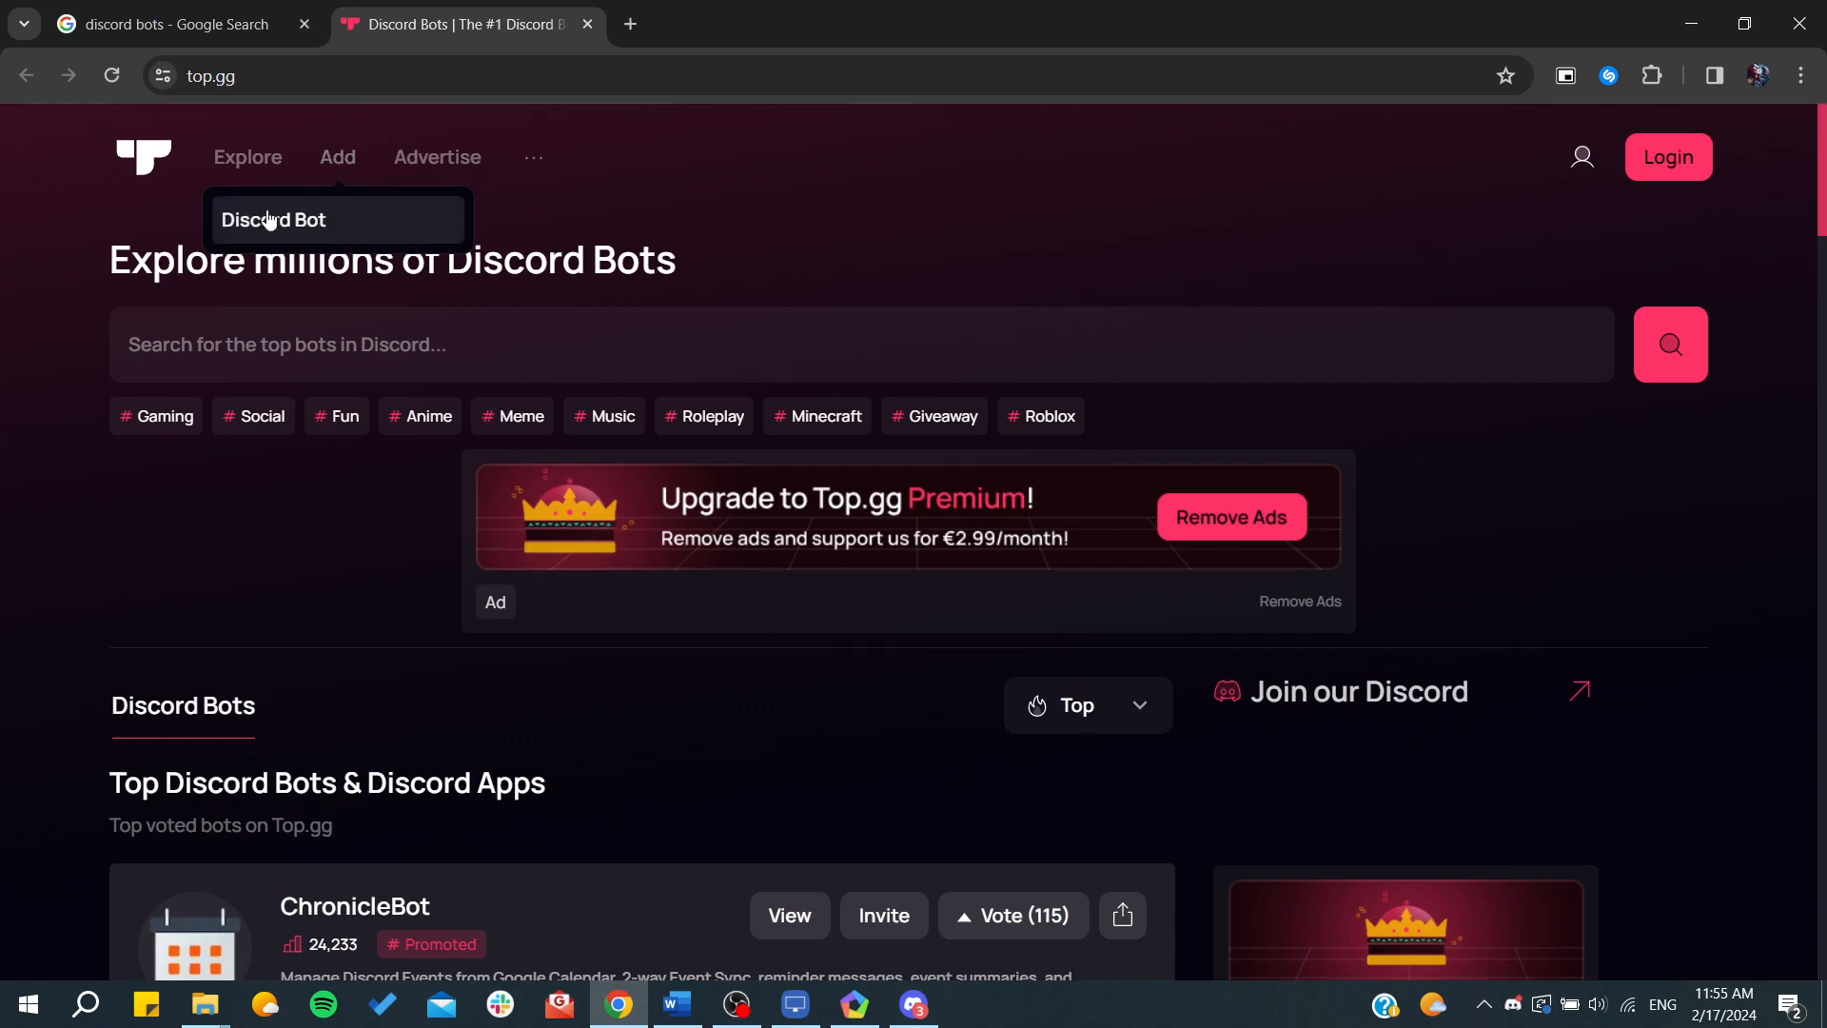
{"action": "left_click", "coordinate": [175, 23]}
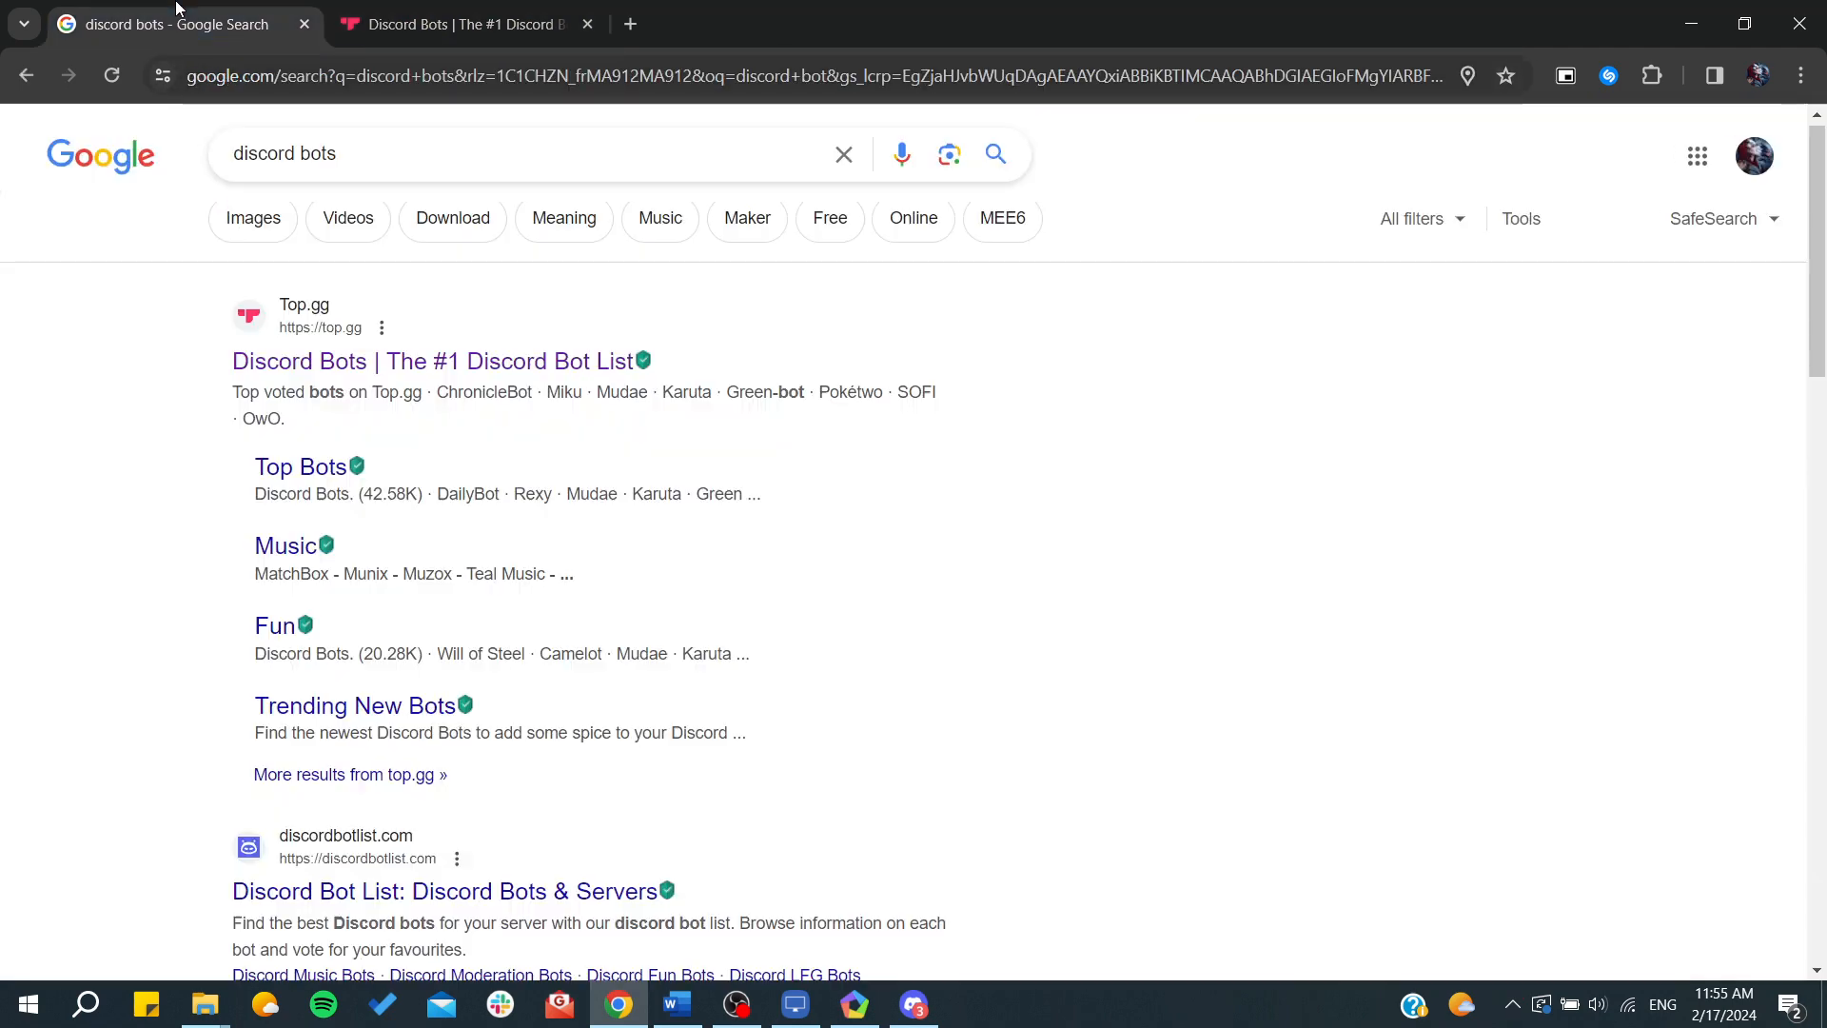
{"action": "scroll", "scroll_direction": "down", "scroll_amount": 3}
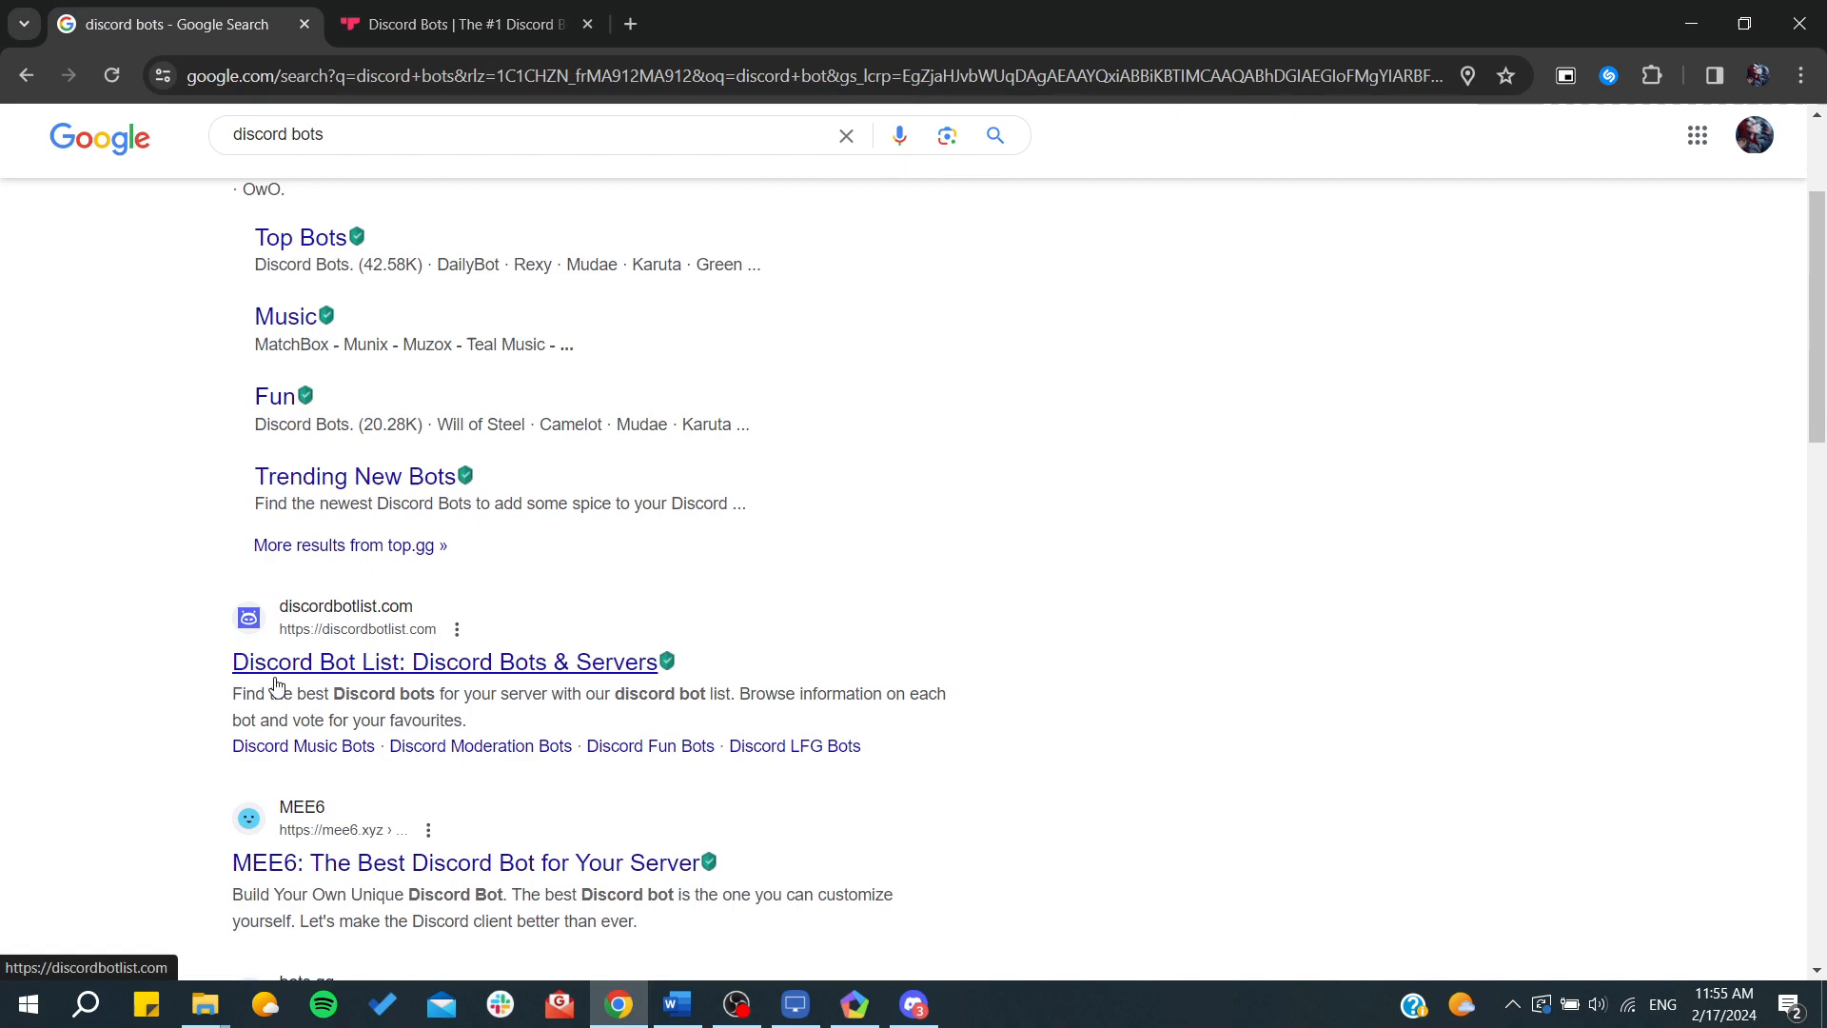
Open Discord Bot List, reach the Pokétwo page and start inviting Pokétwo to a server.
{"action": "left_click", "coordinate": [446, 660]}
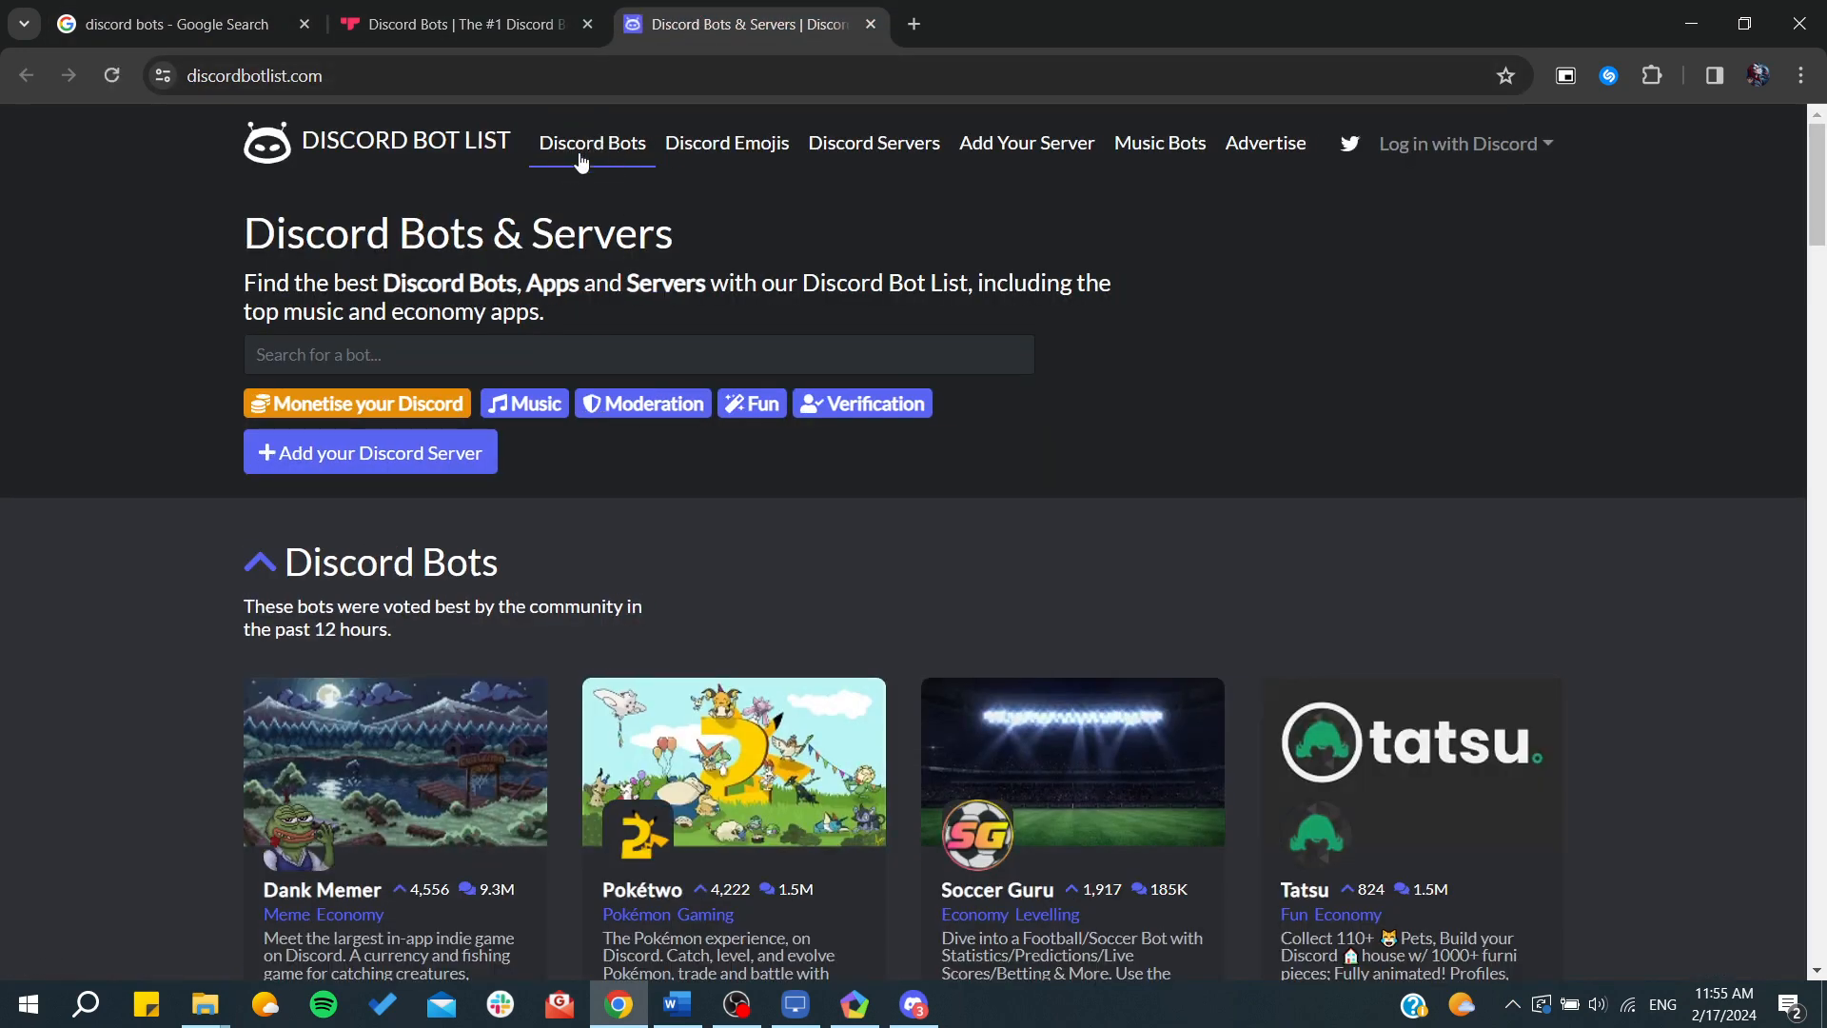
{"action": "scroll", "scroll_direction": "down", "scroll_amount": 3}
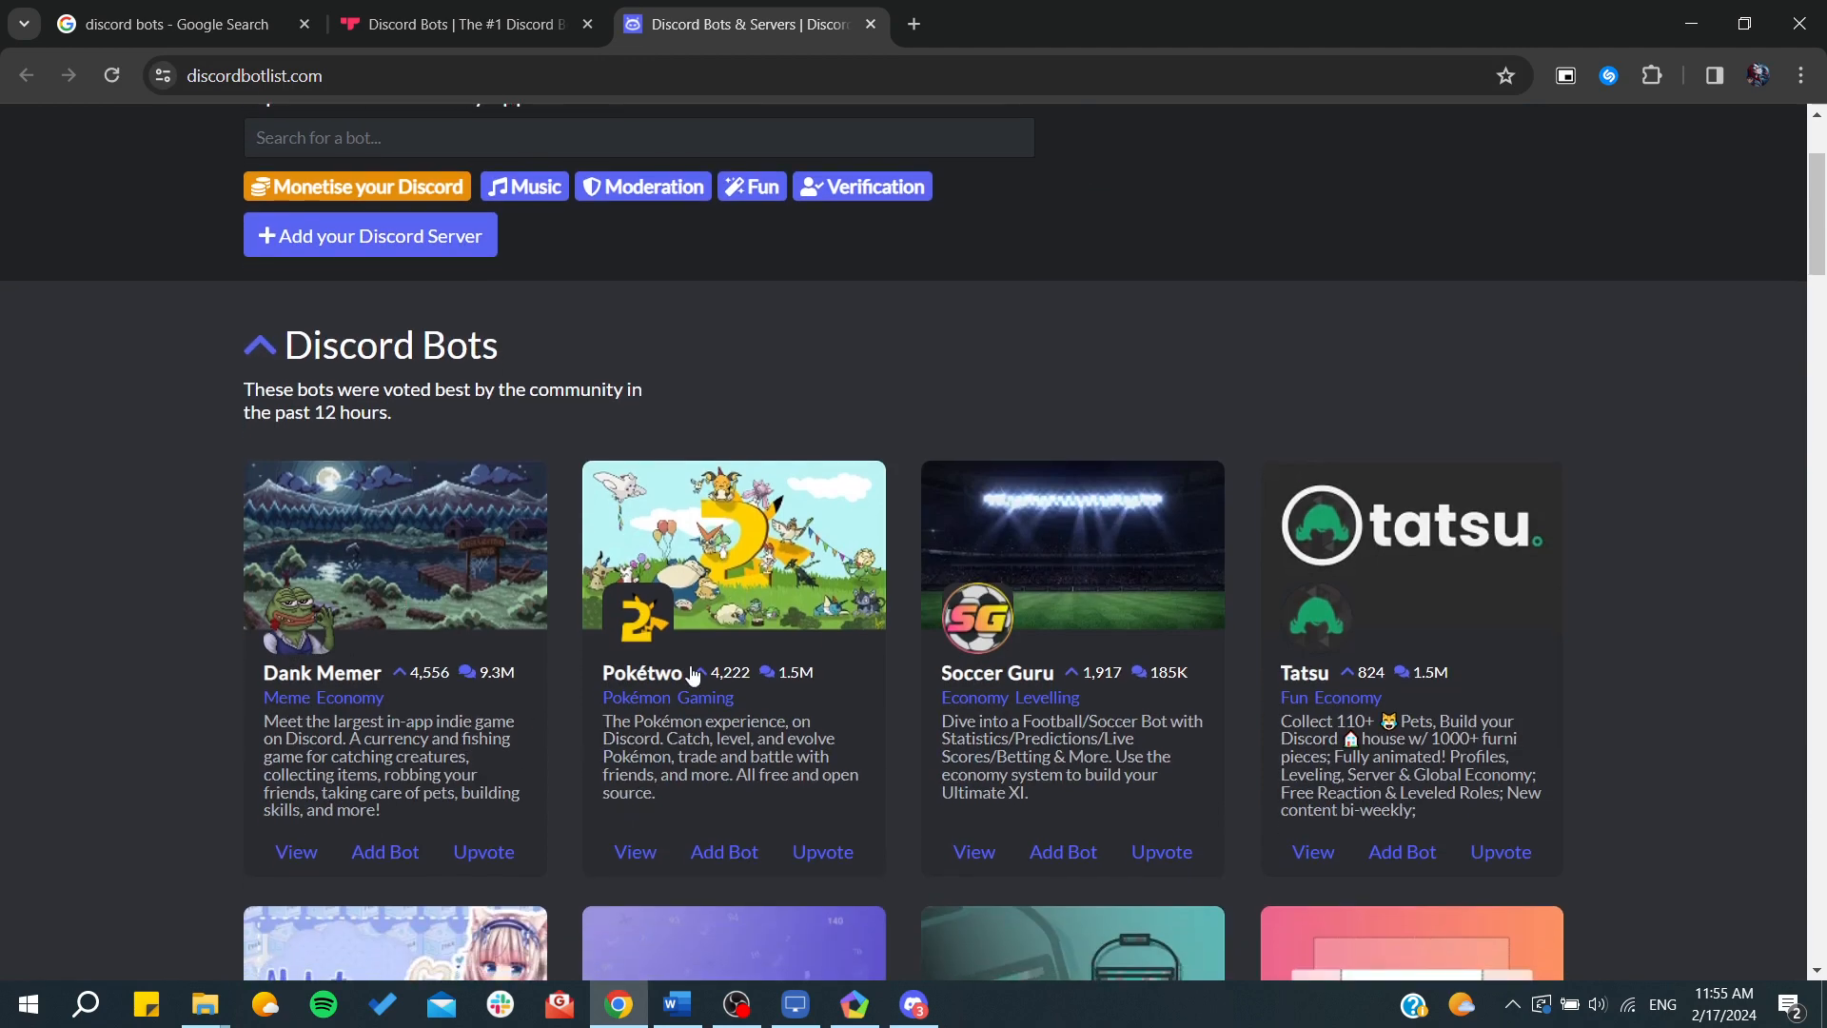
{"action": "mouse_move", "coordinate": [647, 818]}
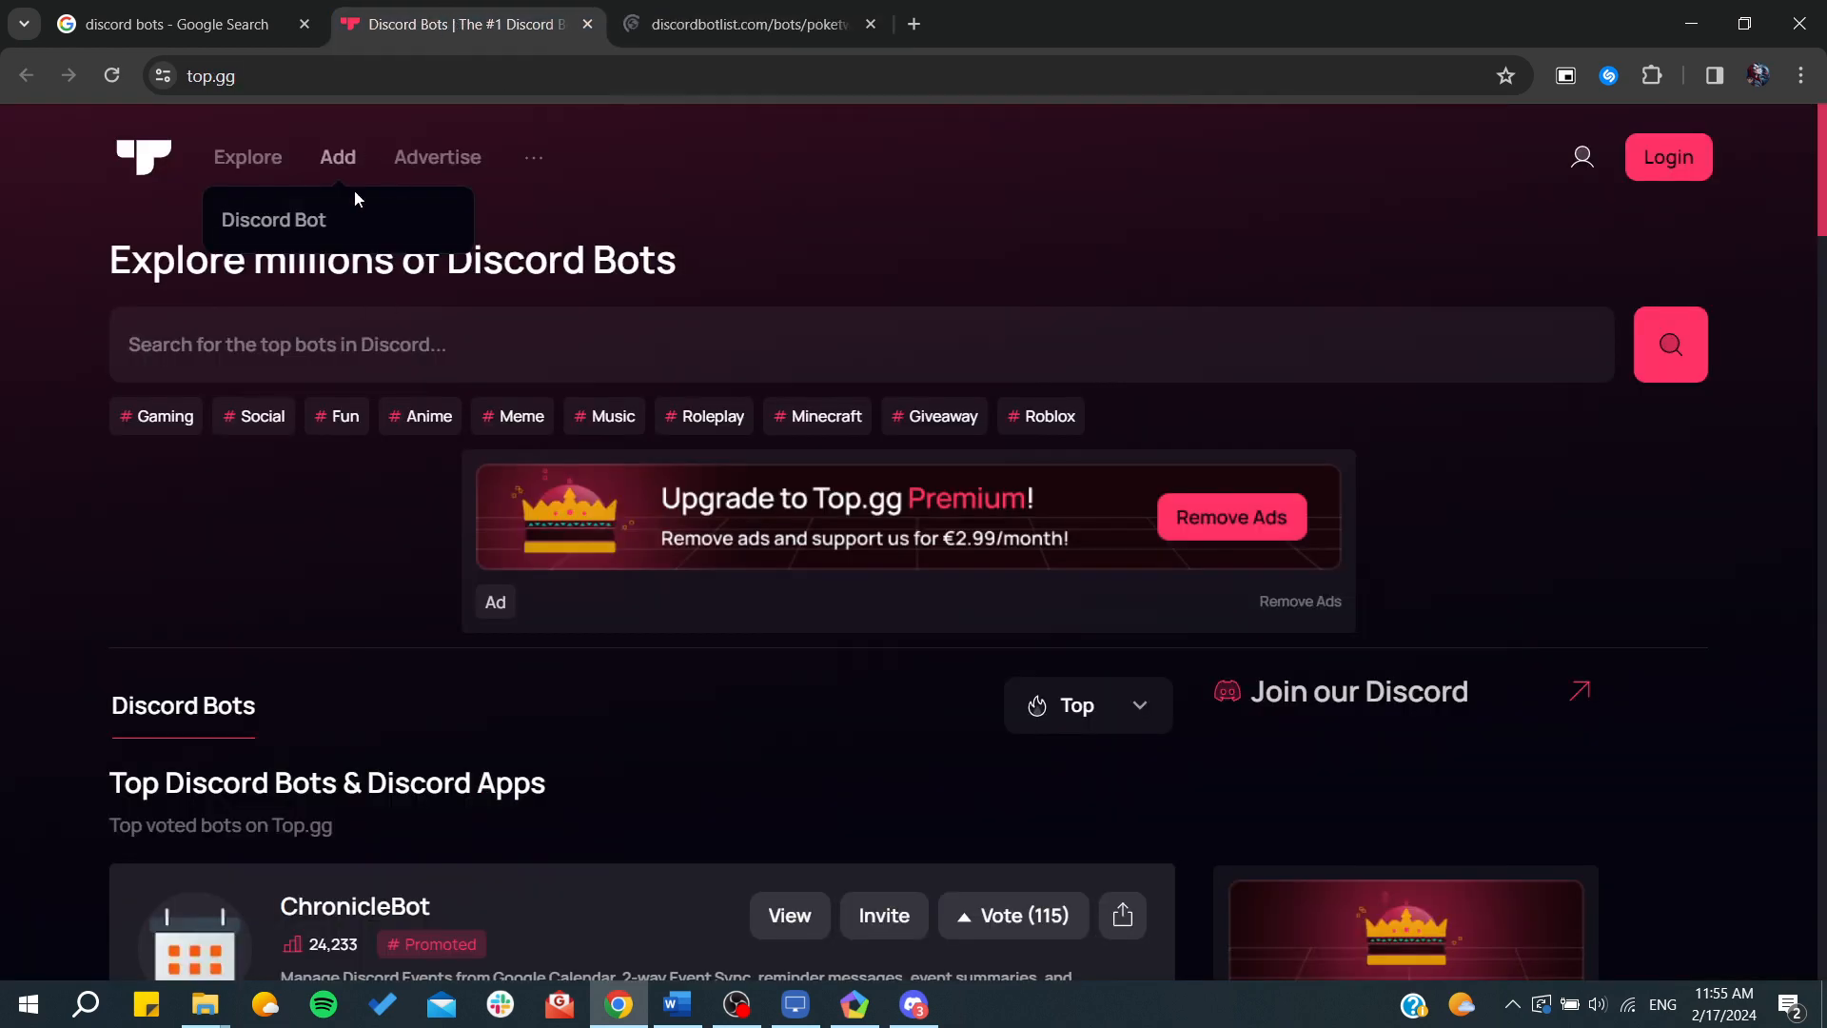
{"action": "left_click", "coordinate": [272, 219]}
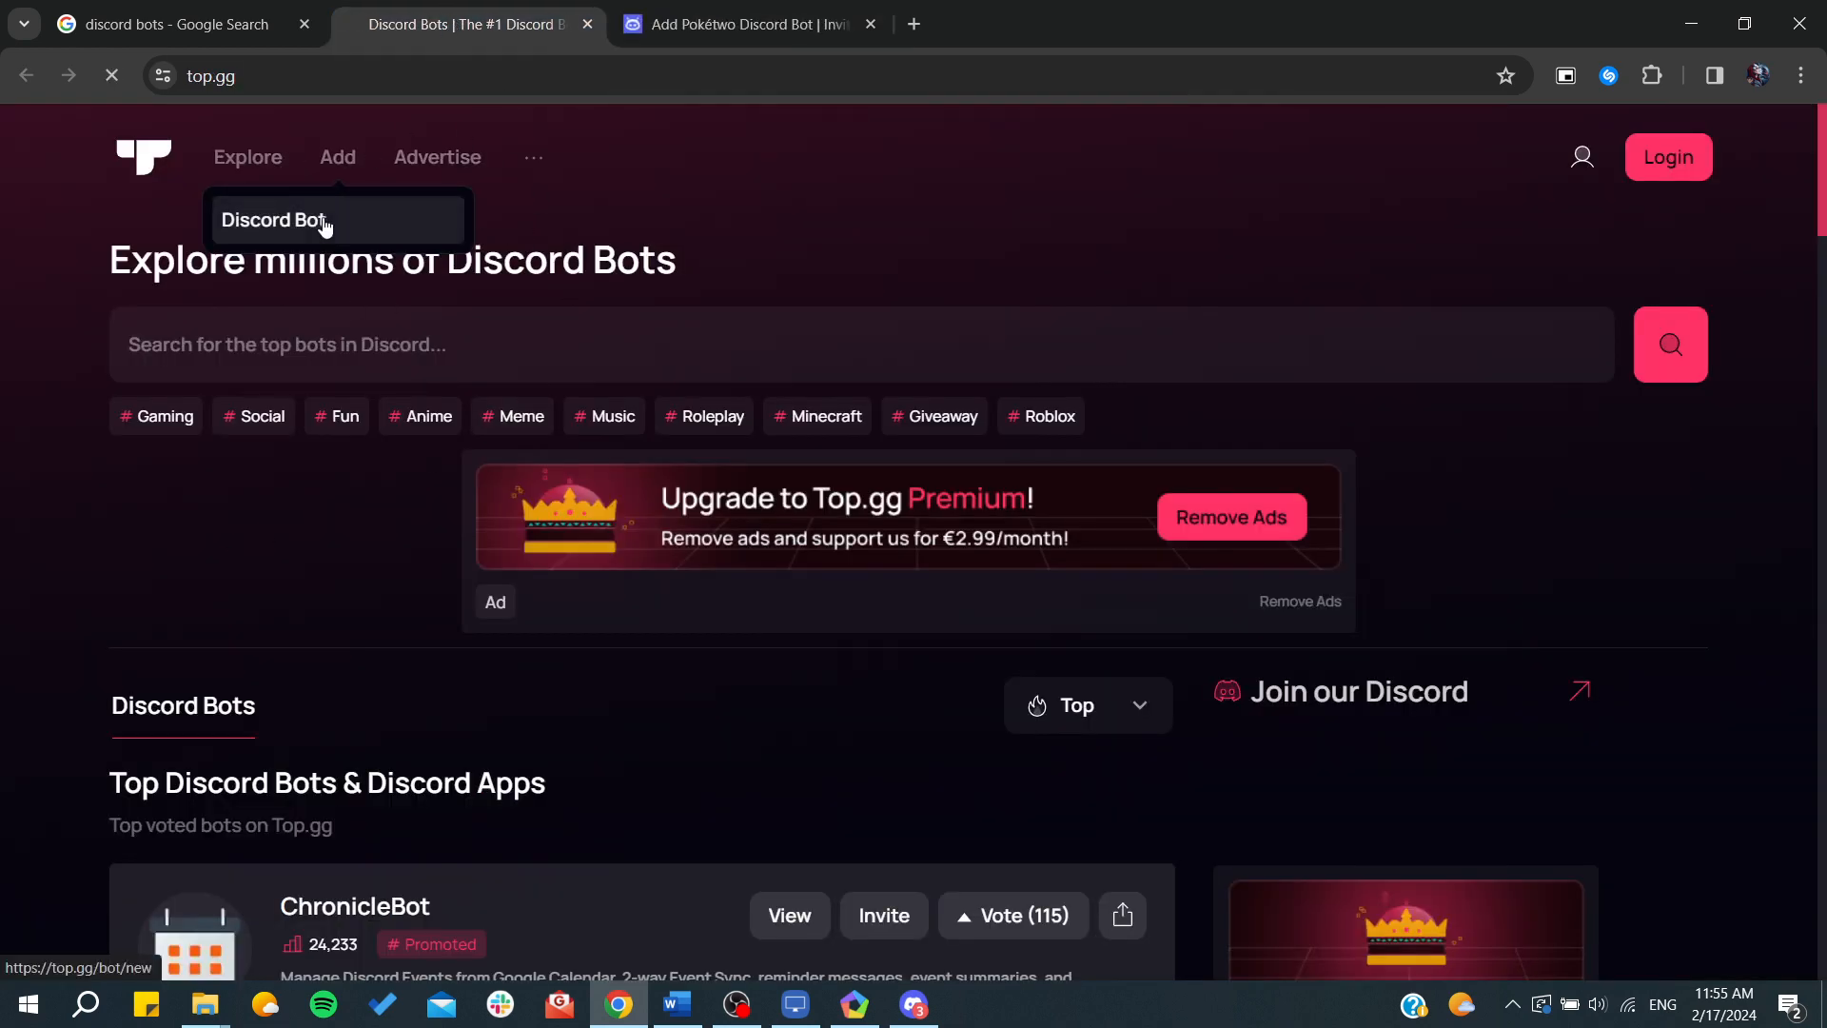
{"action": "left_click", "coordinate": [746, 22]}
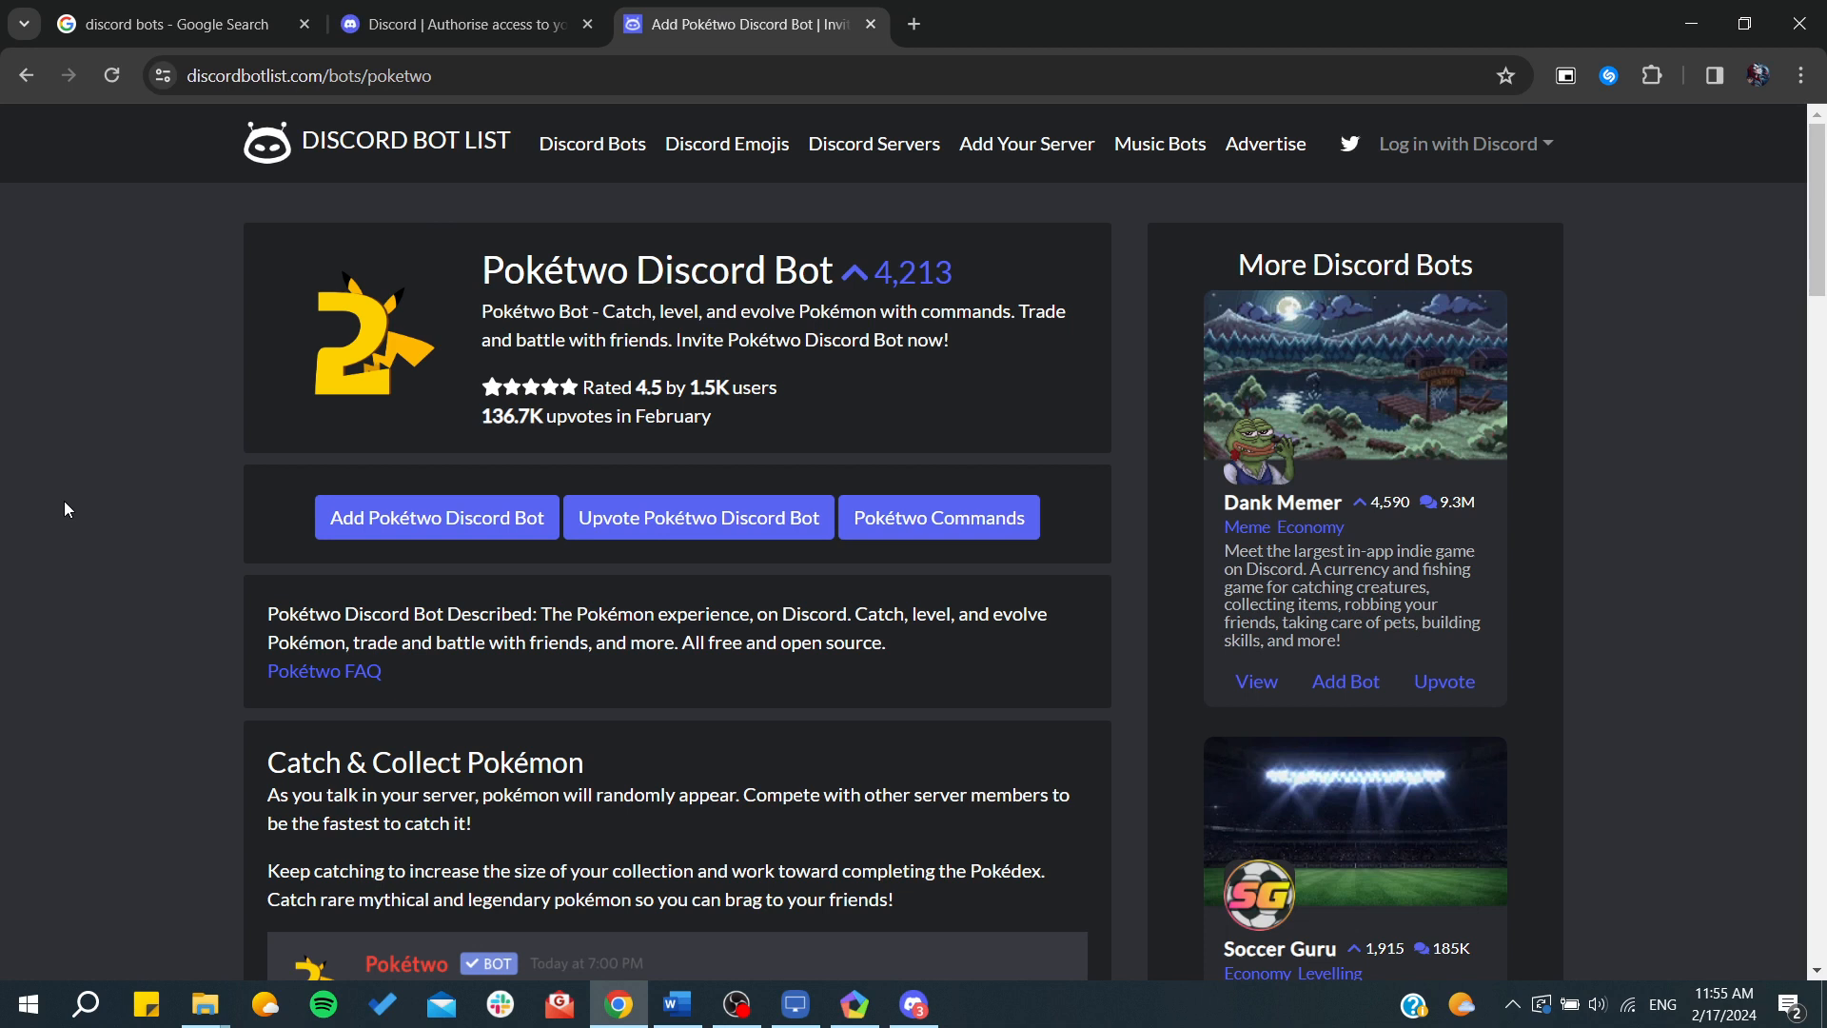
{"action": "mouse_move", "coordinate": [683, 167]}
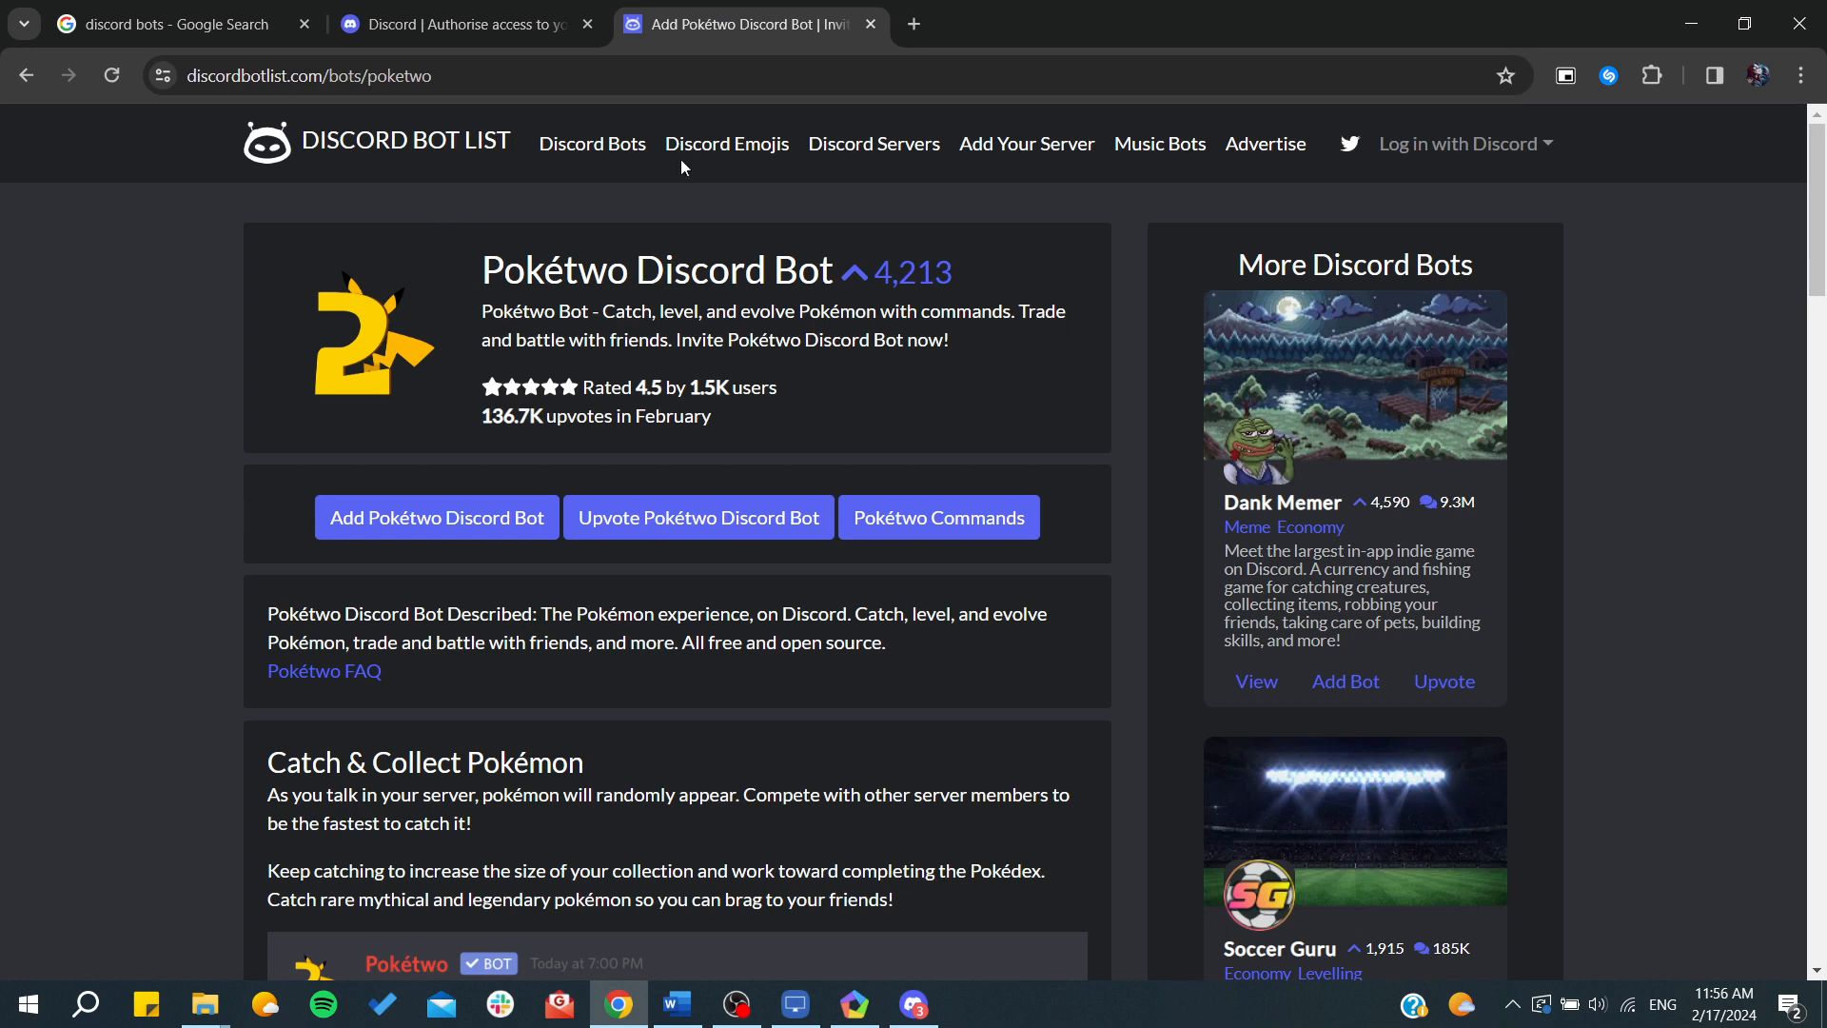
{"action": "mouse_move", "coordinate": [343, 583]}
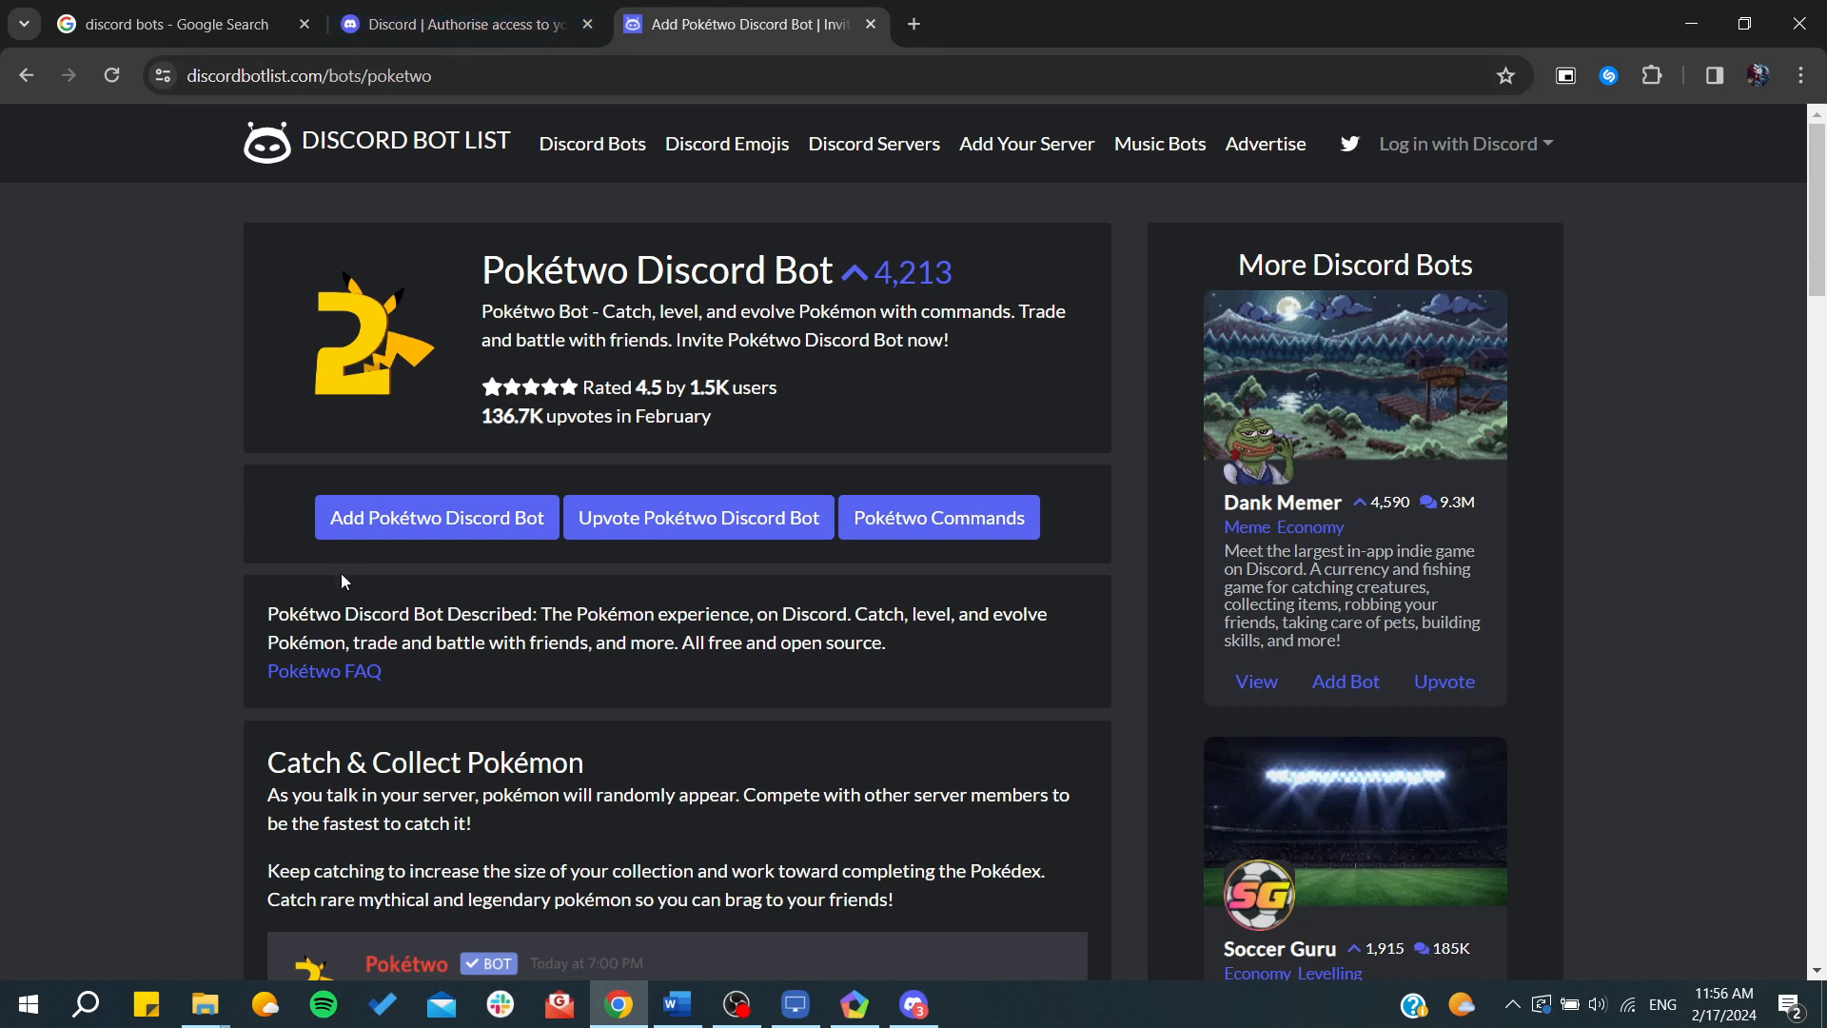
{"action": "left_click", "coordinate": [436, 516]}
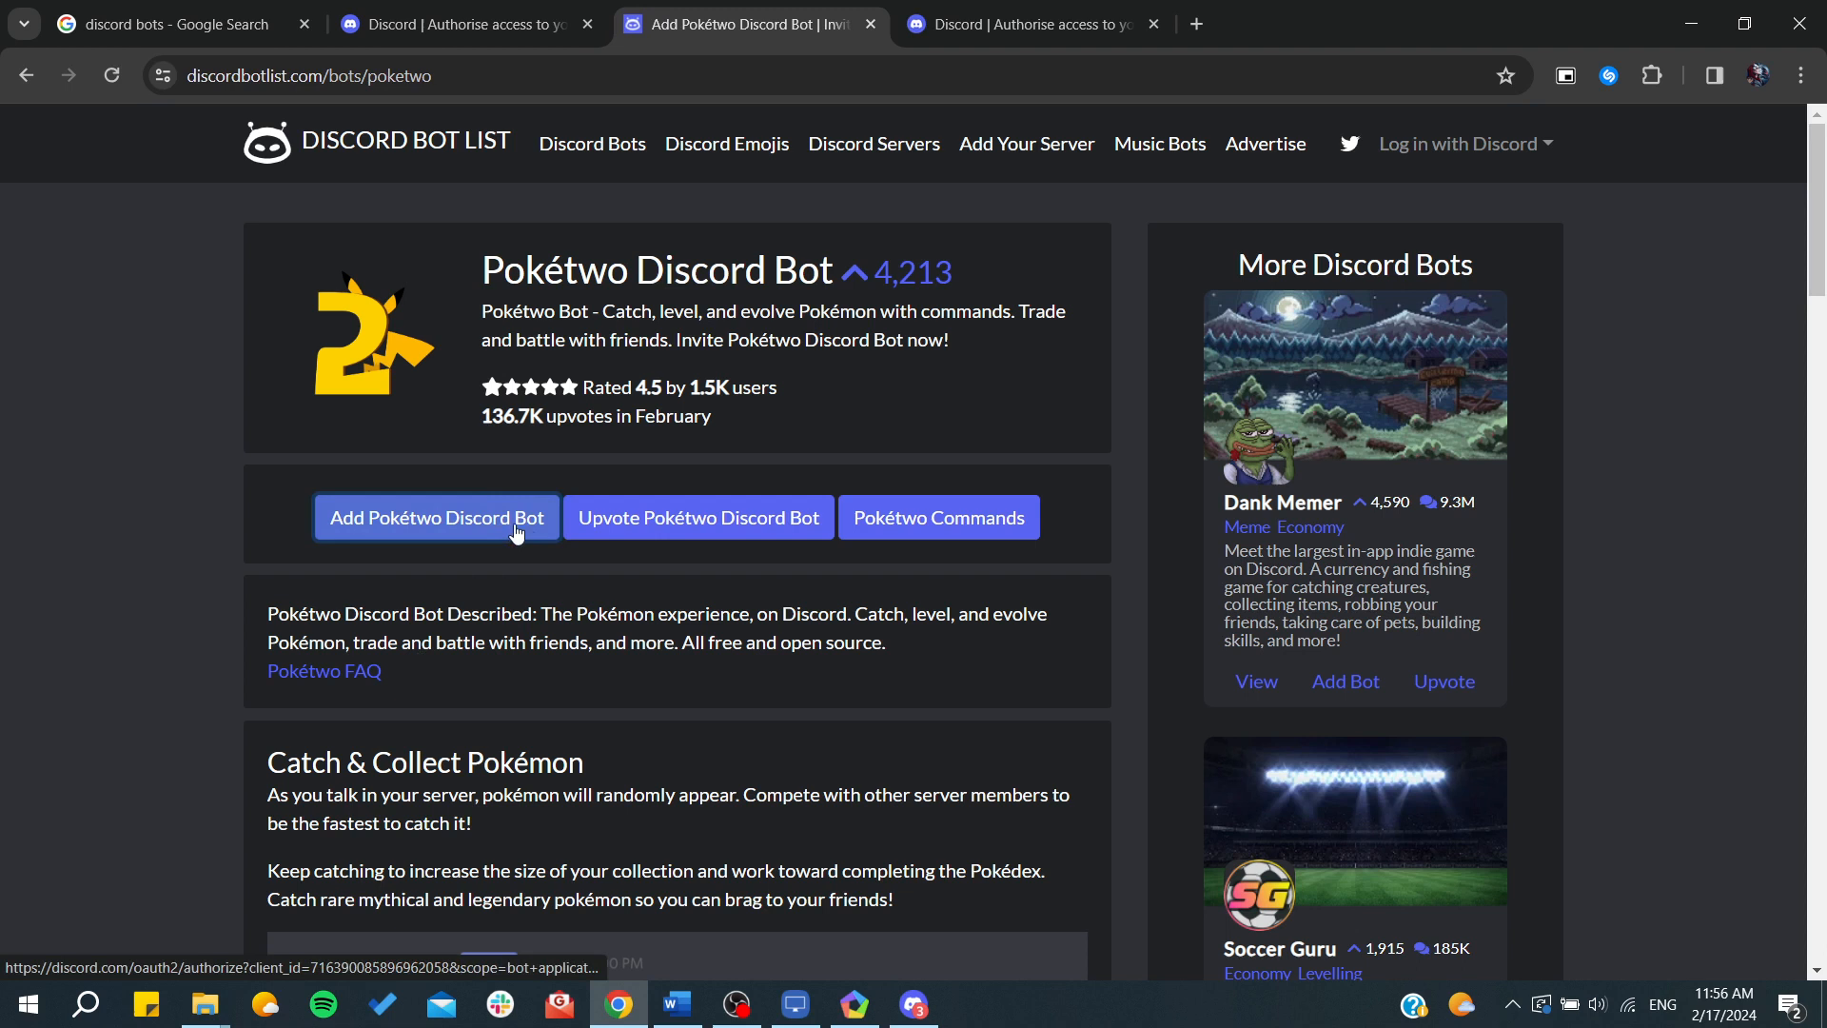
Close the empty server list and continue through Pokétwo's permission details.
{"action": "left_click", "coordinate": [434, 516]}
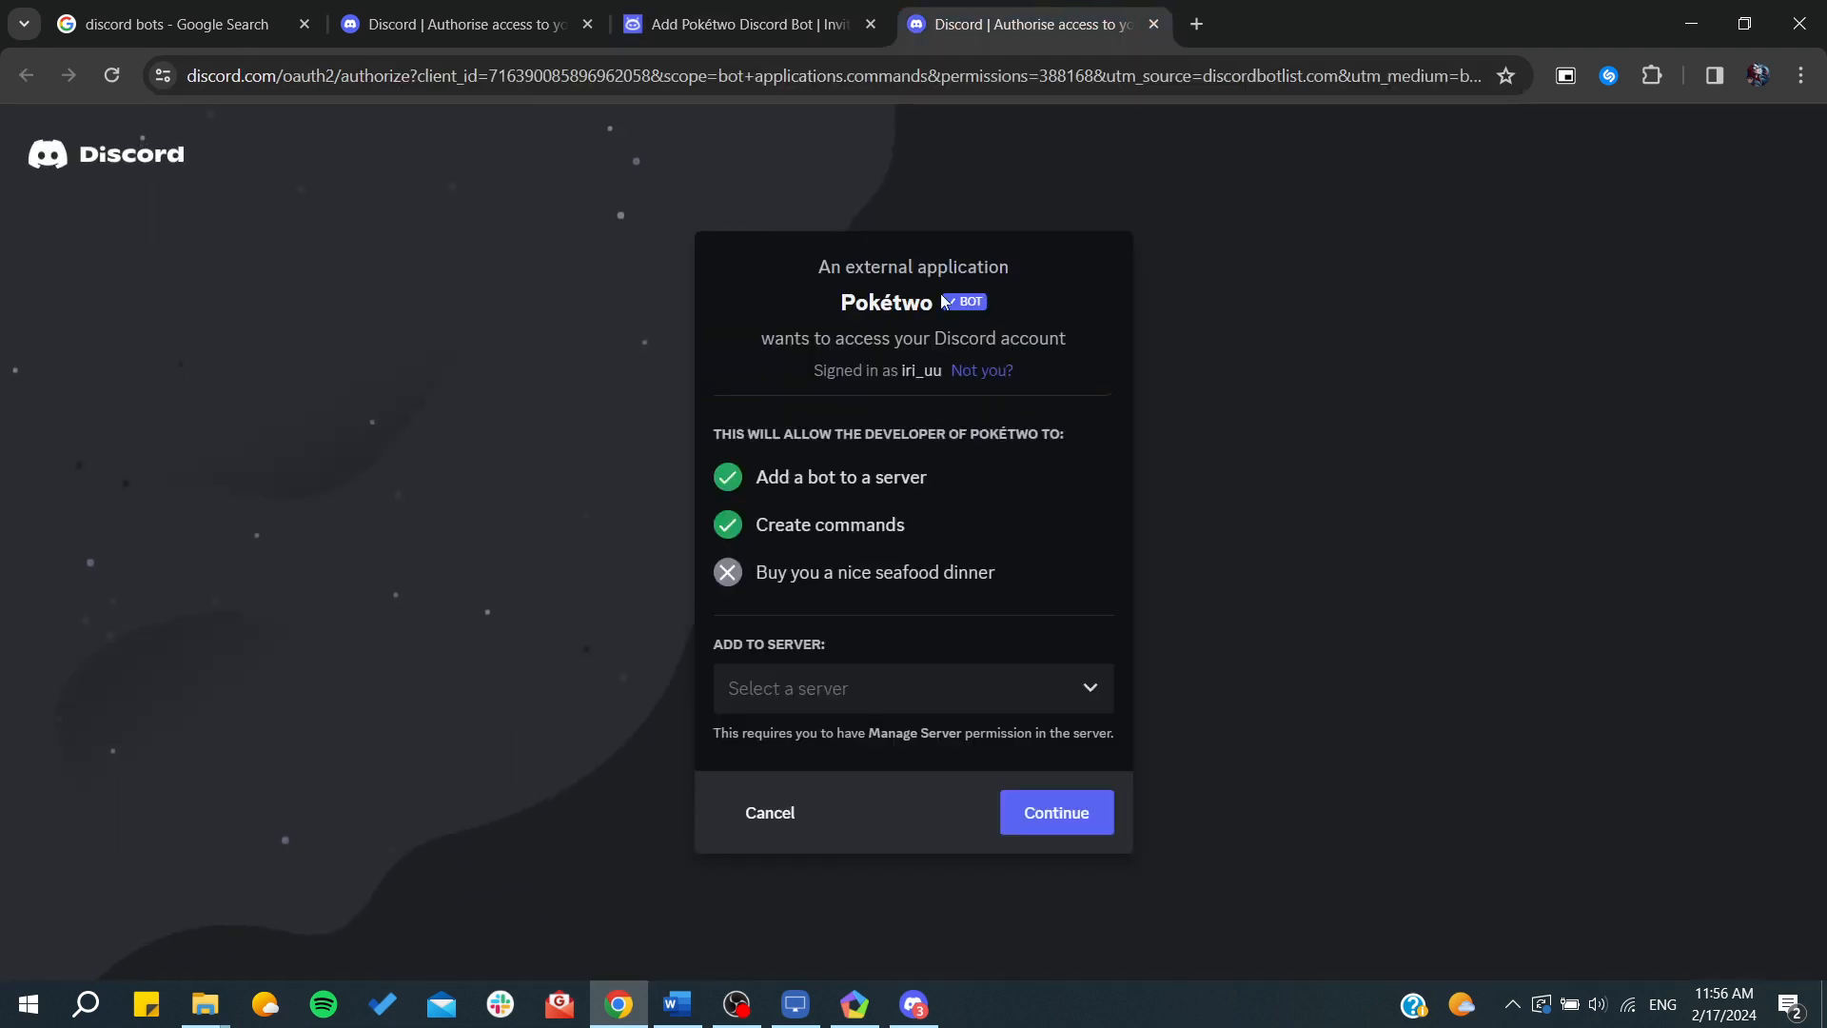
{"action": "mouse_move", "coordinate": [783, 704]}
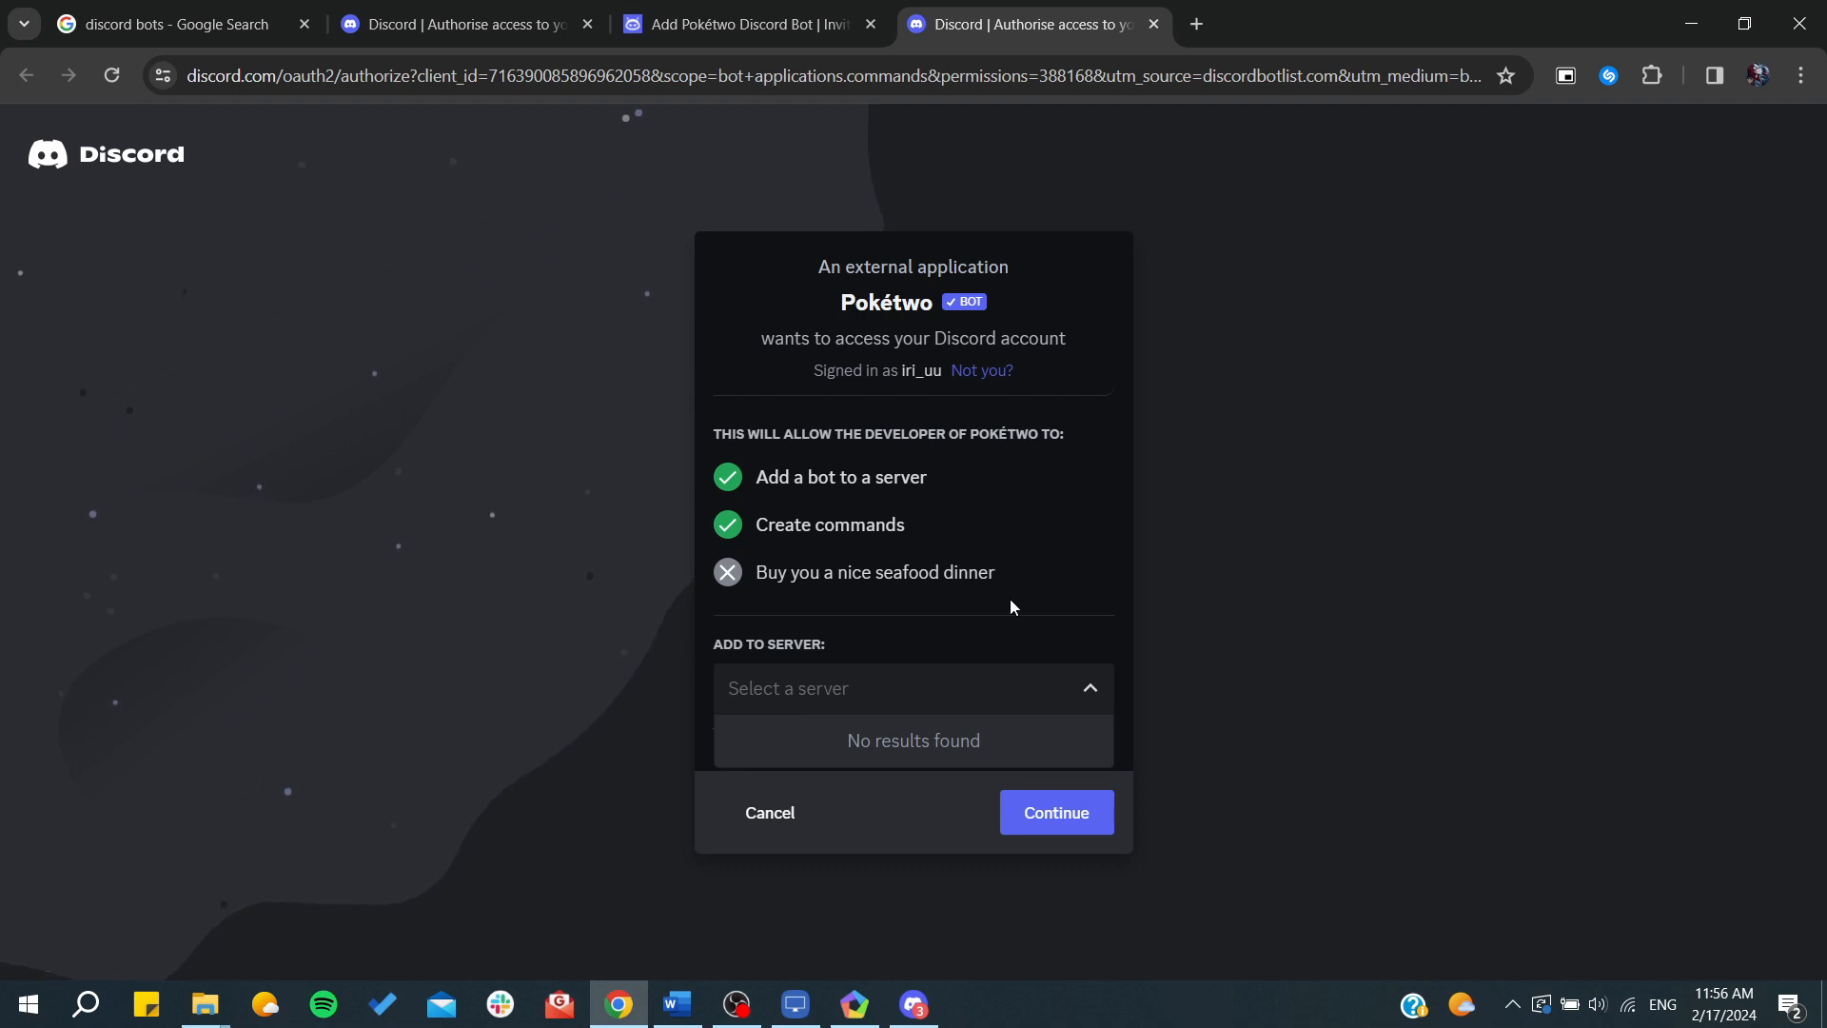
{"action": "left_click", "coordinate": [912, 687]}
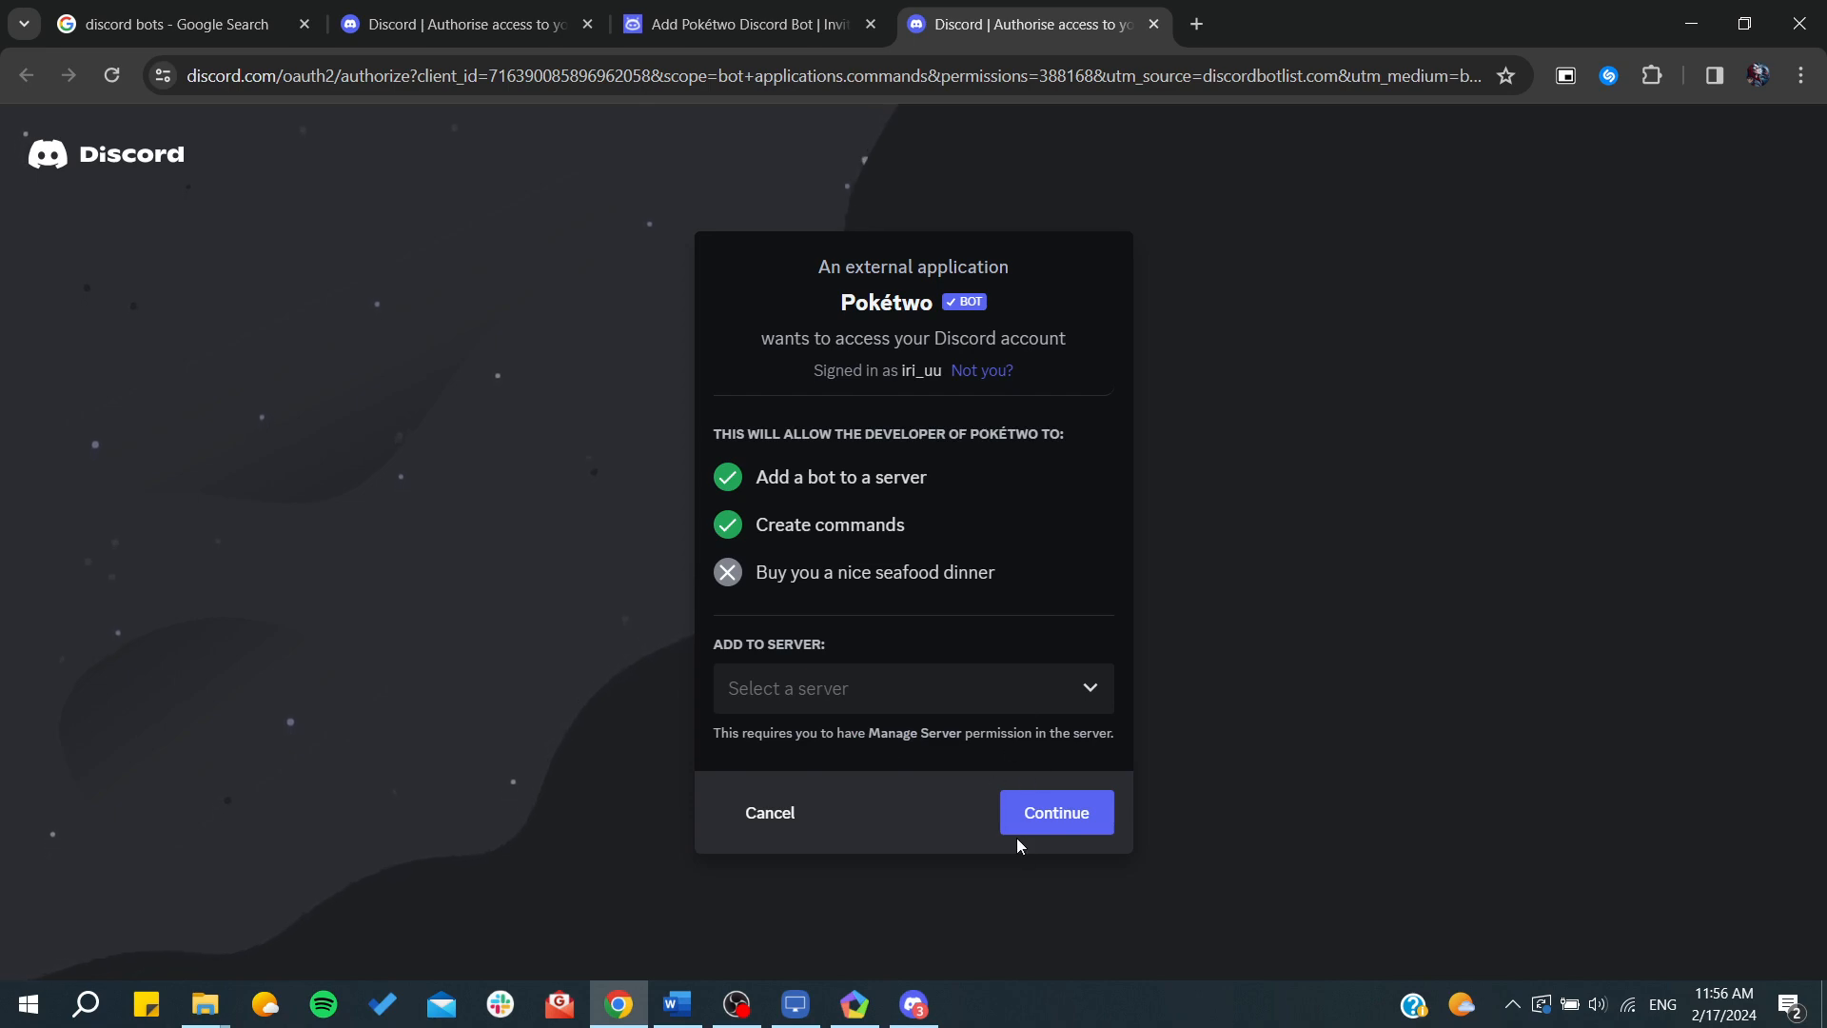
{"action": "left_click", "coordinate": [1053, 812]}
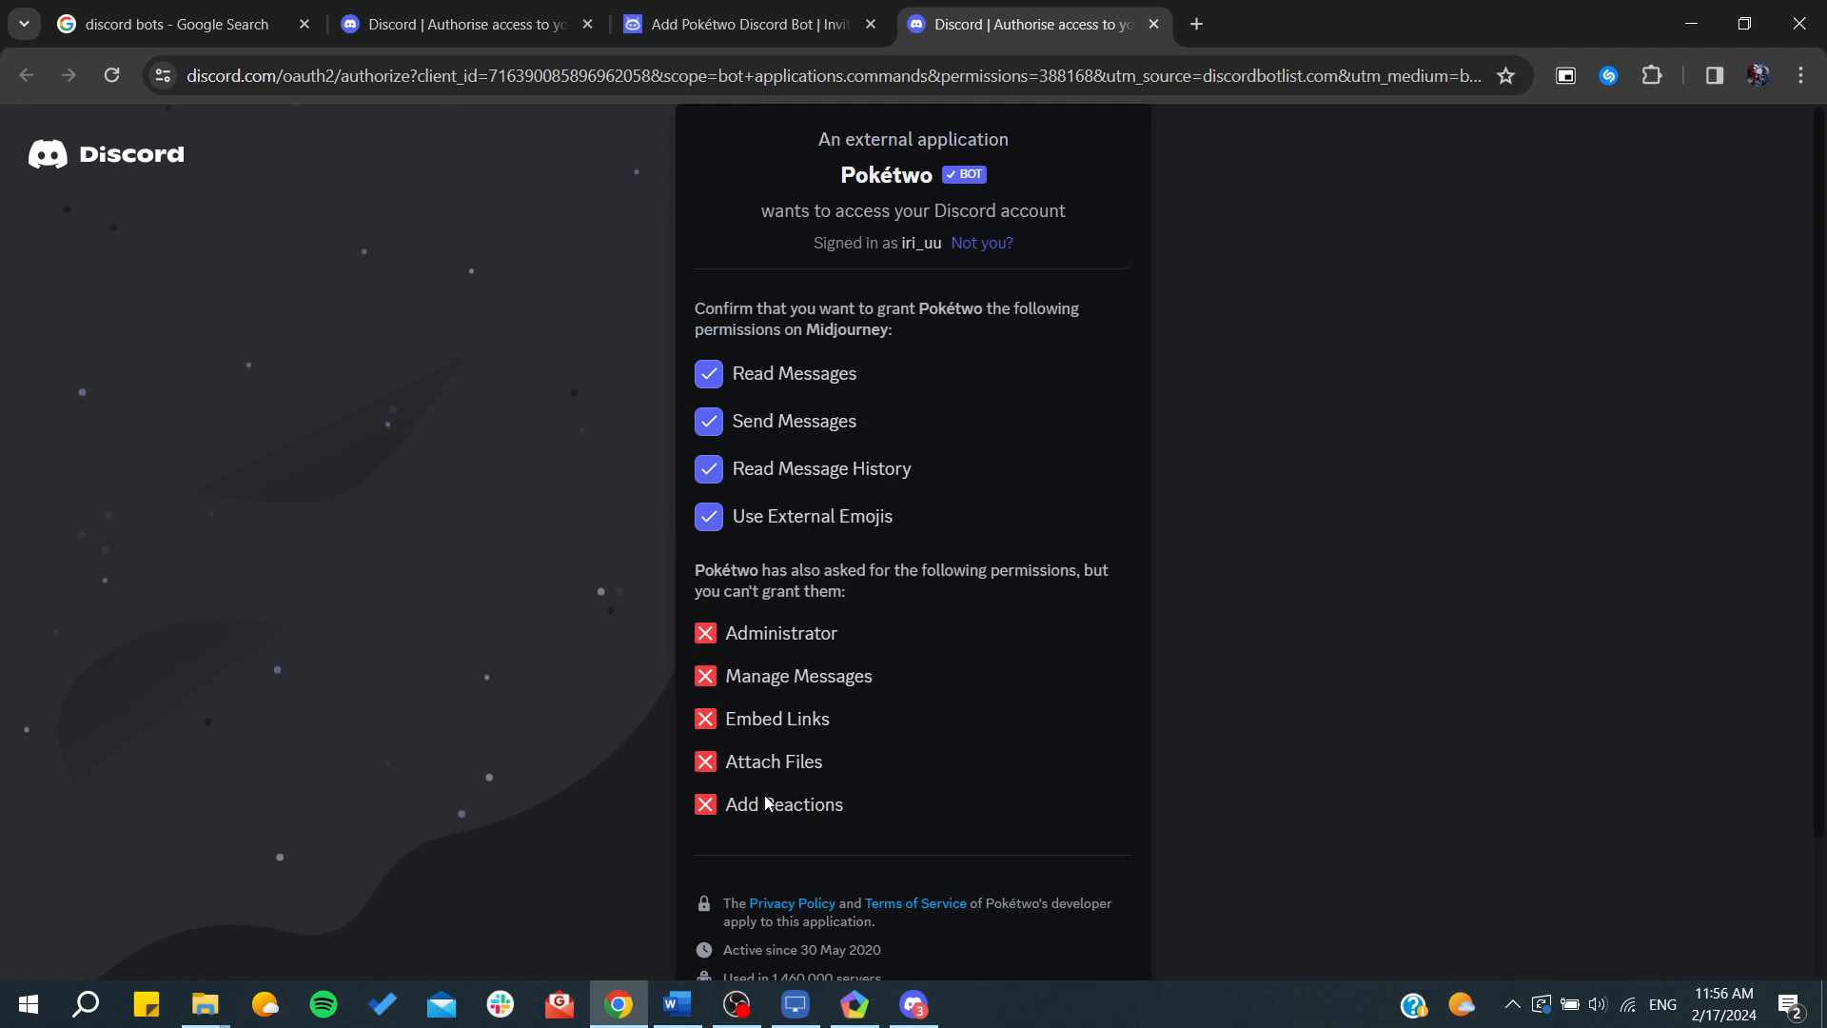
{"action": "scroll", "scroll_direction": "down", "scroll_amount": 3}
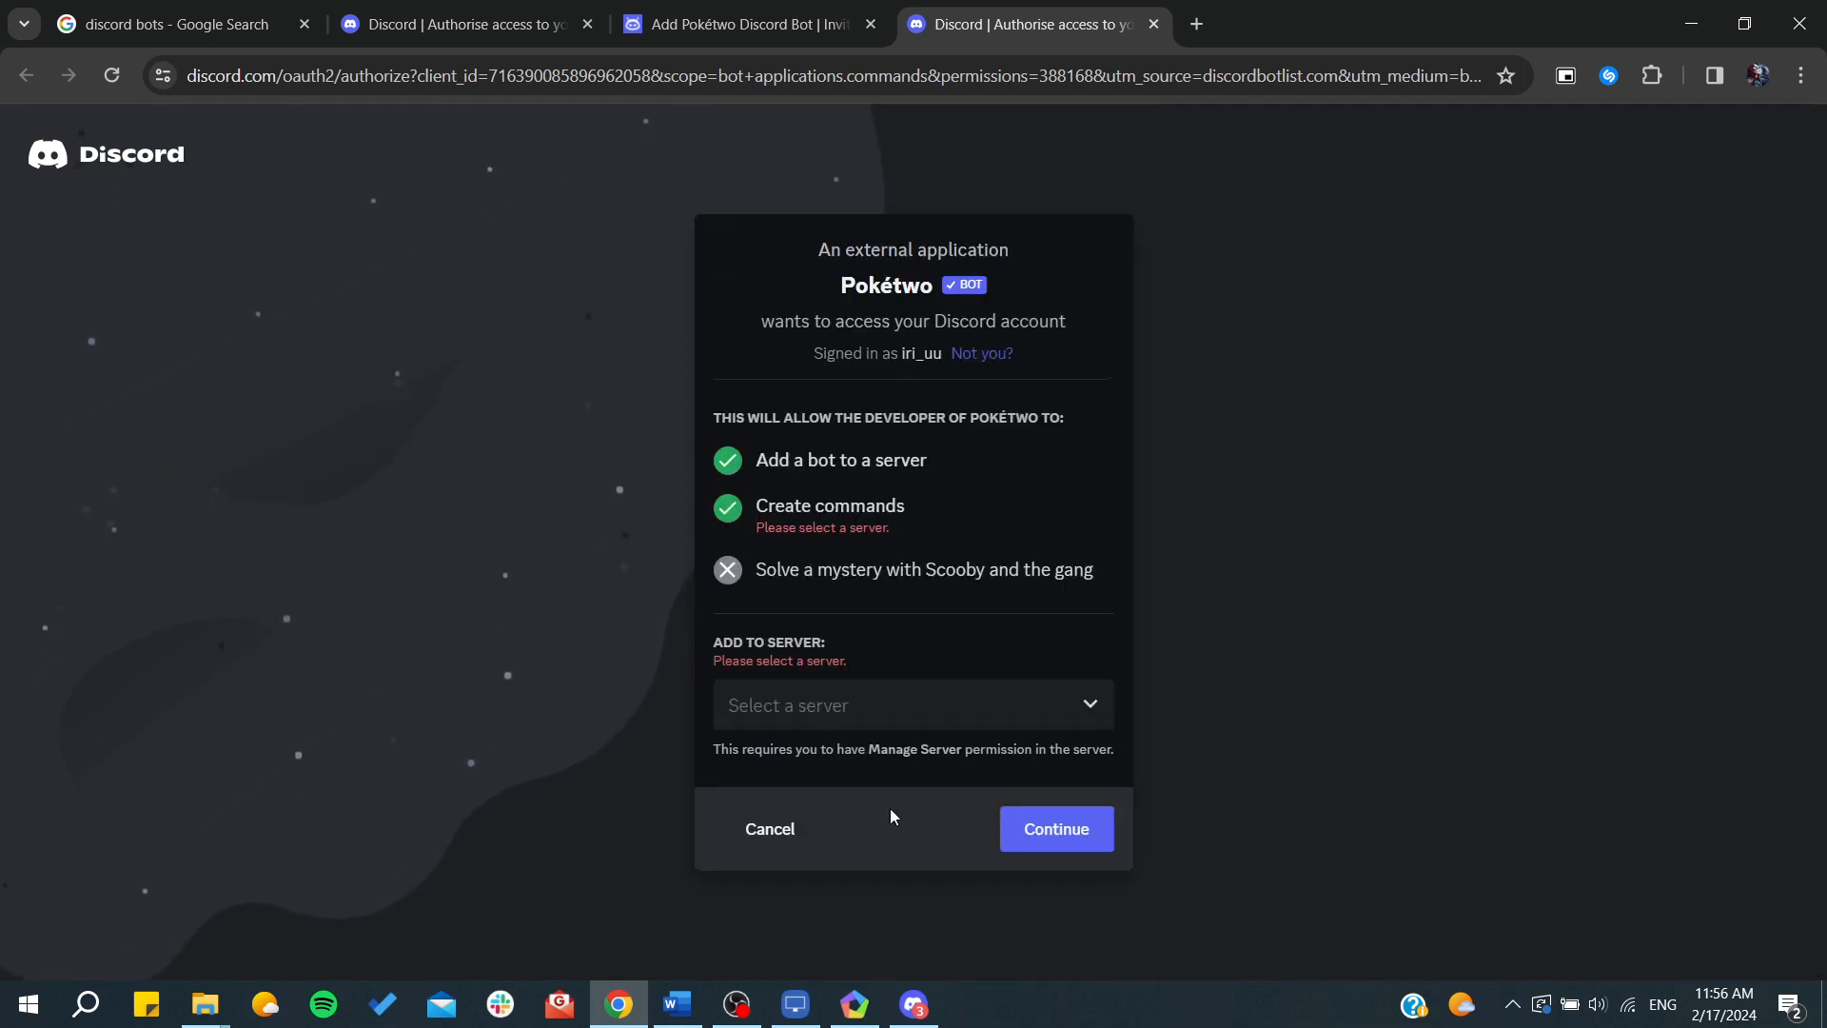
Return to the Pokétwo authorization page and submit the request to add the bot.
{"action": "left_click", "coordinate": [912, 705]}
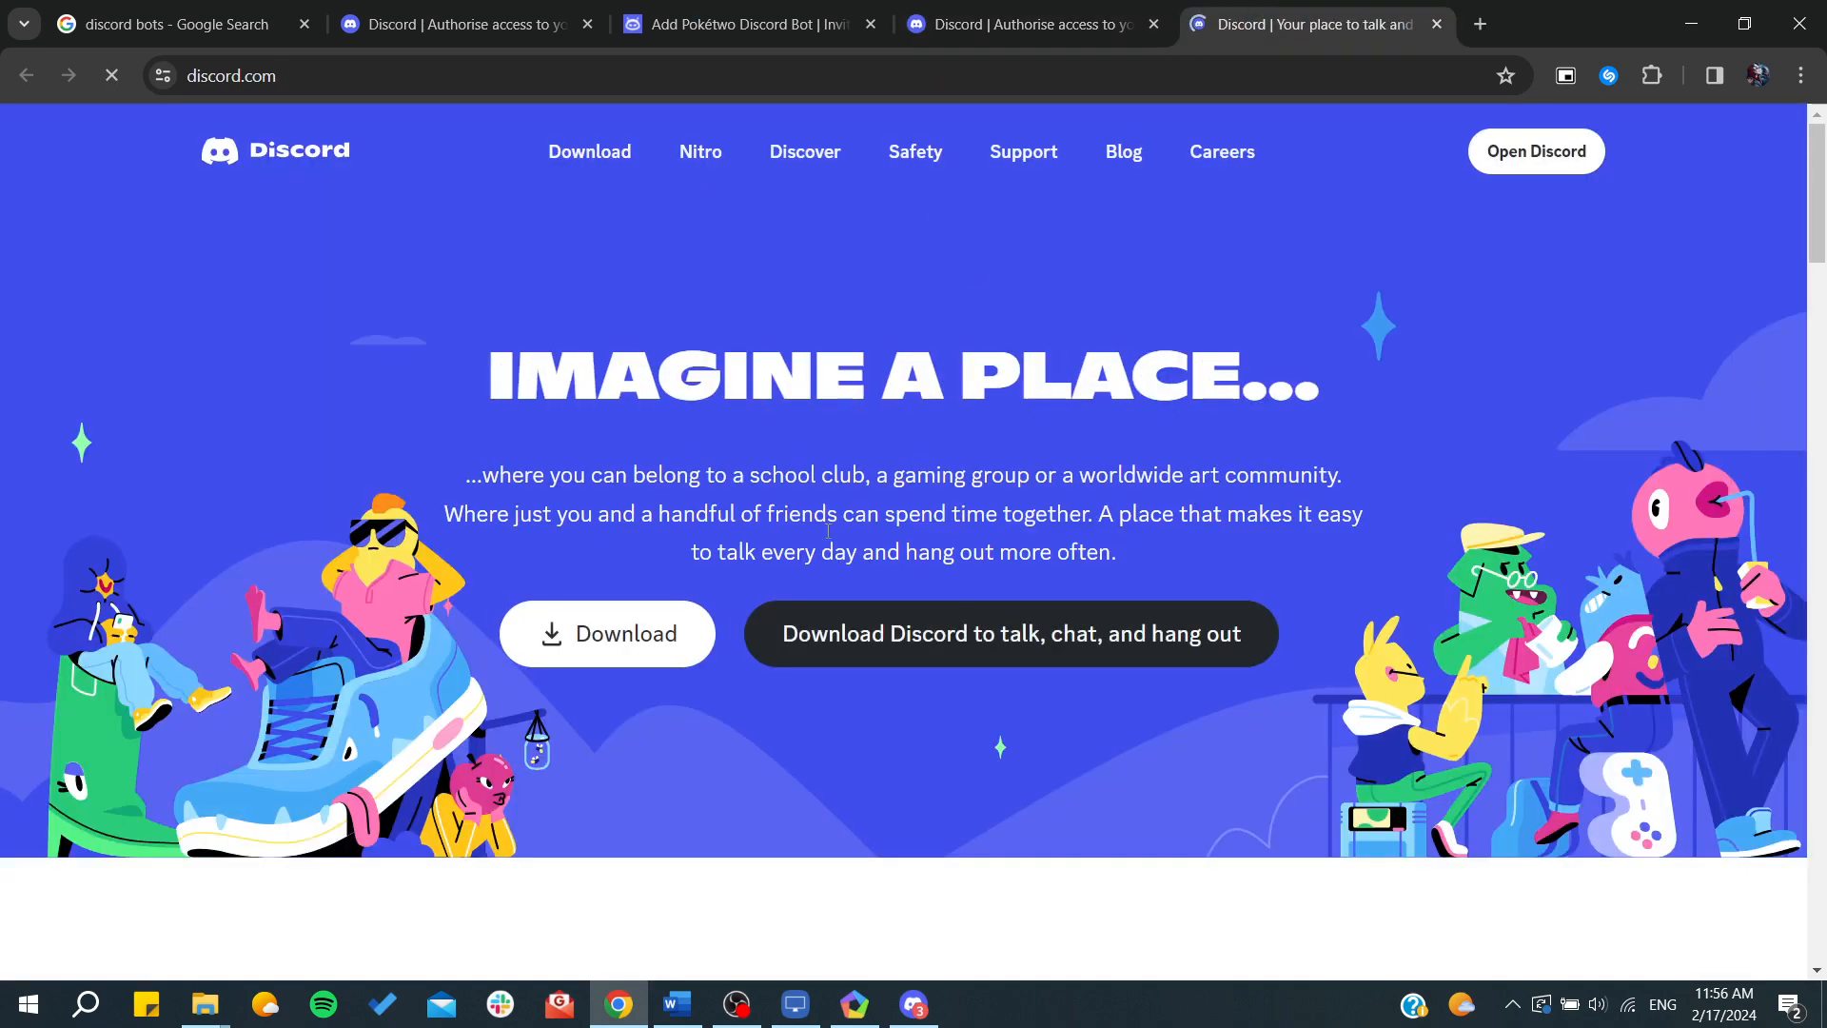
{"action": "left_click", "coordinate": [1029, 22]}
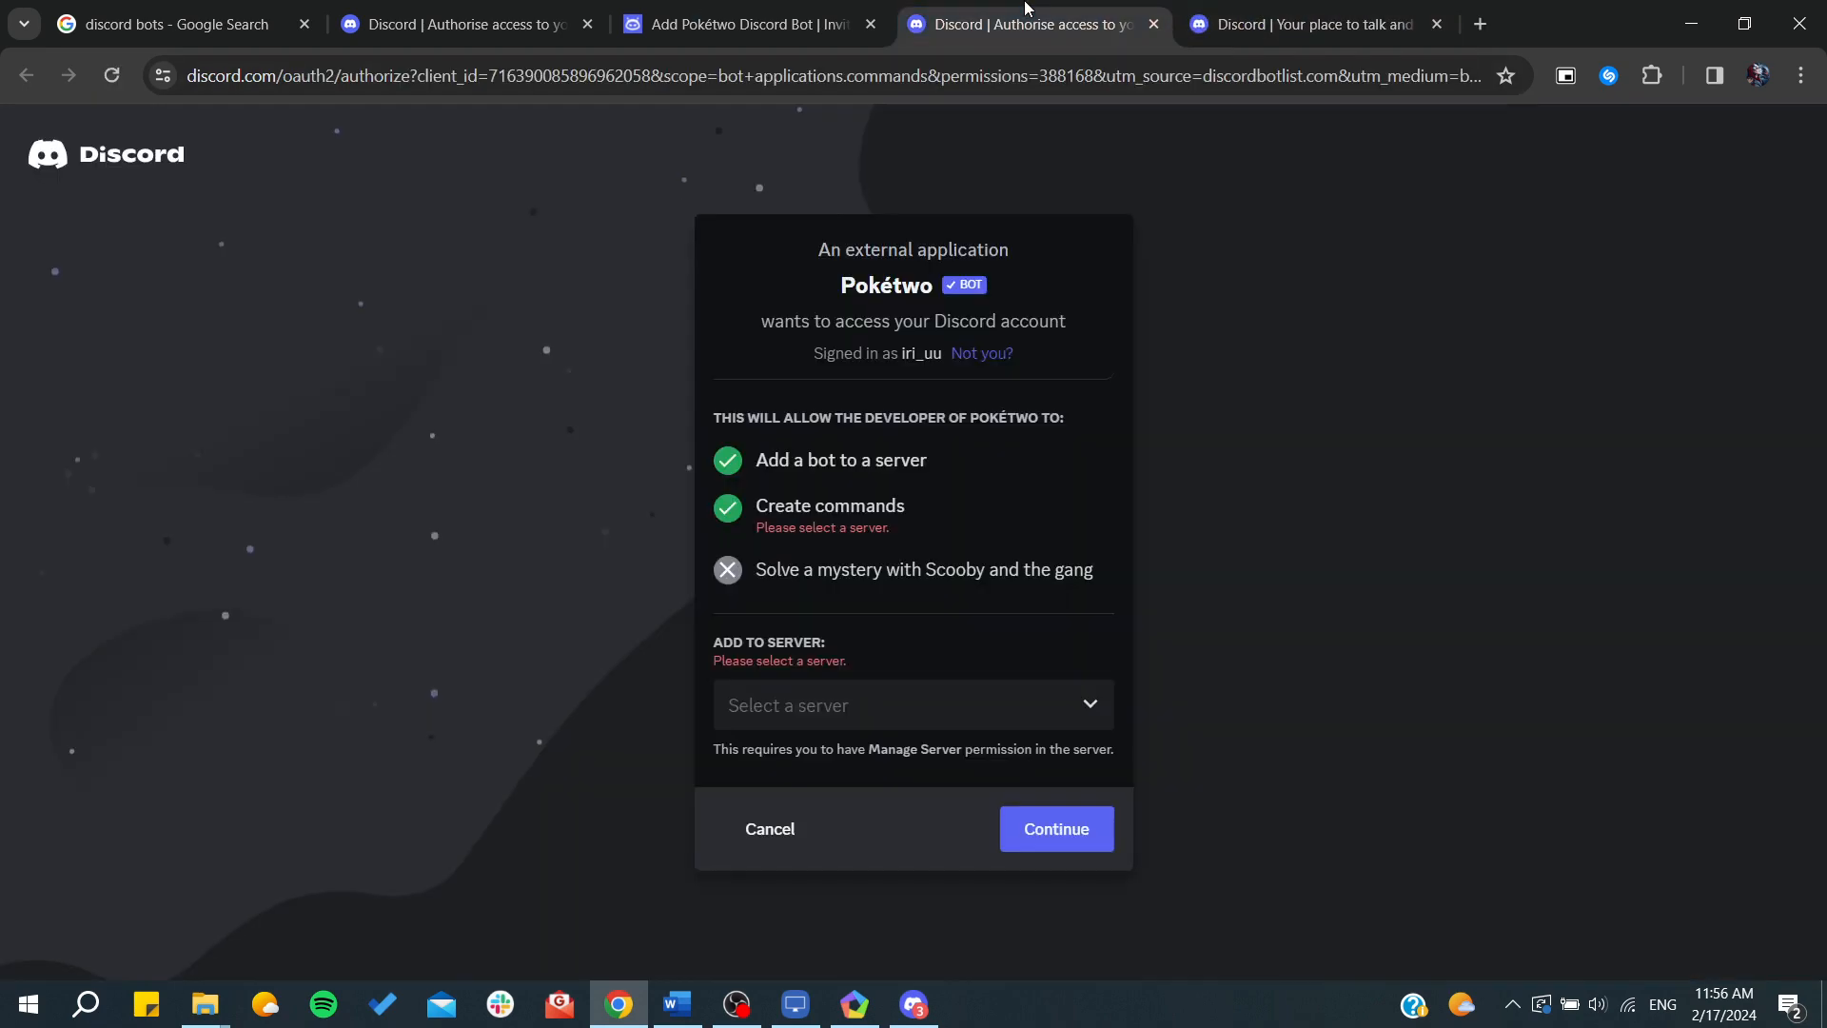
{"action": "left_click", "coordinate": [911, 704]}
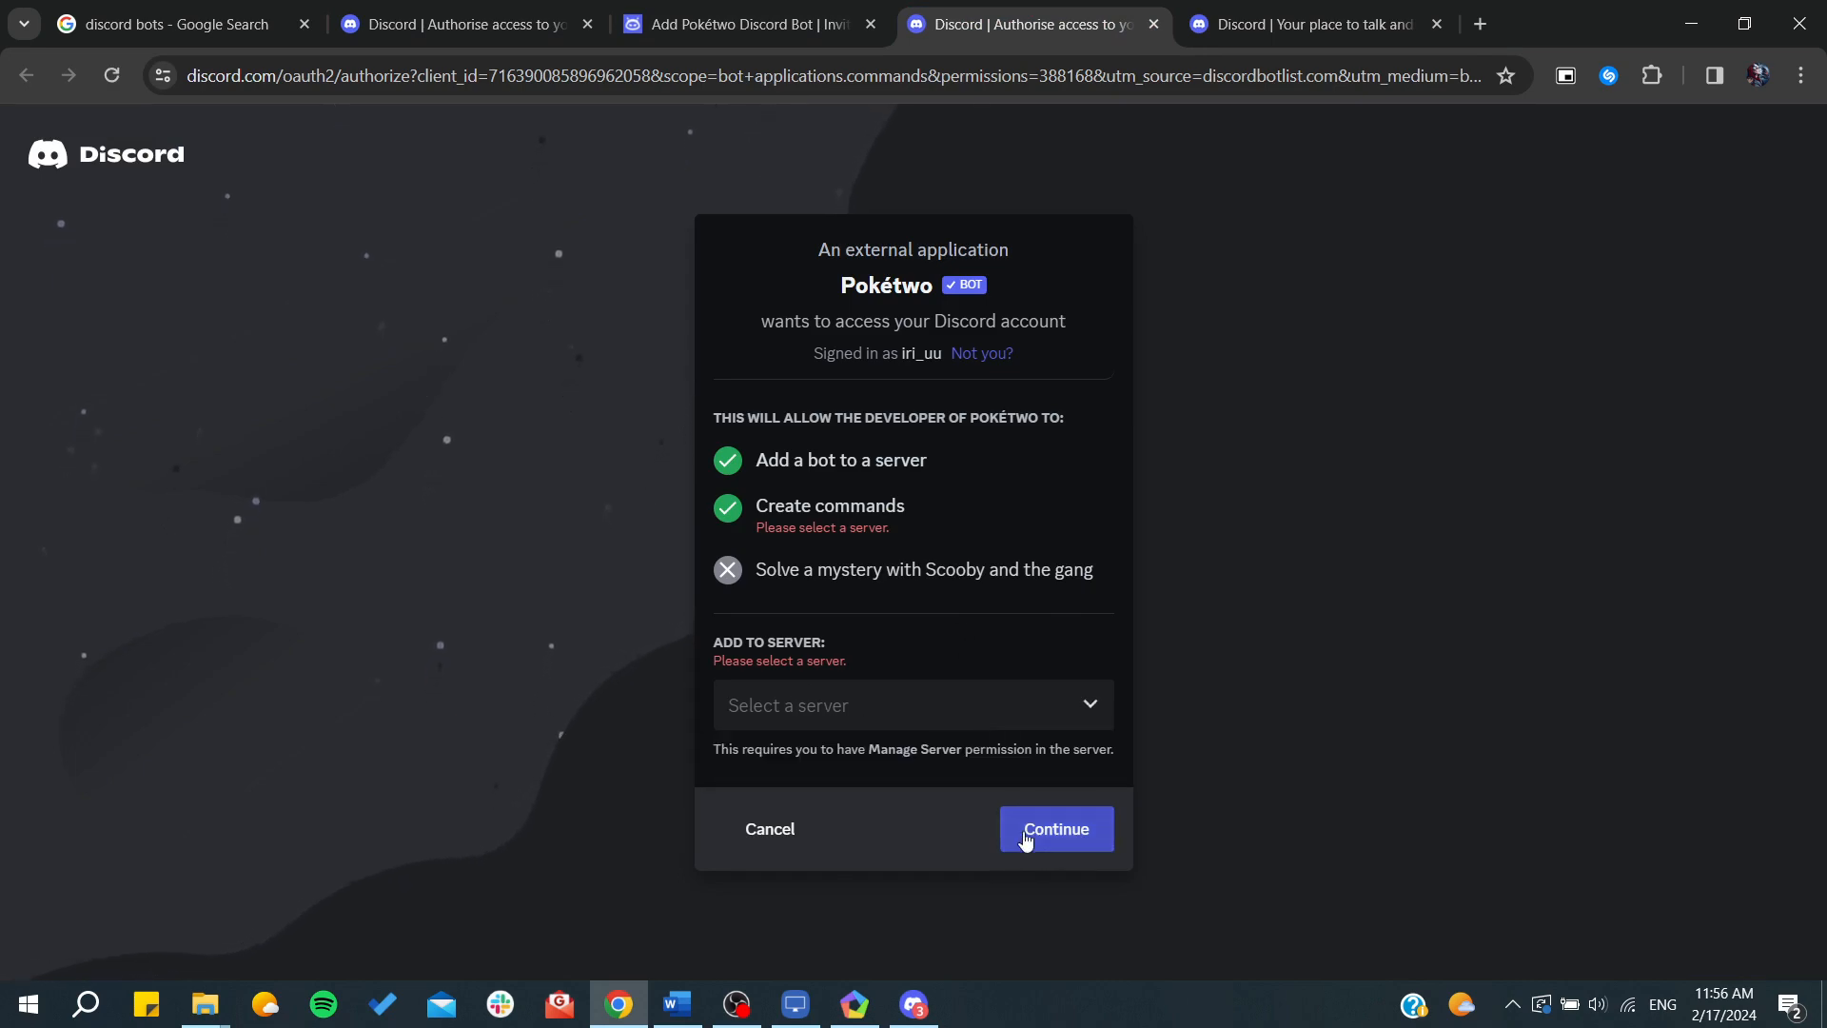
{"action": "left_click", "coordinate": [461, 23]}
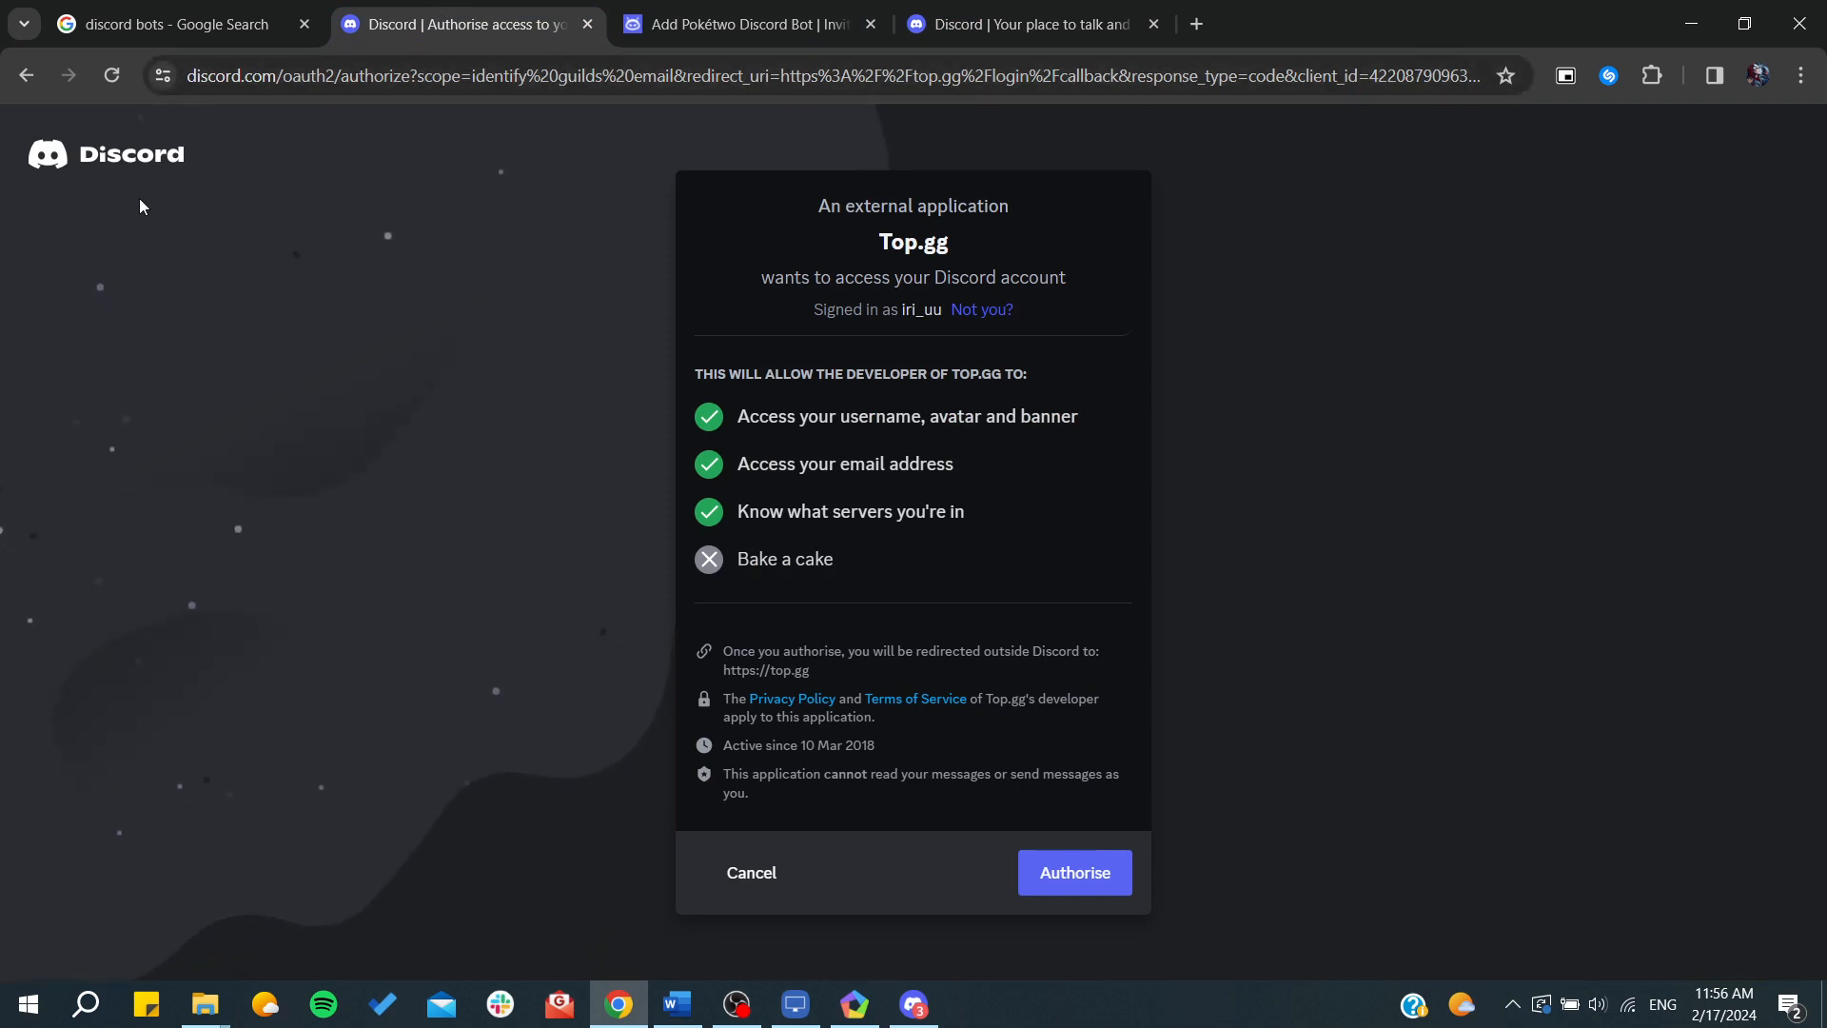
{"action": "mouse_move", "coordinate": [921, 287]}
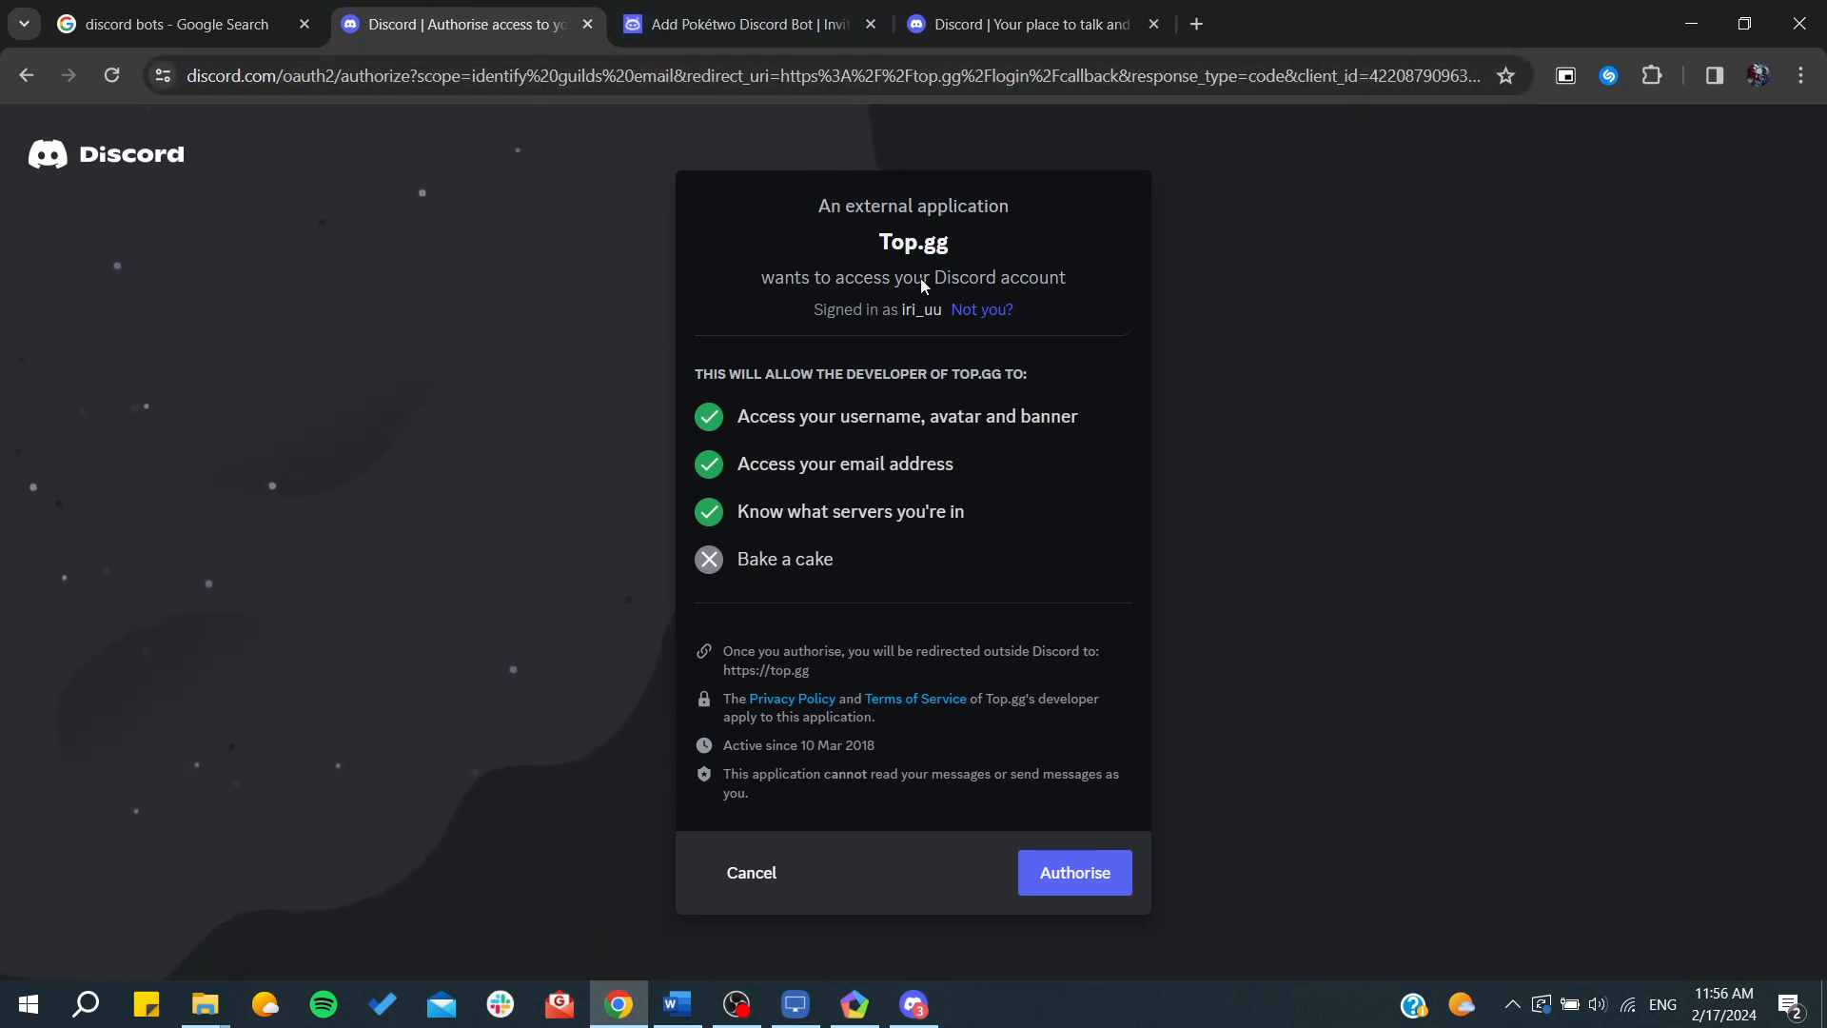
Authorise Top.gg access to the Discord account, reaching its add-bot page, and open the account menu.
{"action": "left_click", "coordinate": [1071, 872]}
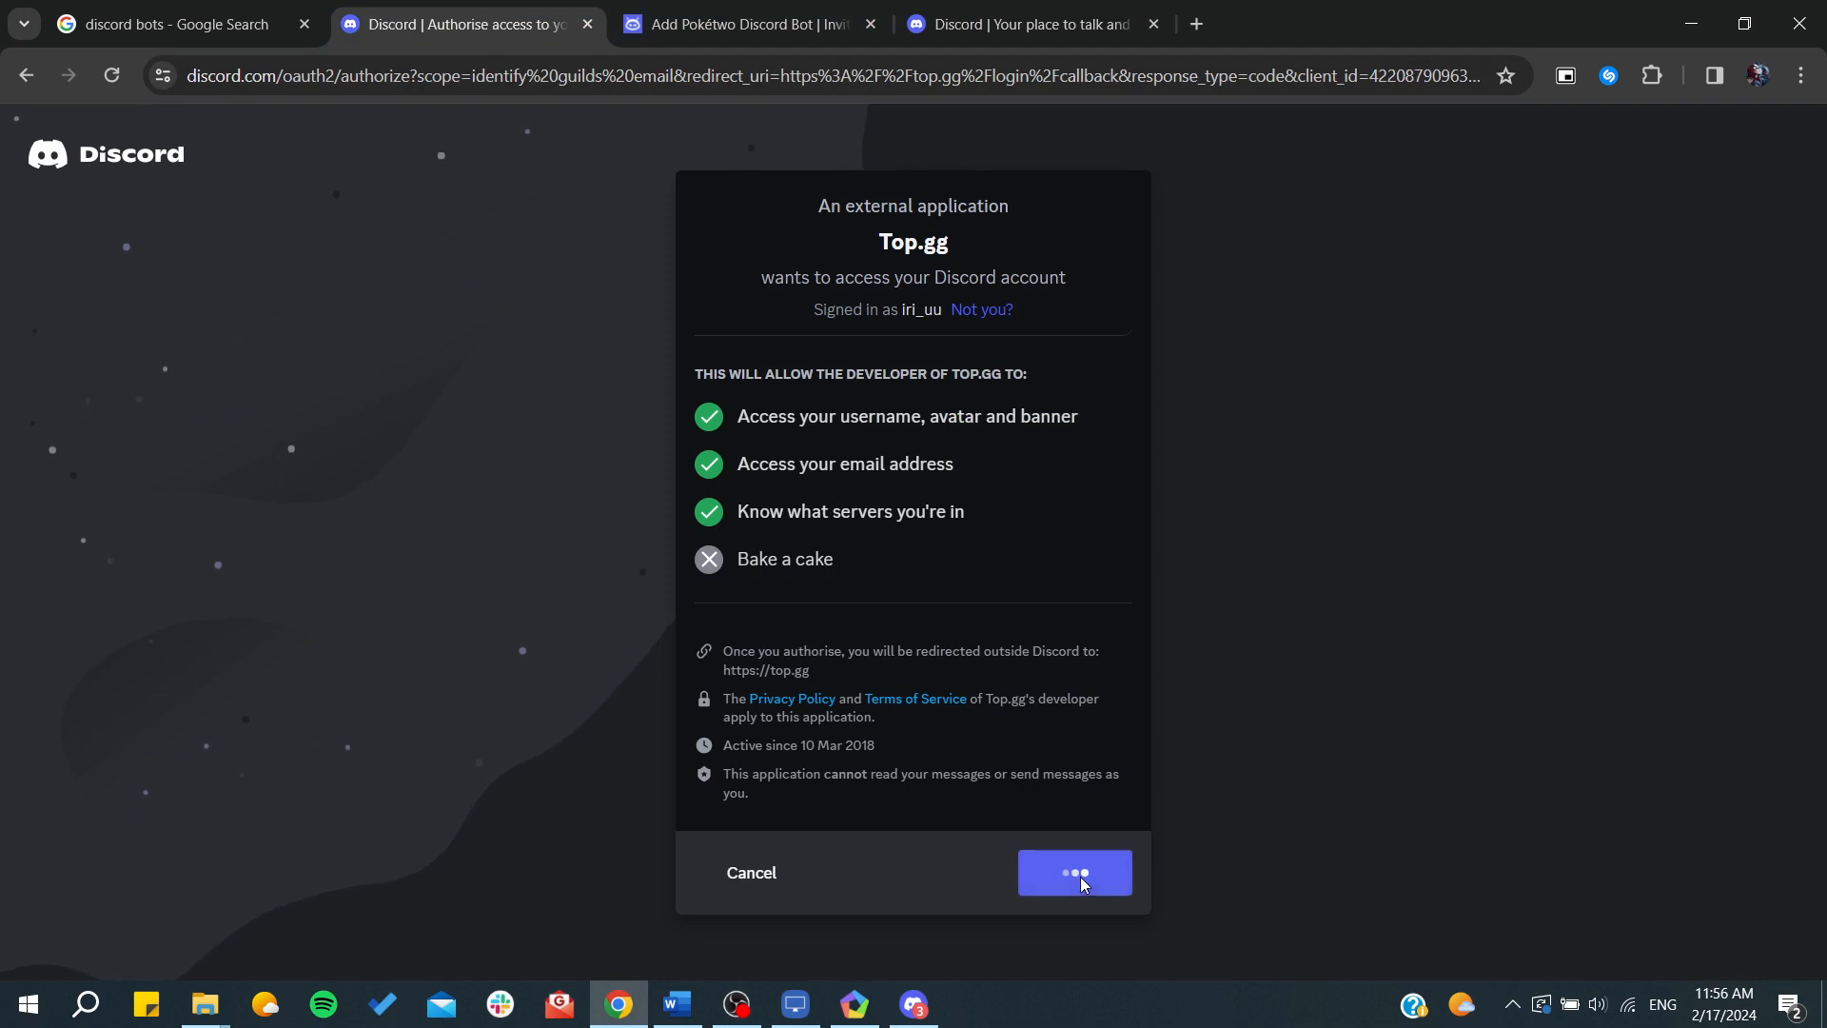
{"action": "left_click", "coordinate": [1073, 873]}
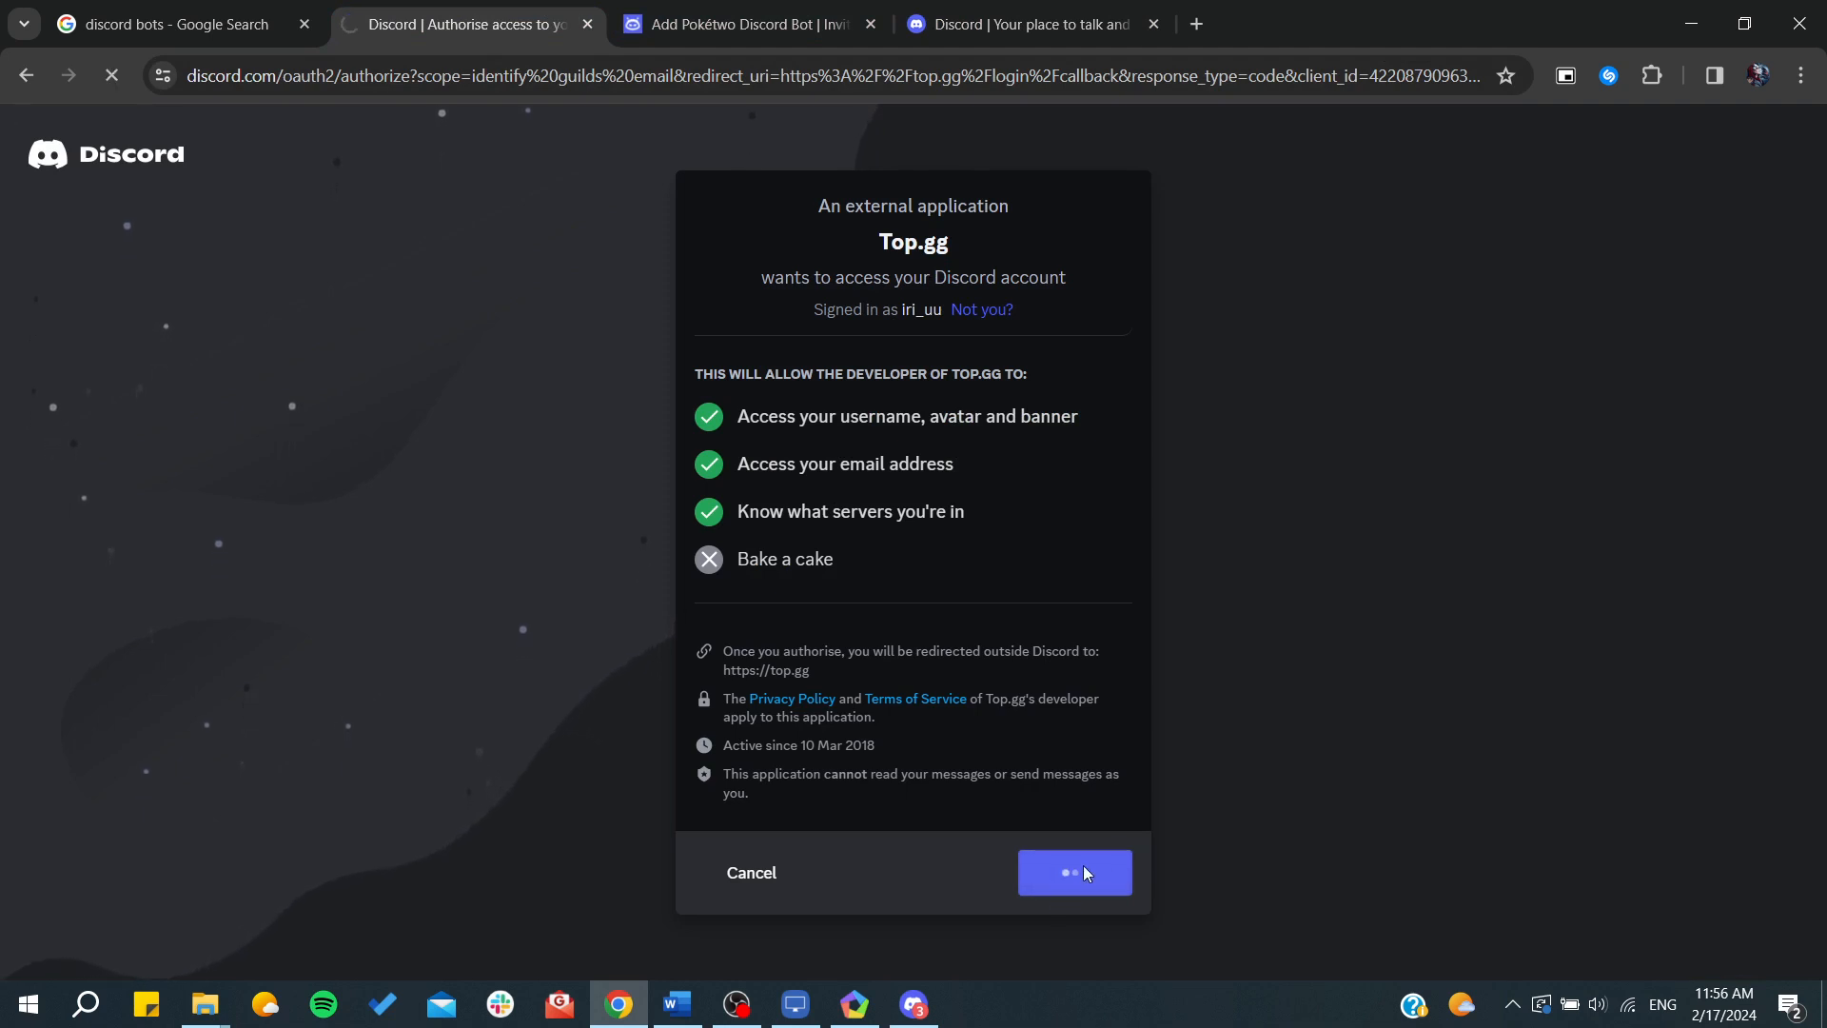
{"action": "left_click", "coordinate": [1071, 871]}
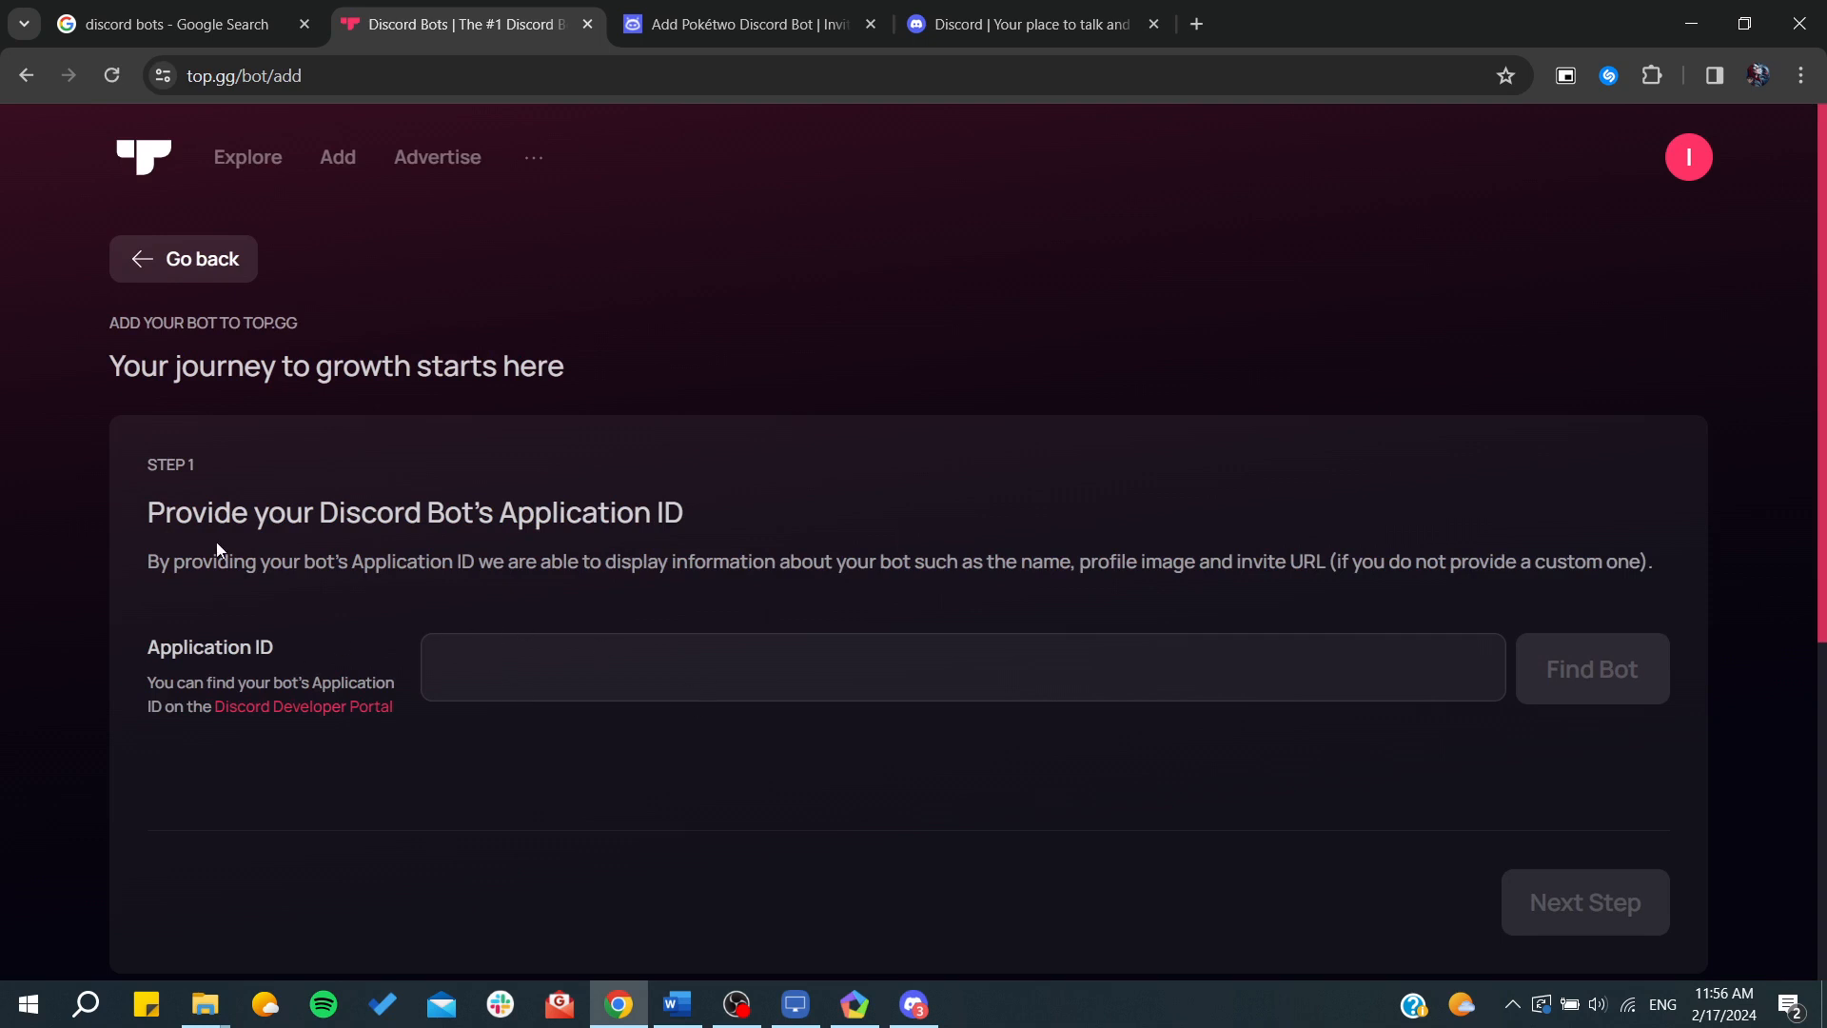
{"action": "mouse_move", "coordinate": [828, 548]}
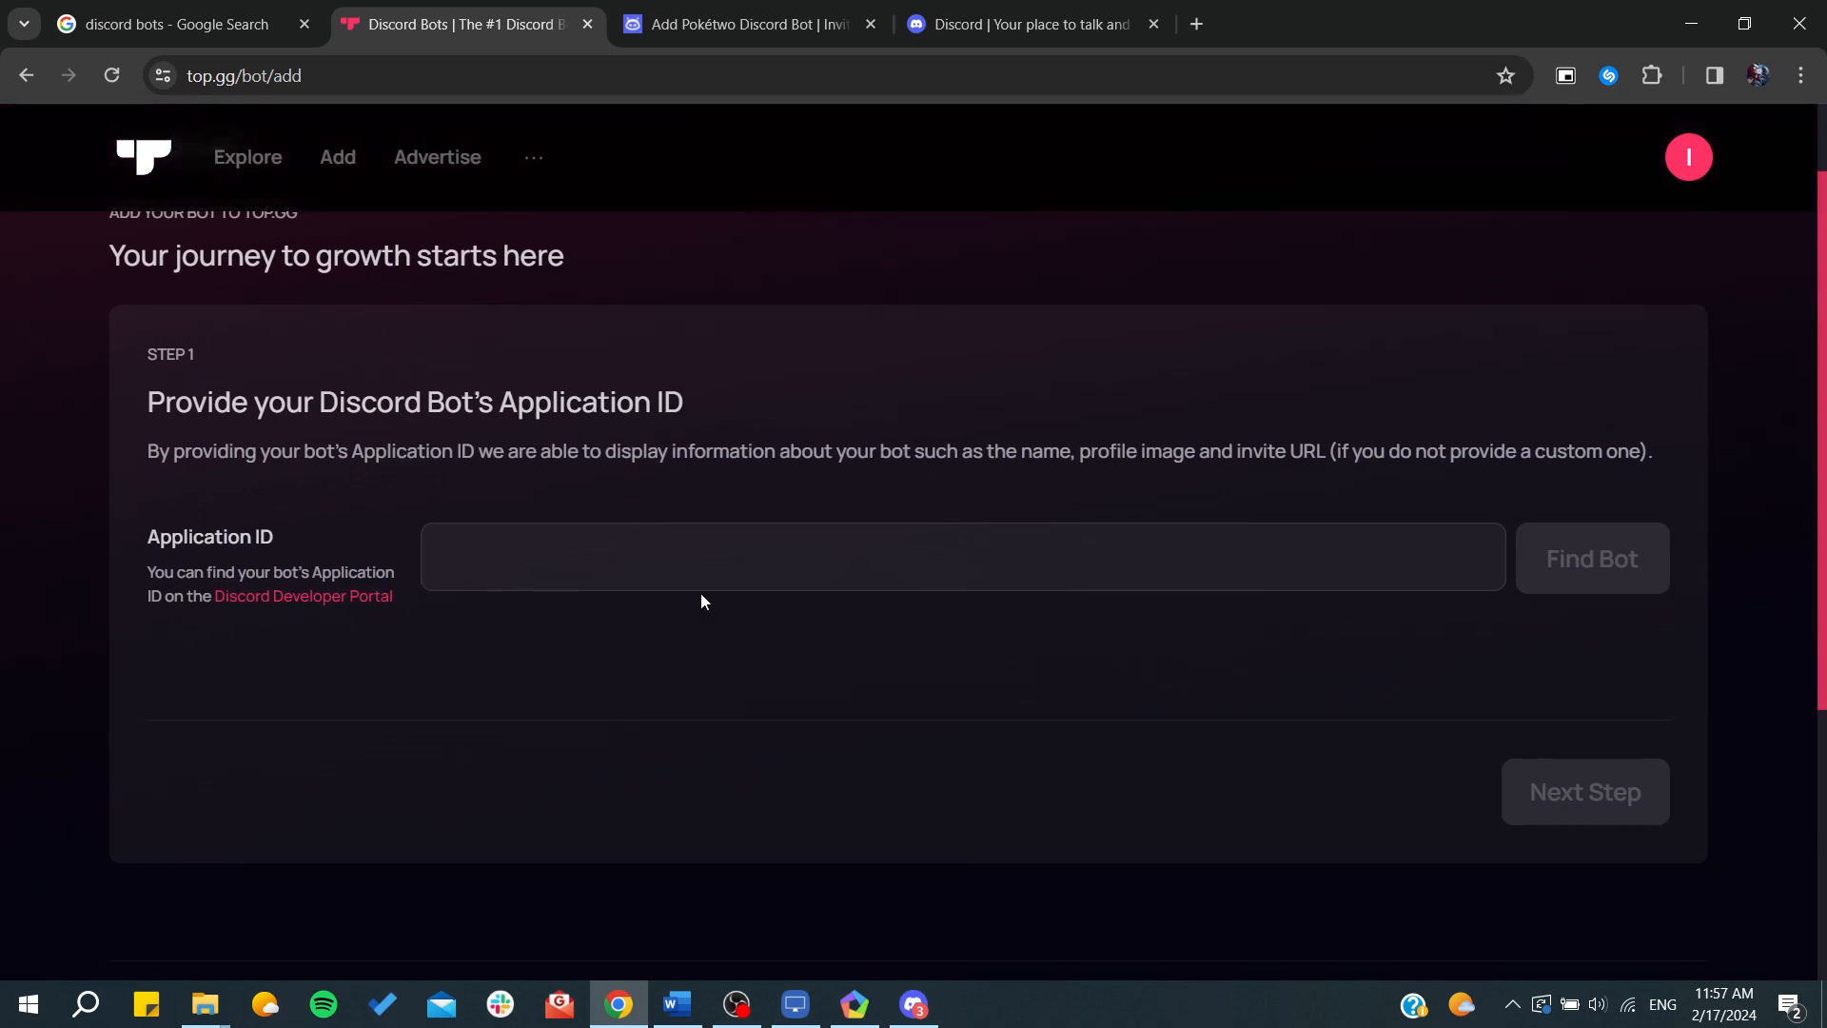
{"action": "mouse_move", "coordinate": [301, 596]}
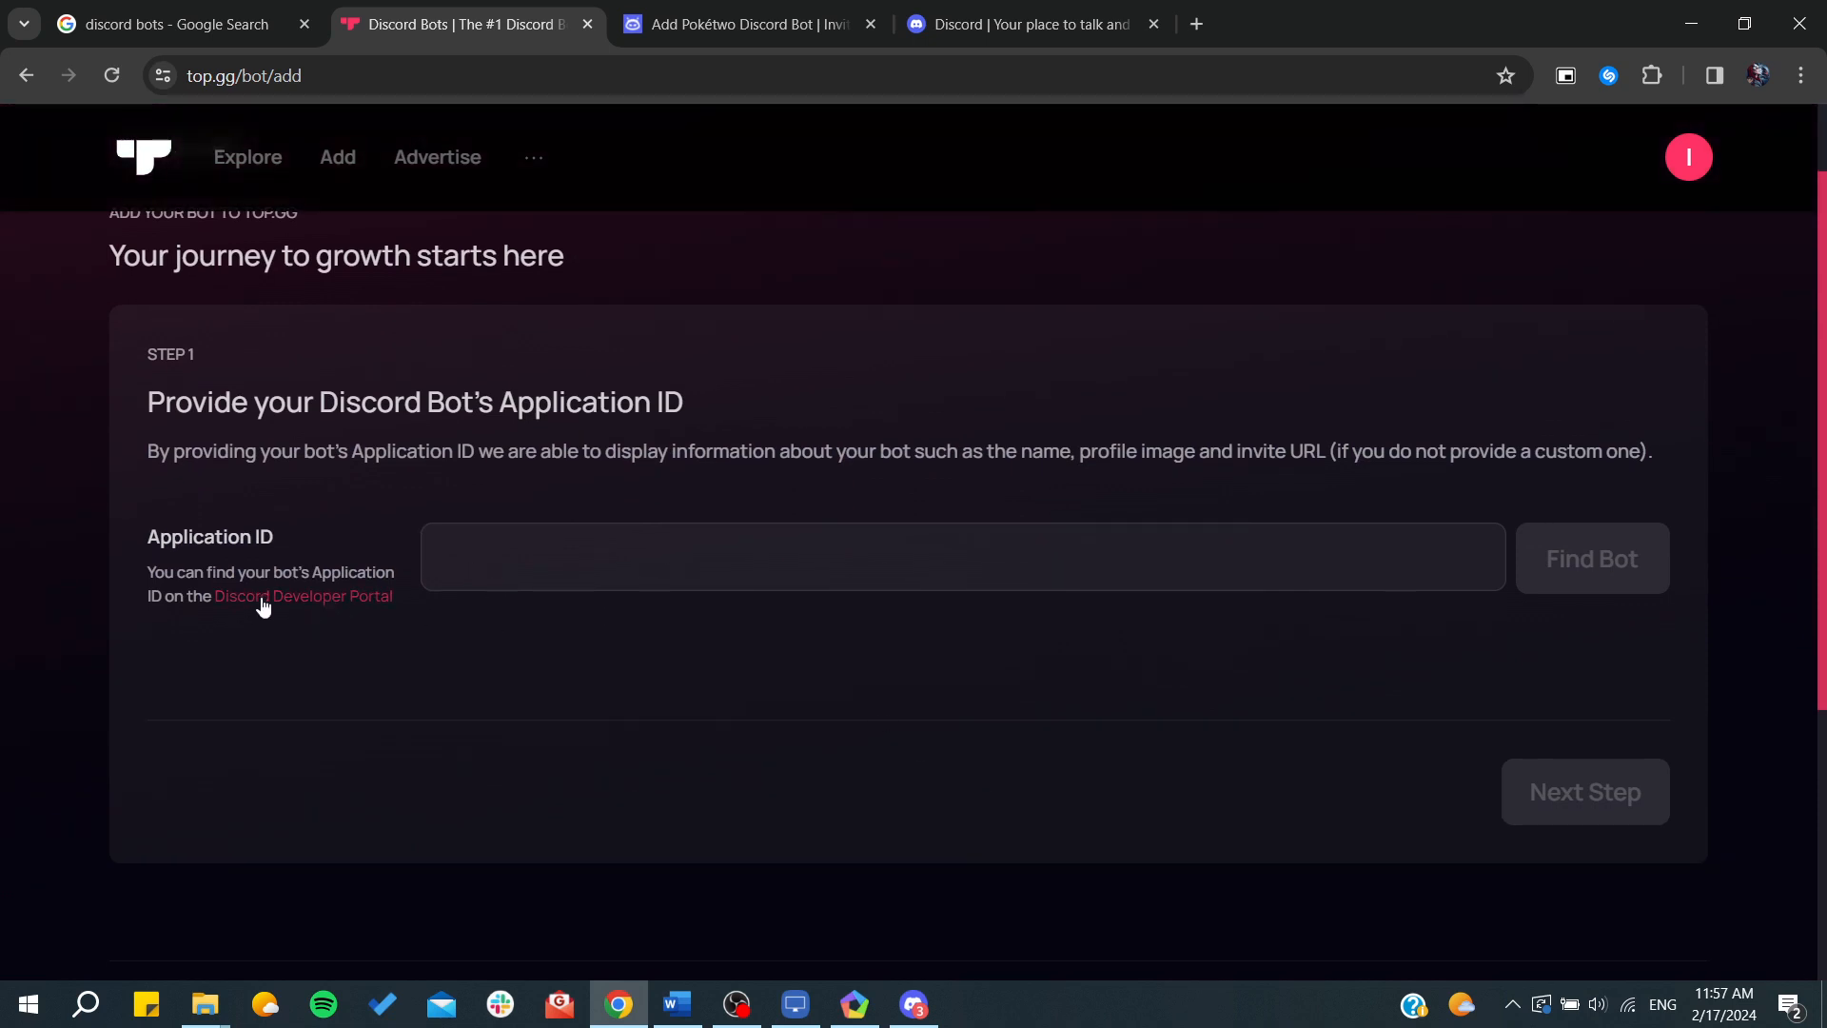
{"action": "mouse_move", "coordinate": [251, 596]}
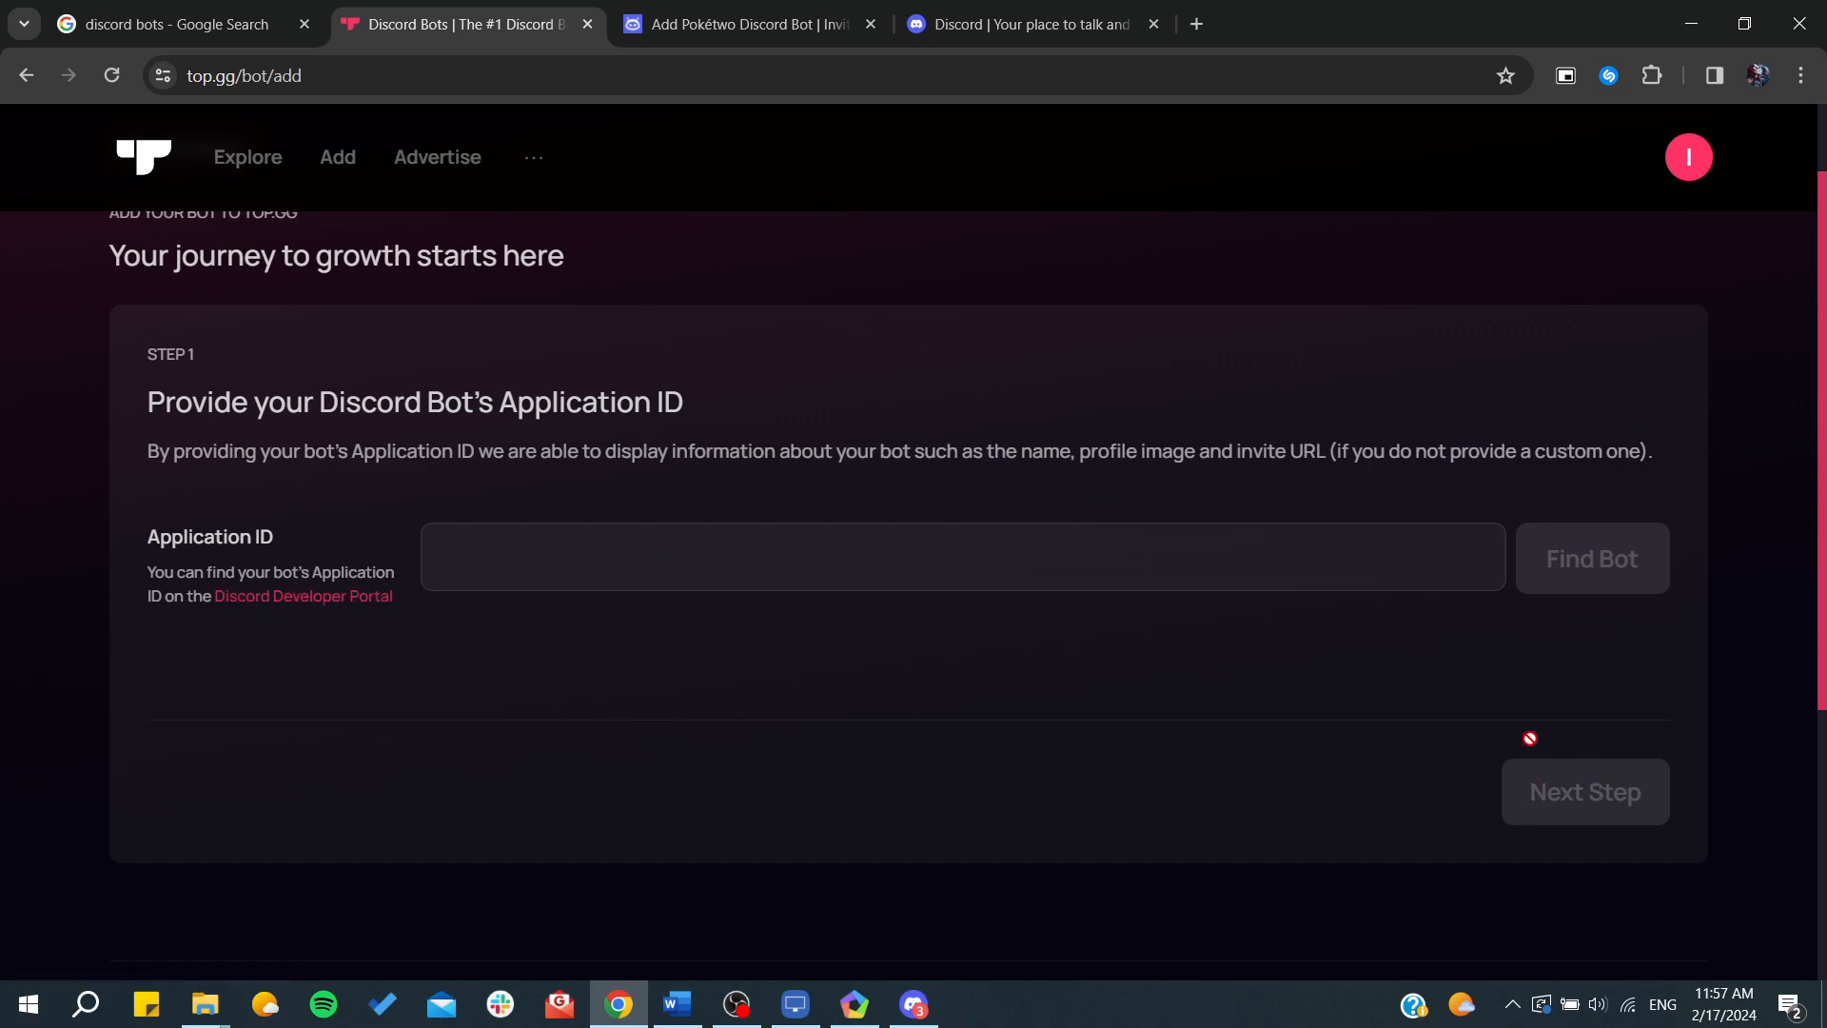
{"action": "left_click", "coordinate": [1684, 158]}
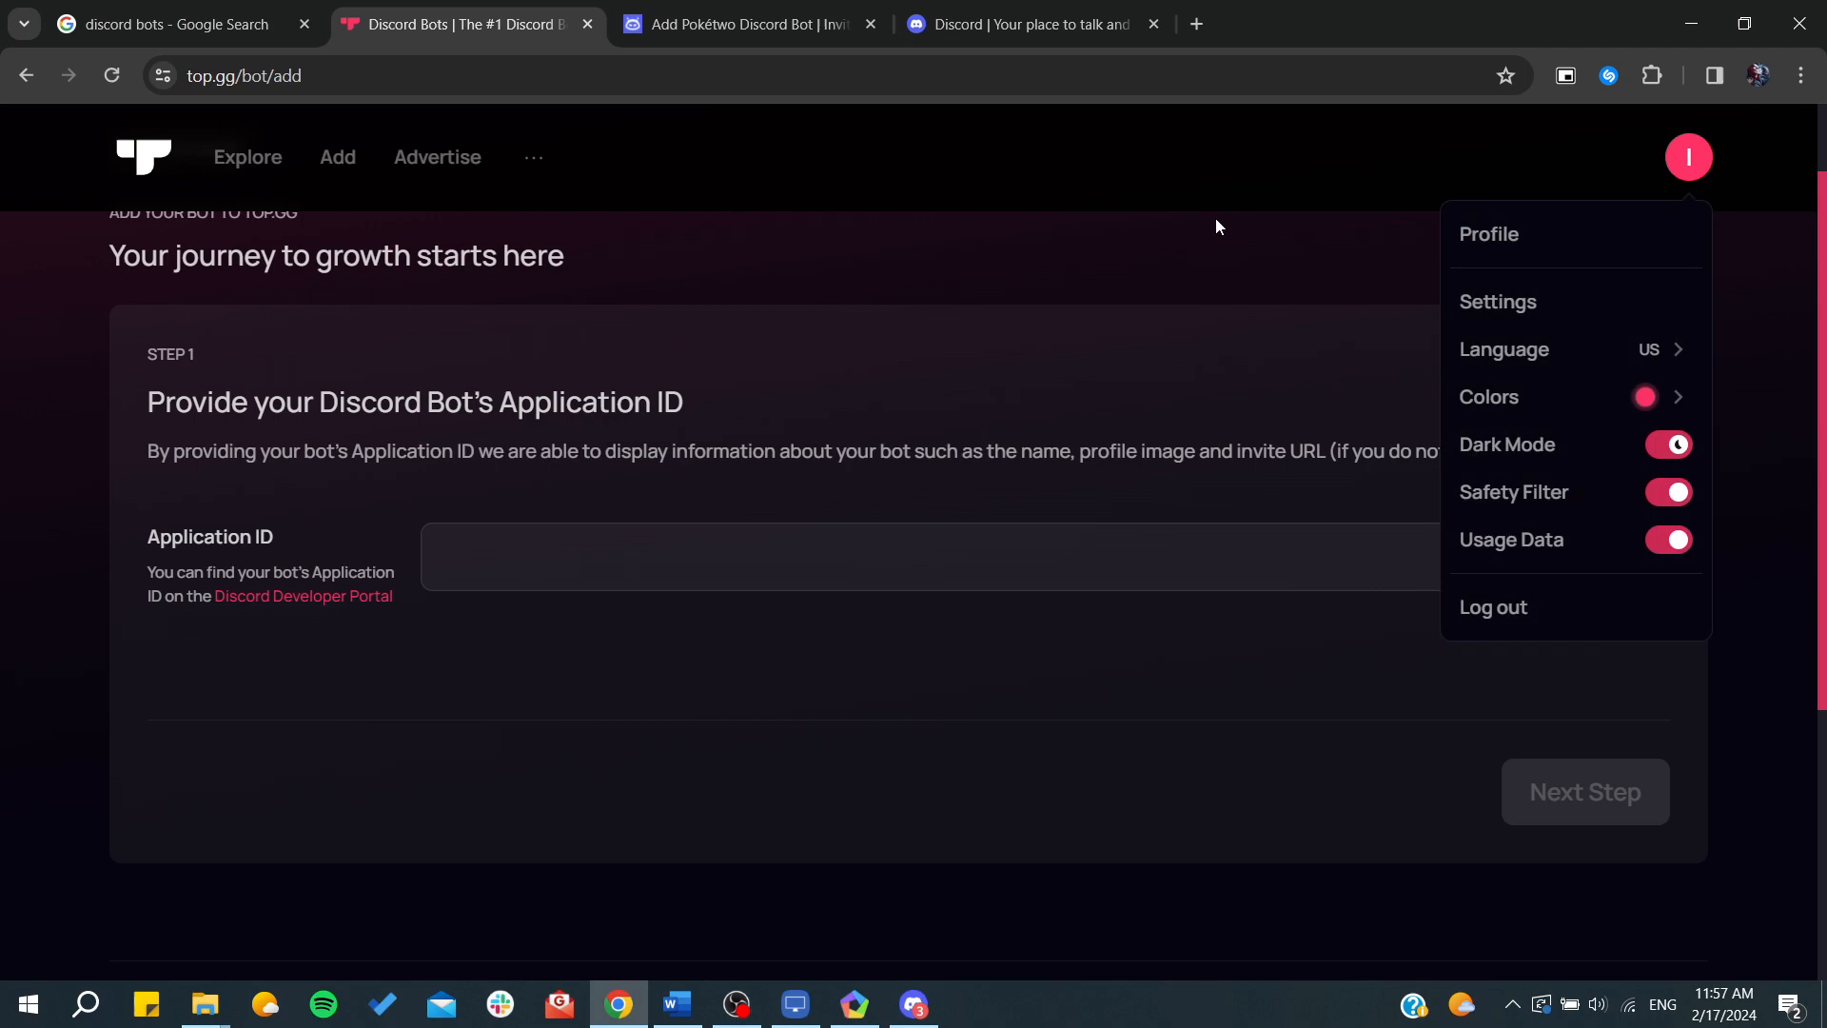
{"action": "left_click", "coordinate": [175, 23]}
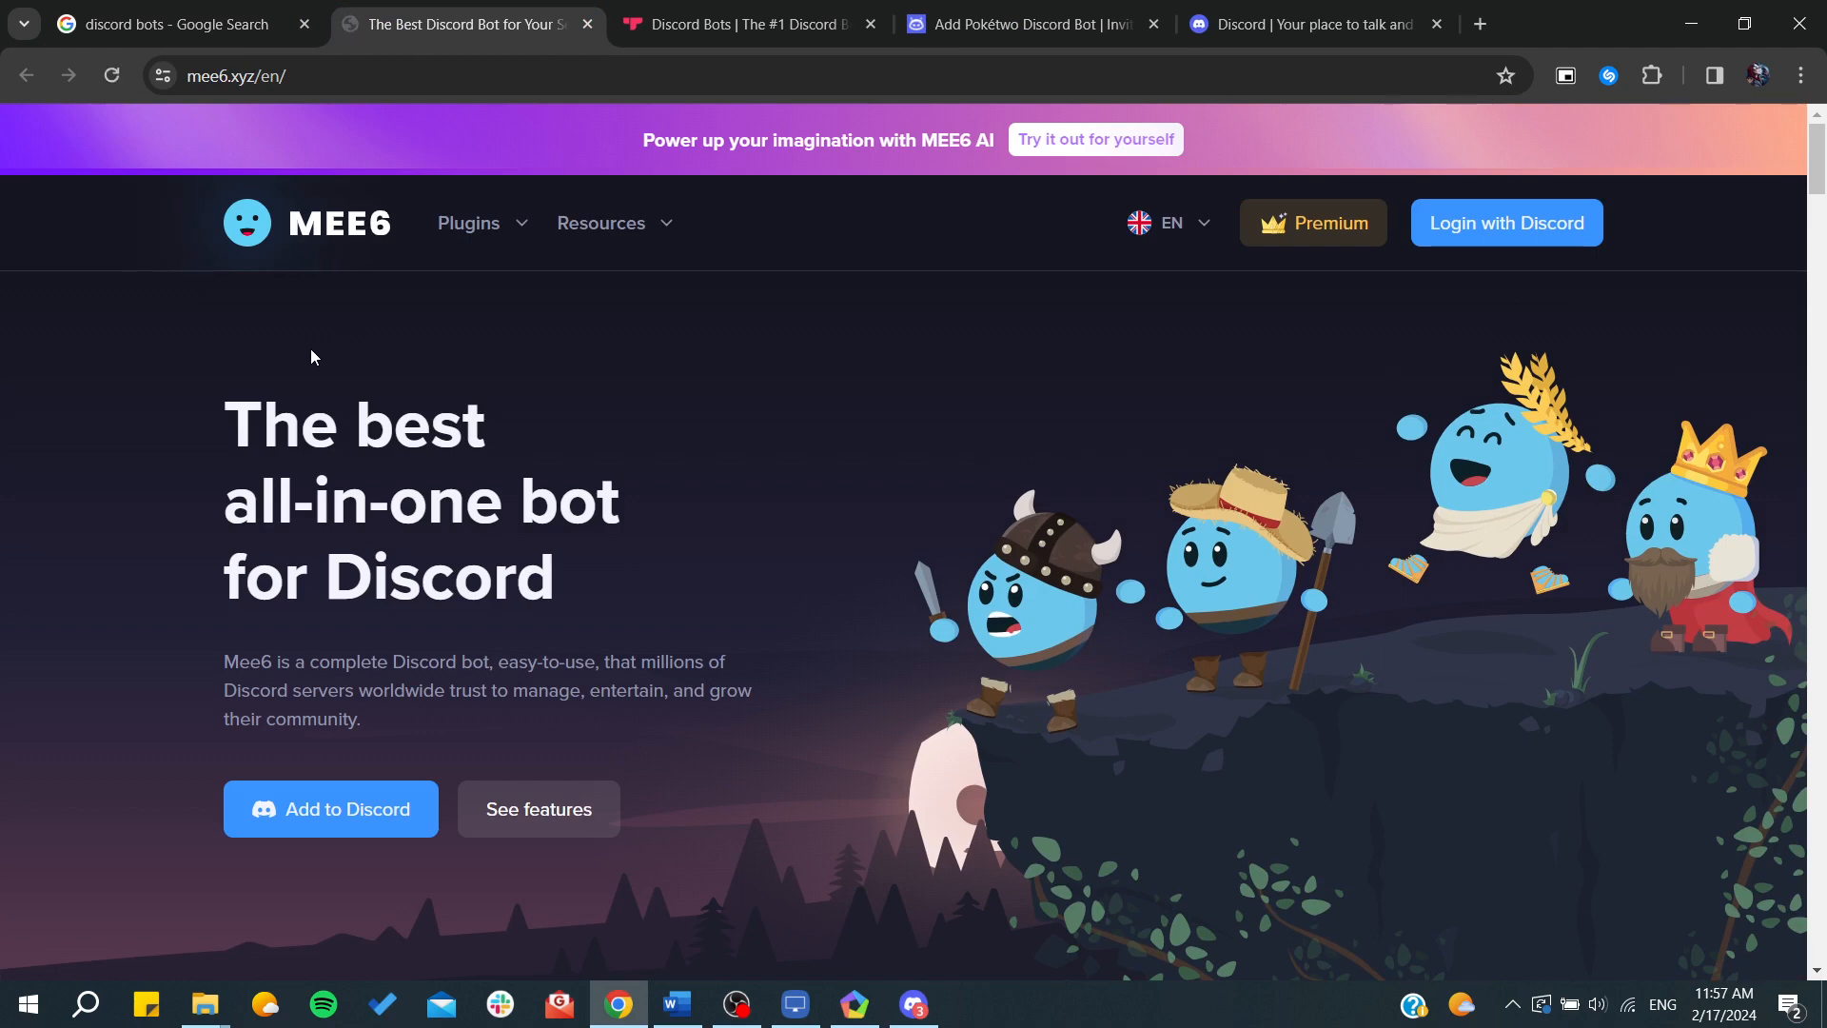
Add MEE6 to Discord, authorise its account access and load the dashboard showing no servers.
{"action": "scroll", "scroll_direction": "down", "scroll_amount": 3}
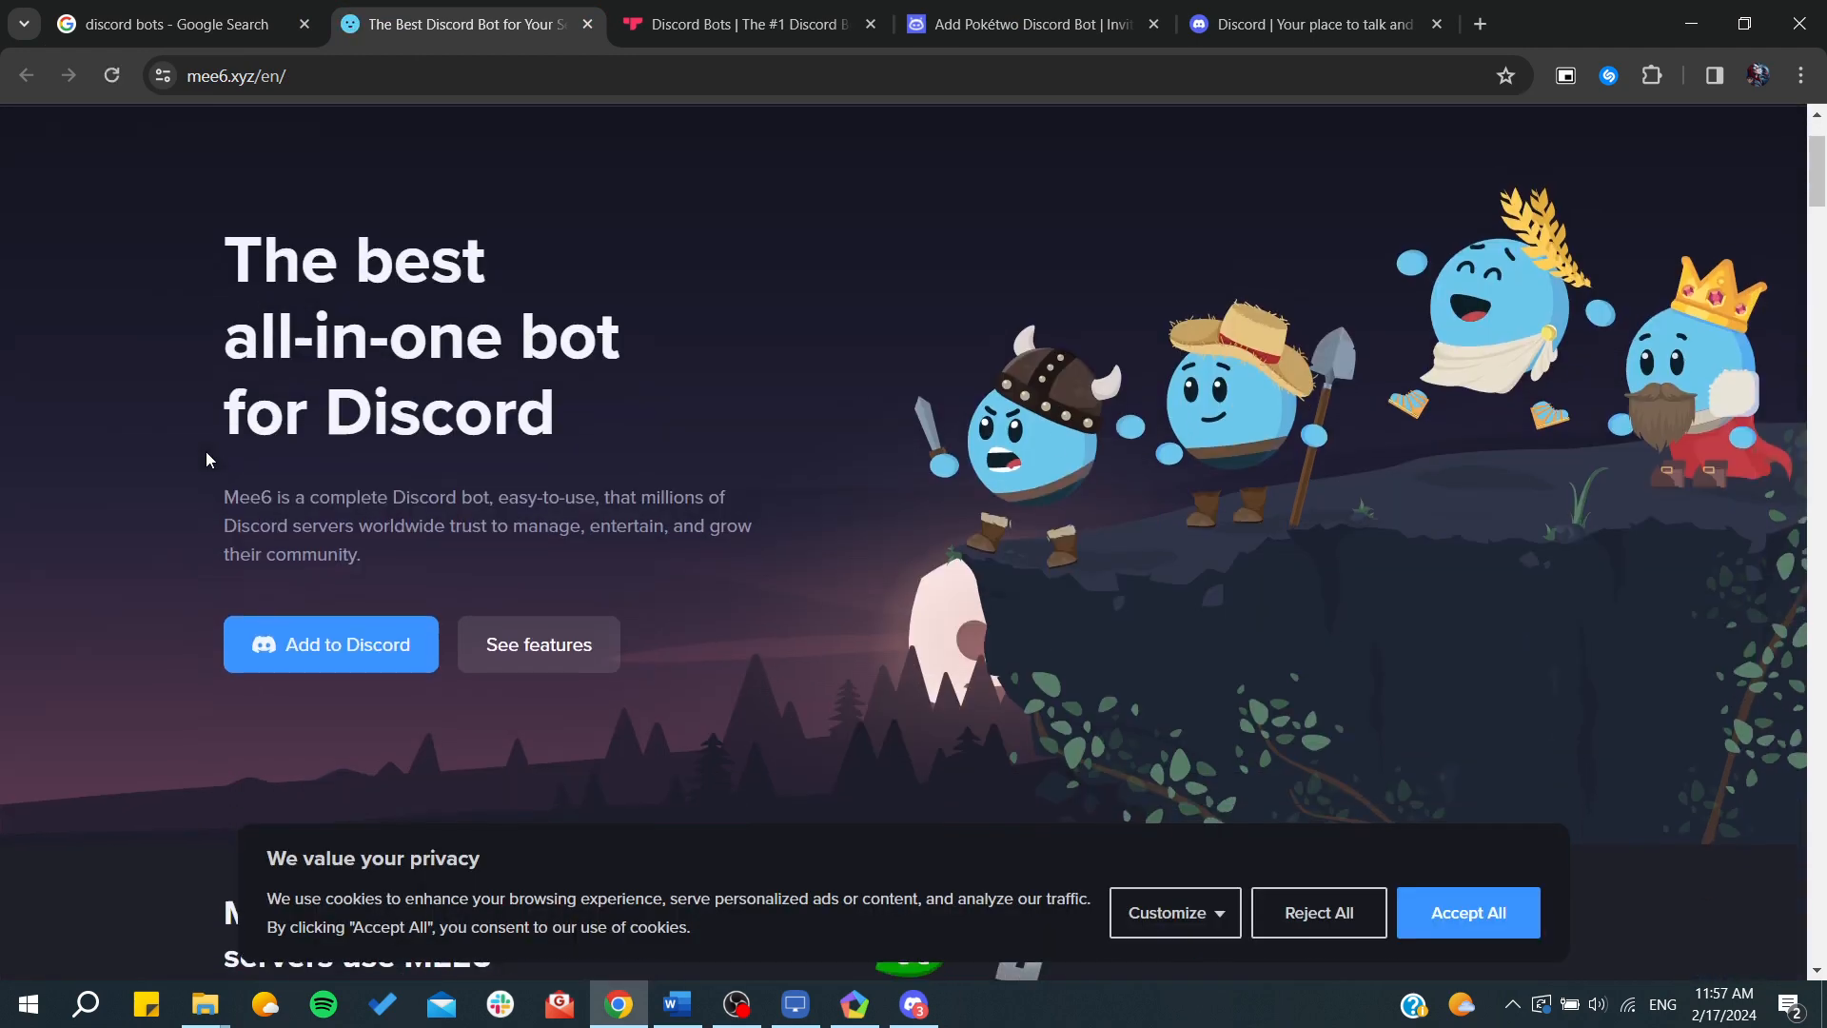
{"action": "scroll", "scroll_direction": "down", "scroll_amount": 3}
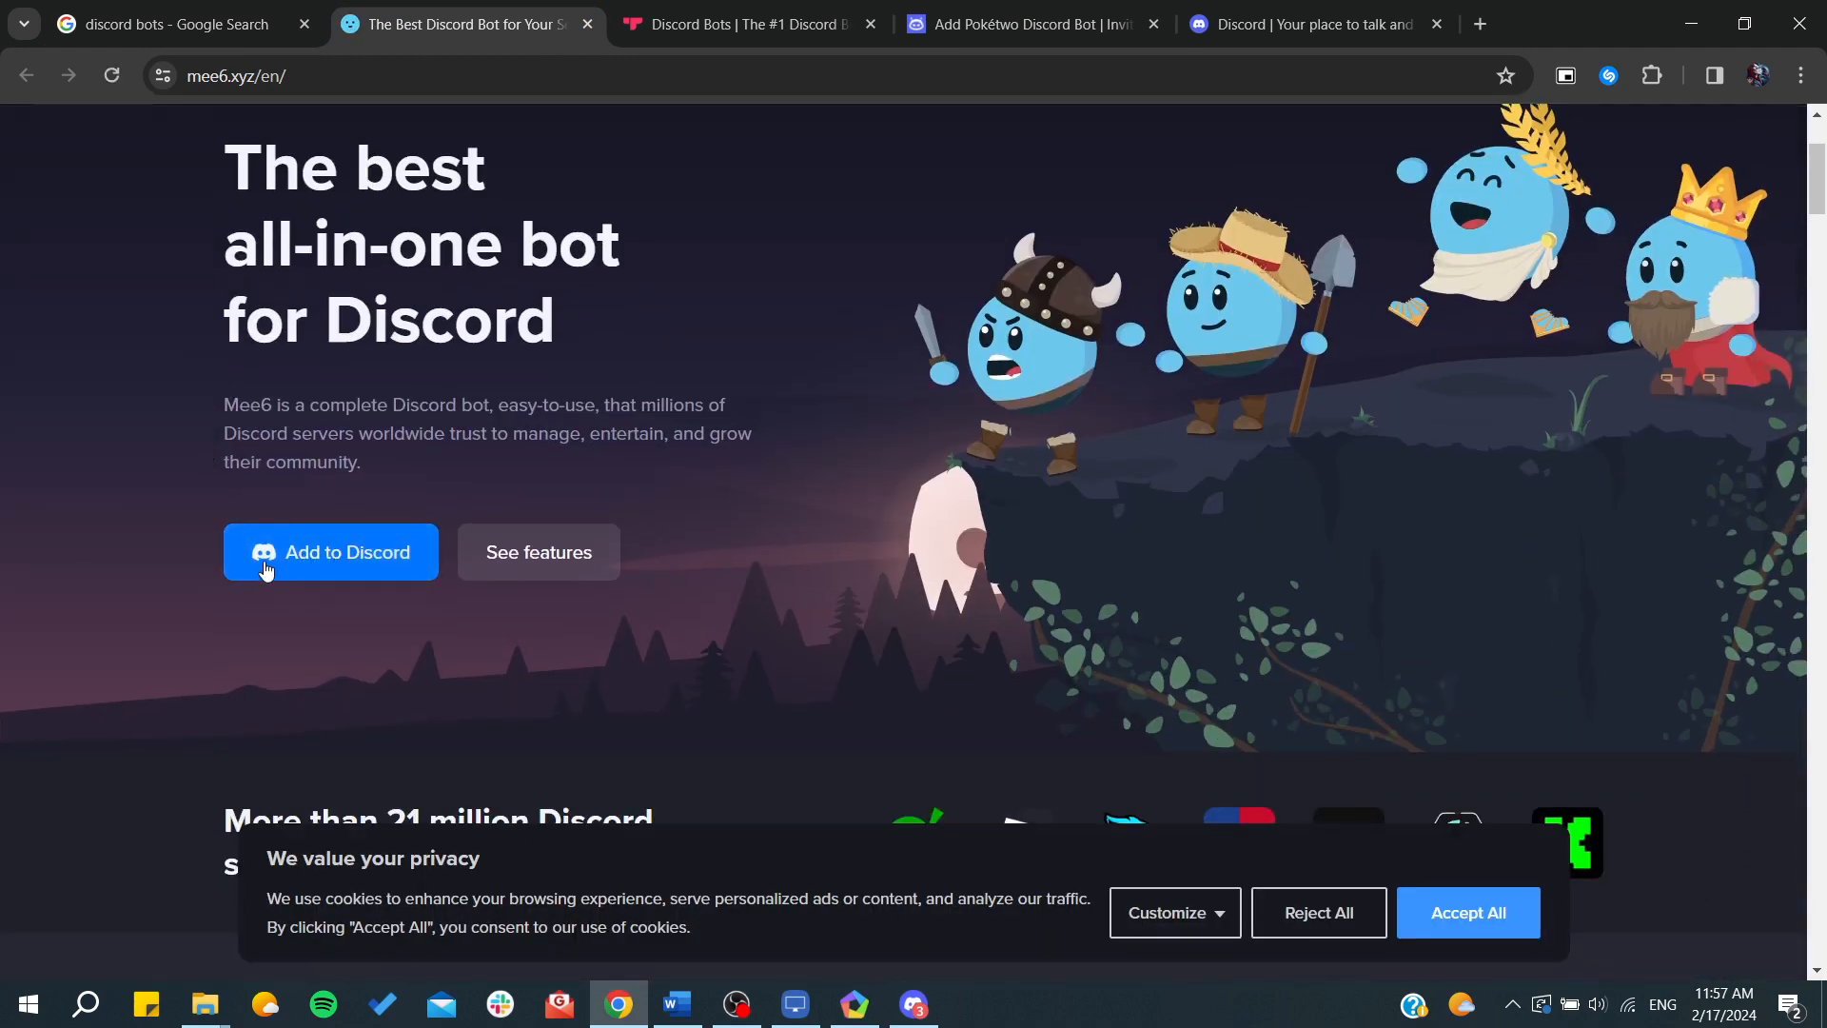
{"action": "left_click", "coordinate": [332, 552]}
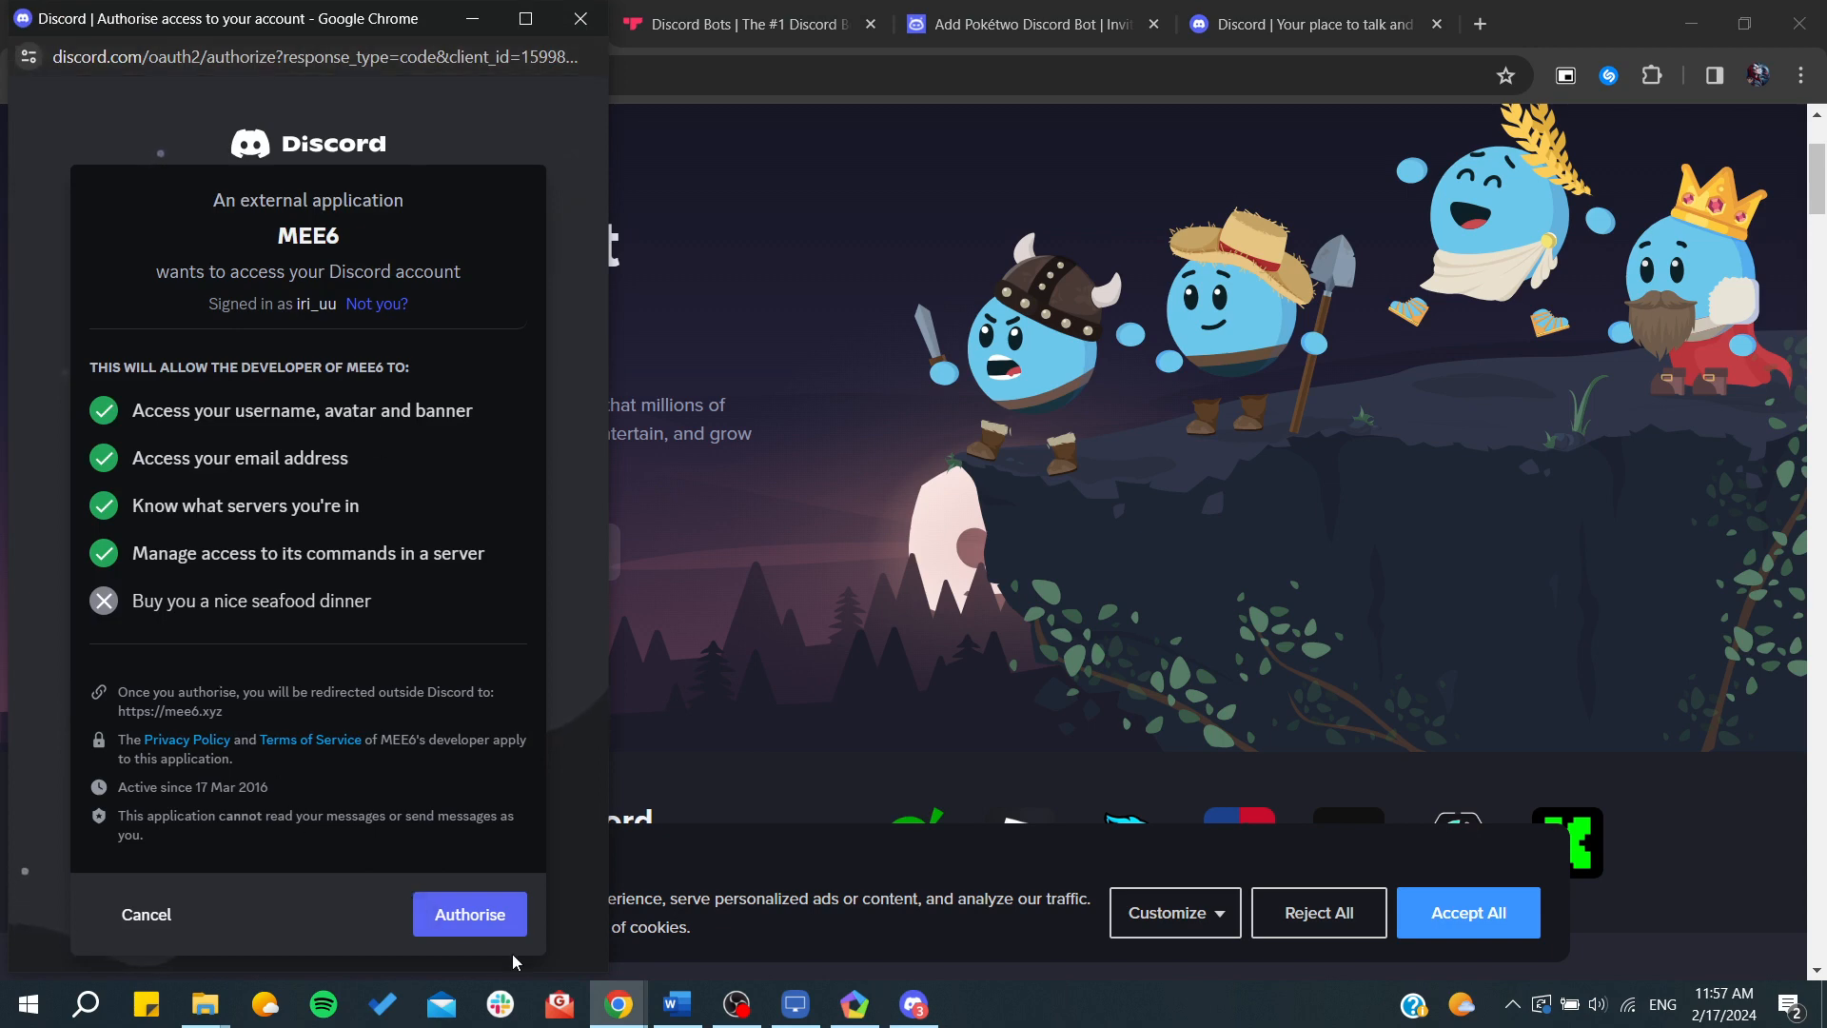
{"action": "left_click", "coordinate": [468, 913]}
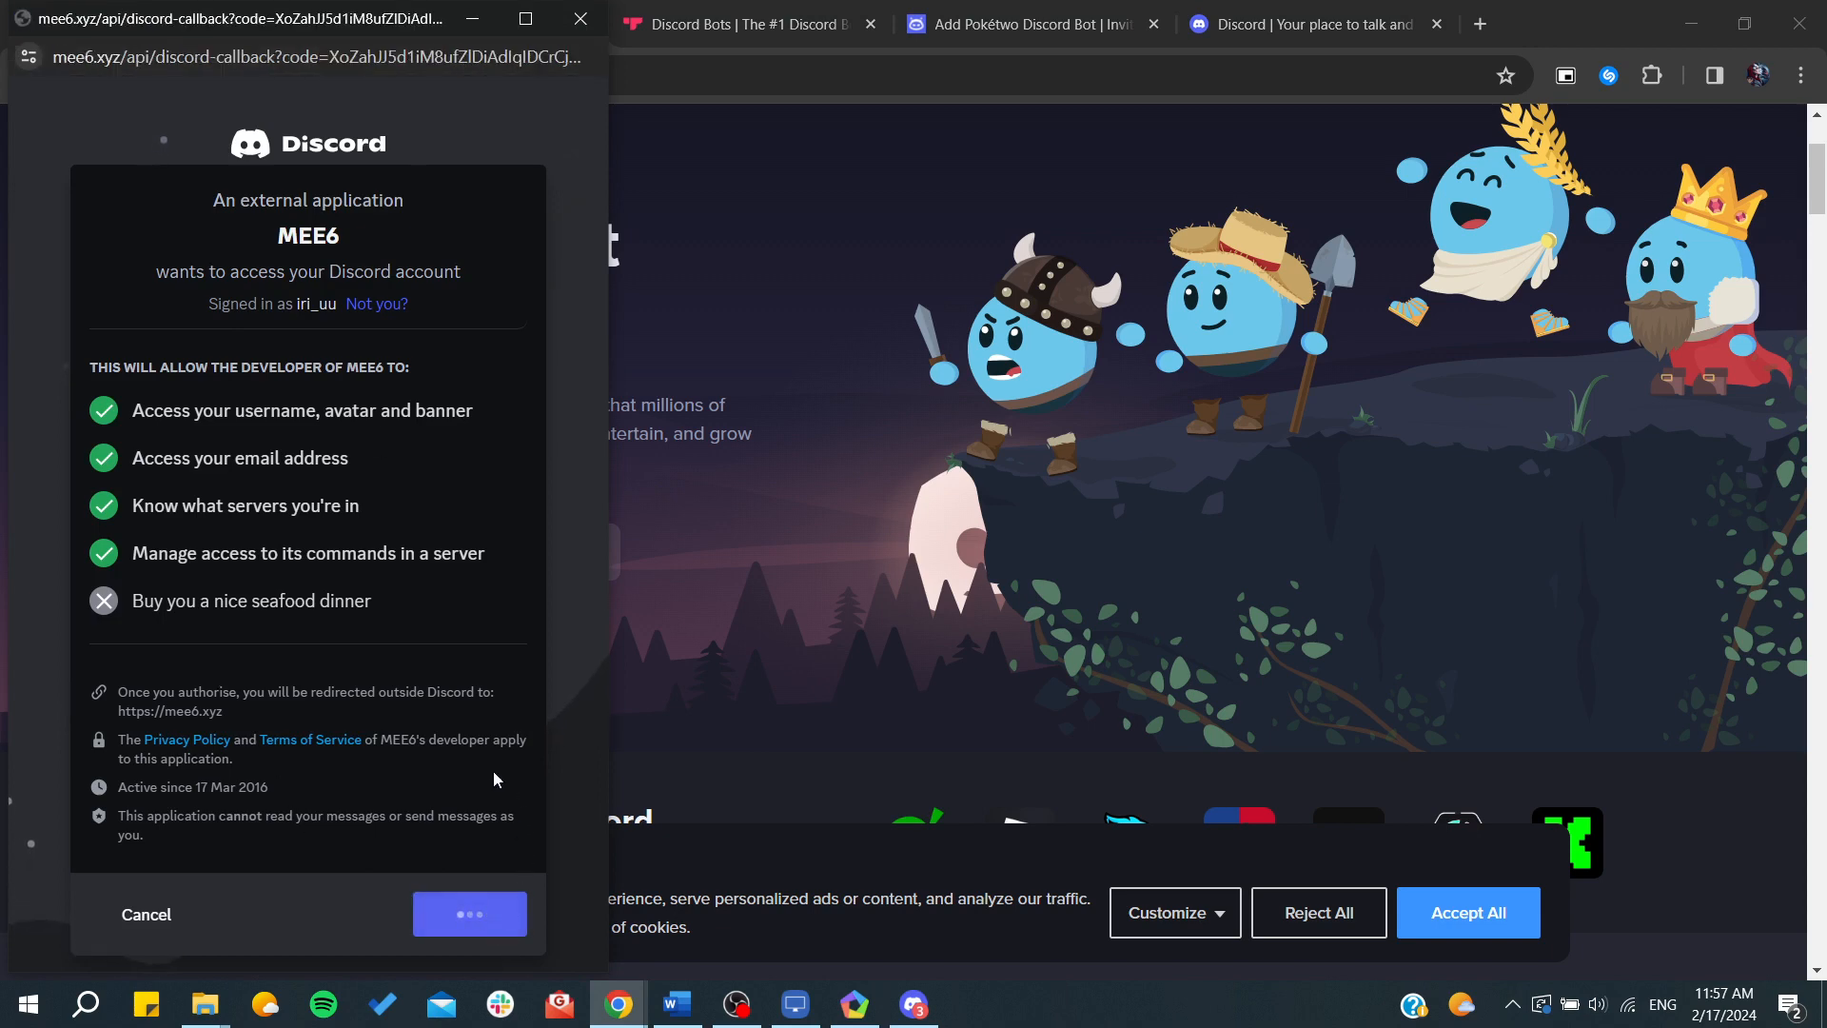
{"action": "left_click", "coordinate": [468, 914]}
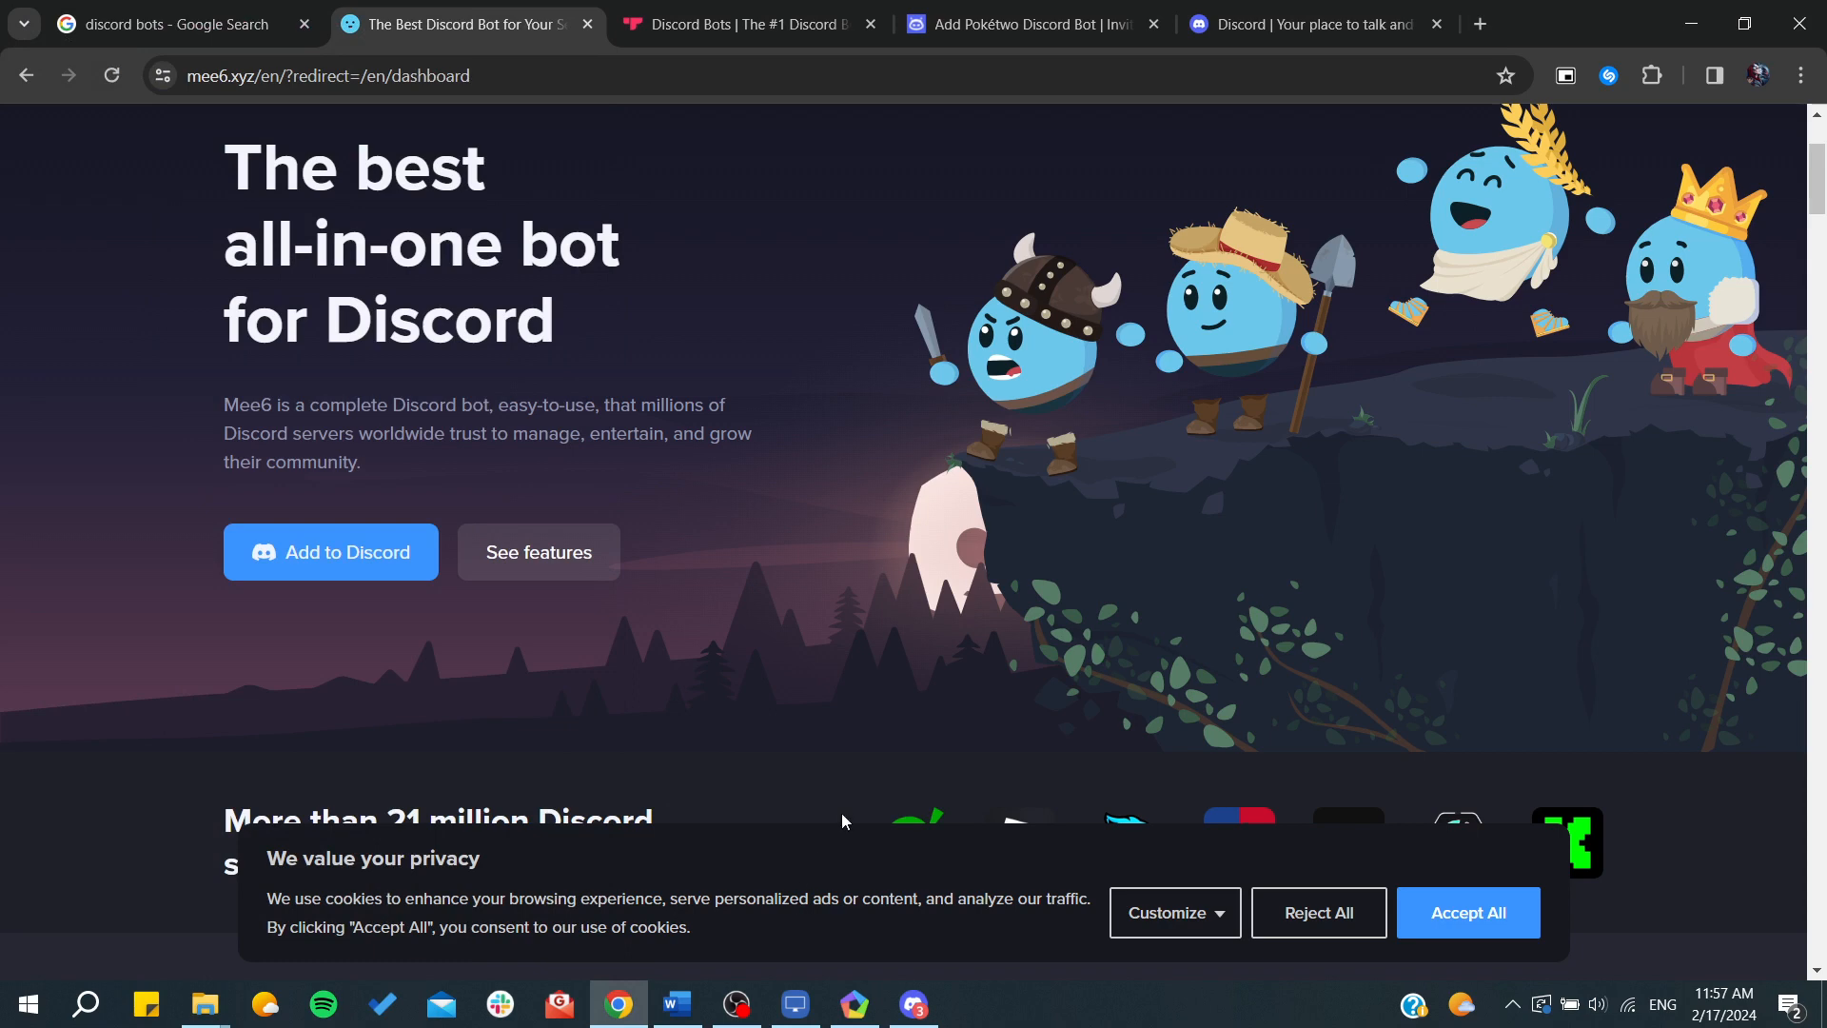
{"action": "left_click", "coordinate": [330, 552]}
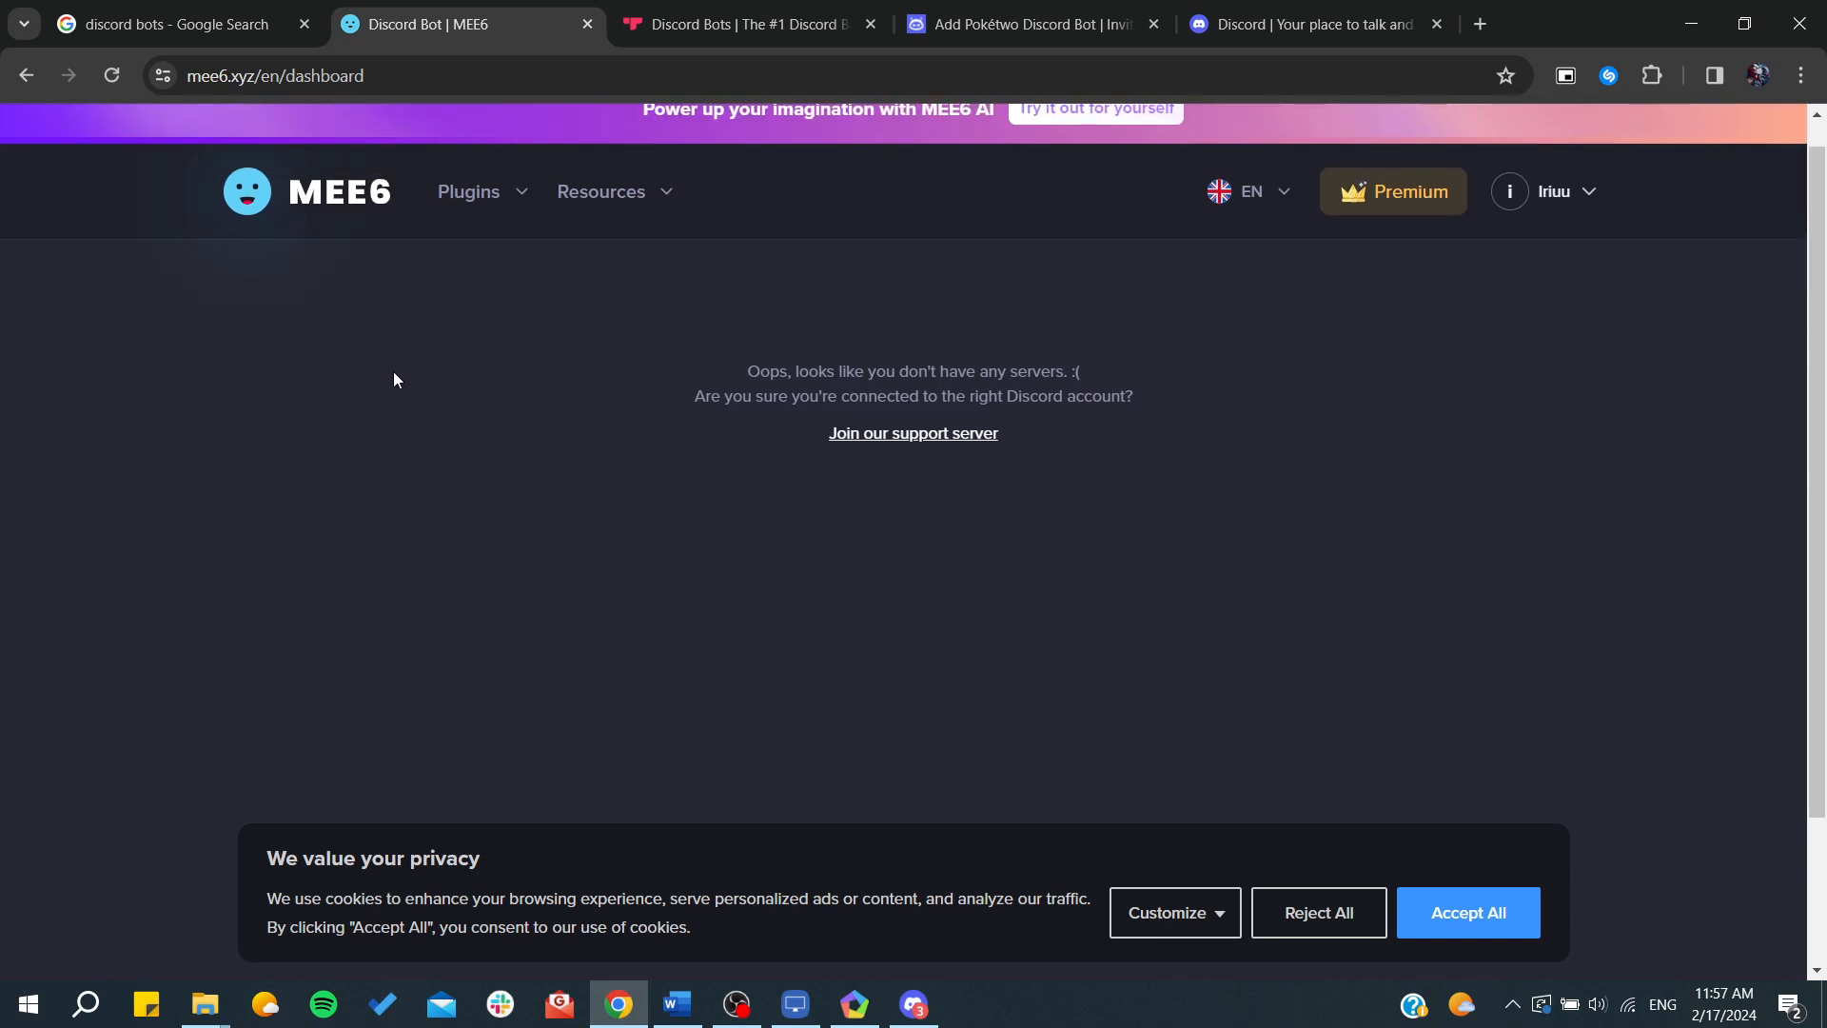
{"action": "mouse_move", "coordinate": [205, 621]}
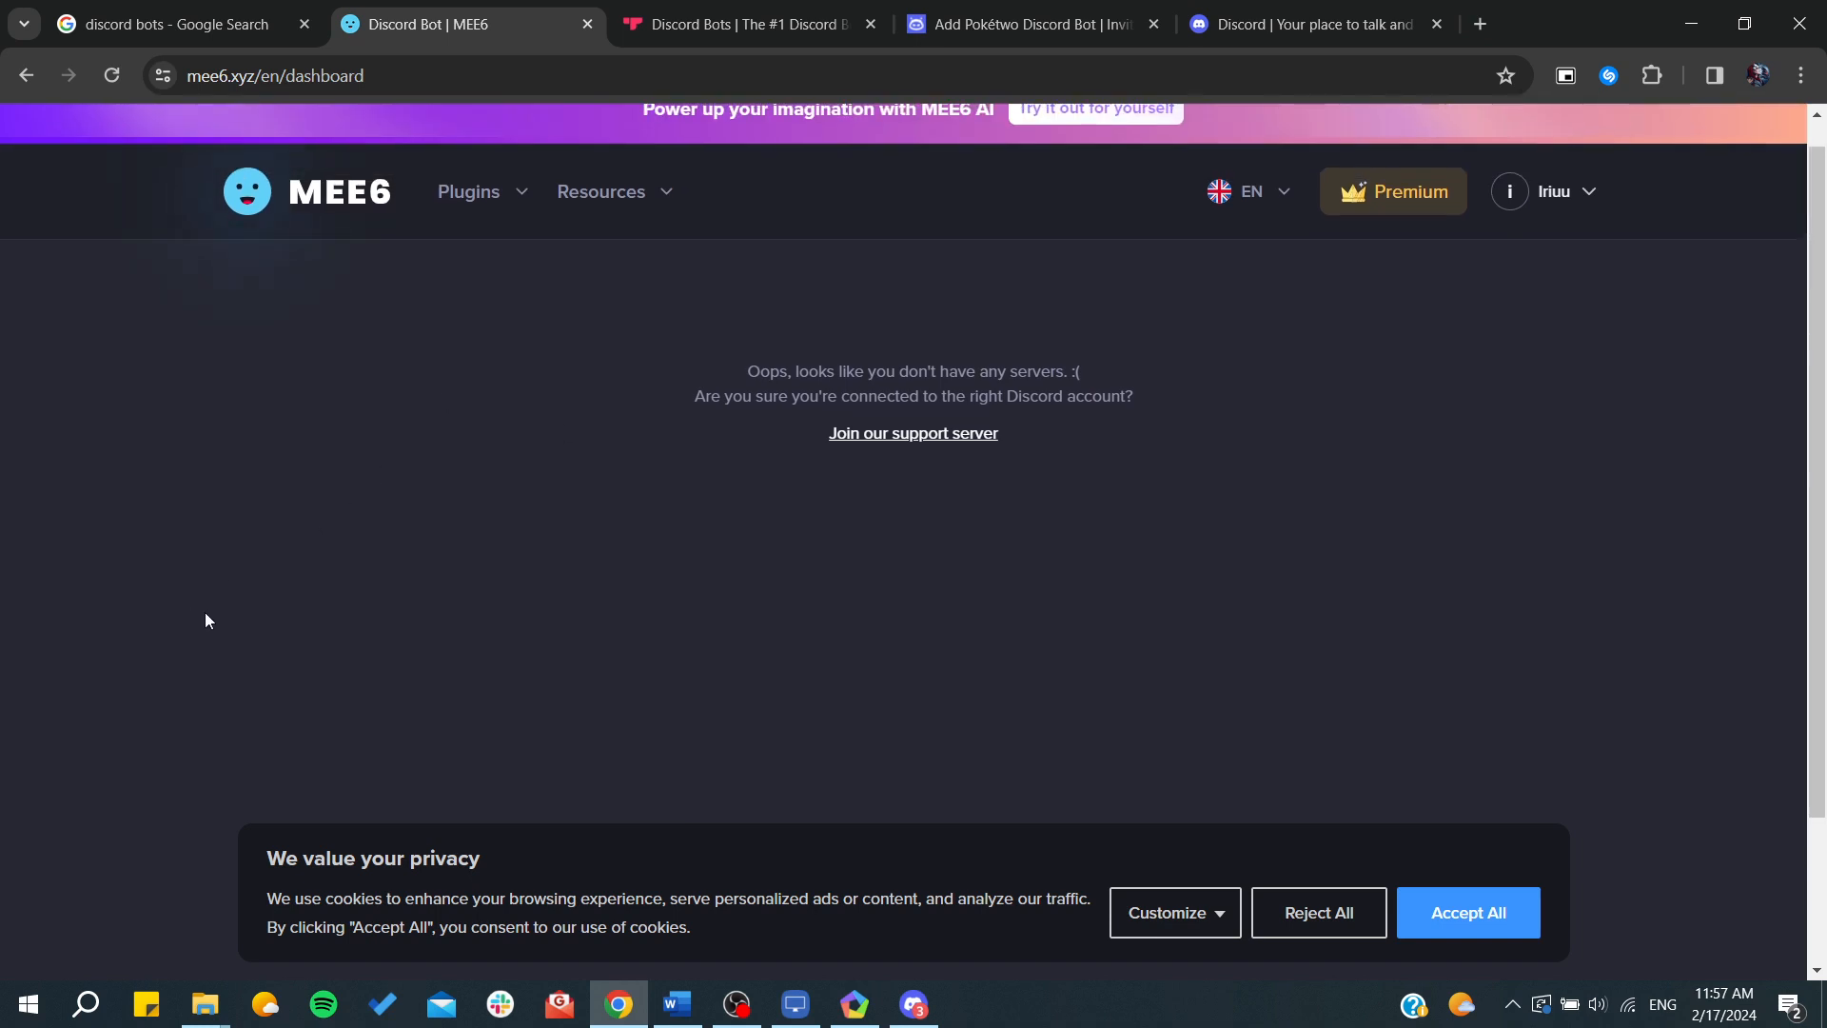